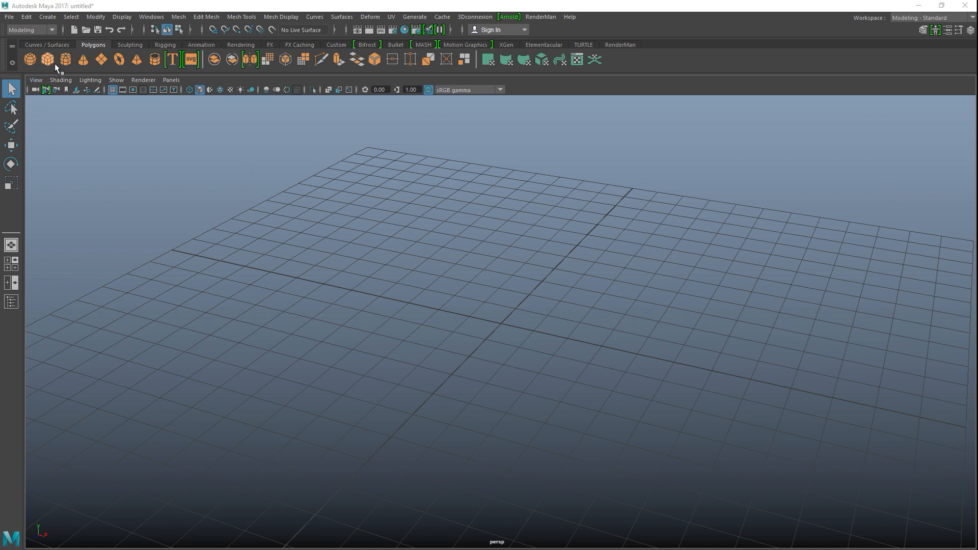
Create a polygon cube from the shelf and open its Attribute Editor with Ctrl+A.
click(47, 58)
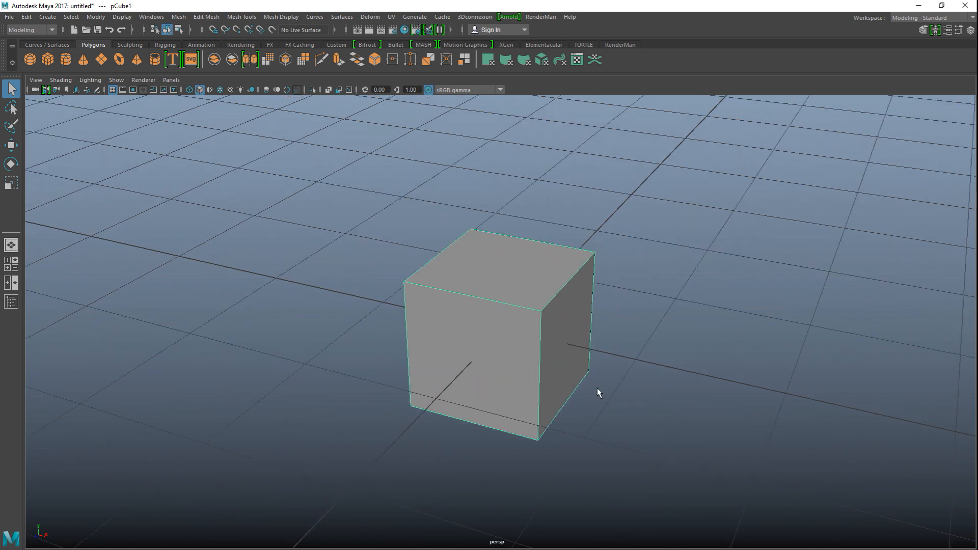
key(ctrl+a)
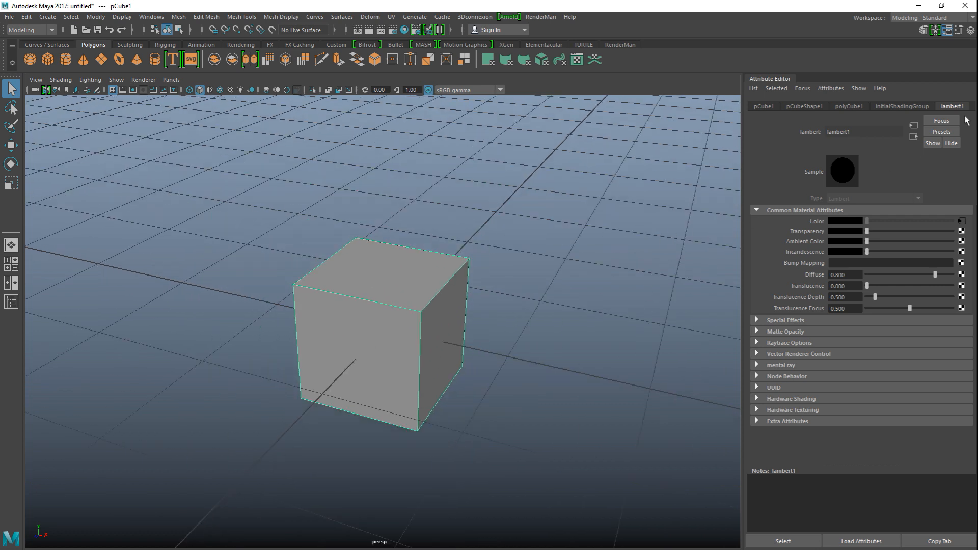
mouse_move(10, 17)
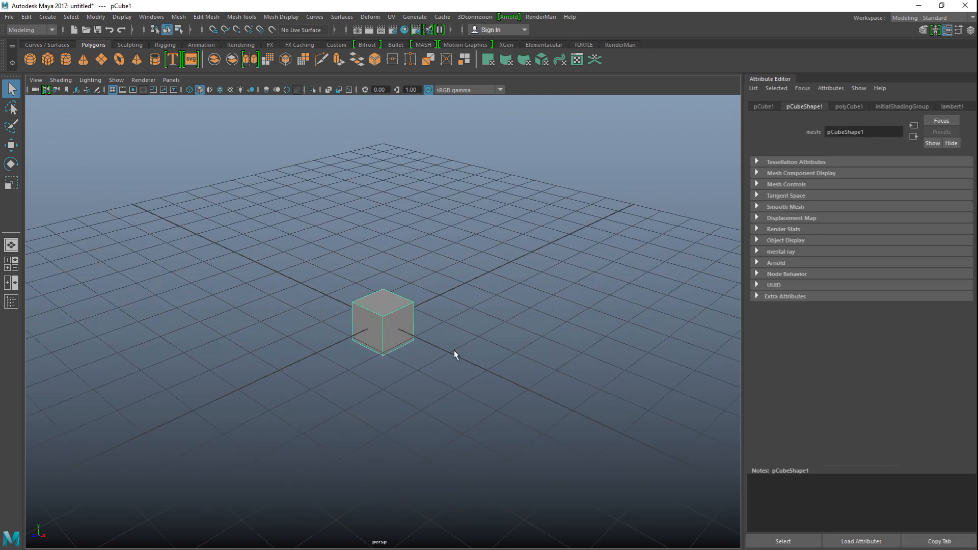
Show the lambert1 tab's Common Material Attributes for the cube.
click(952, 106)
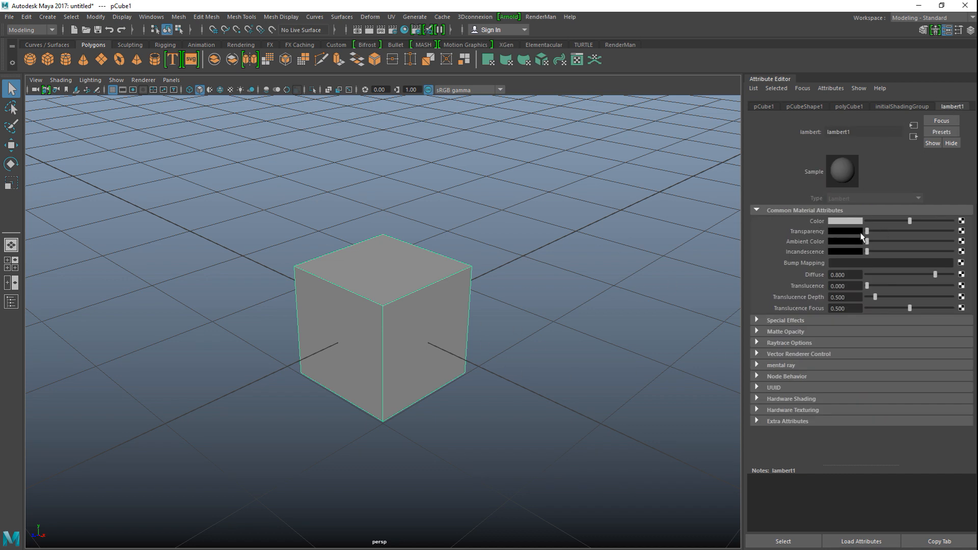
mouse_move(656, 351)
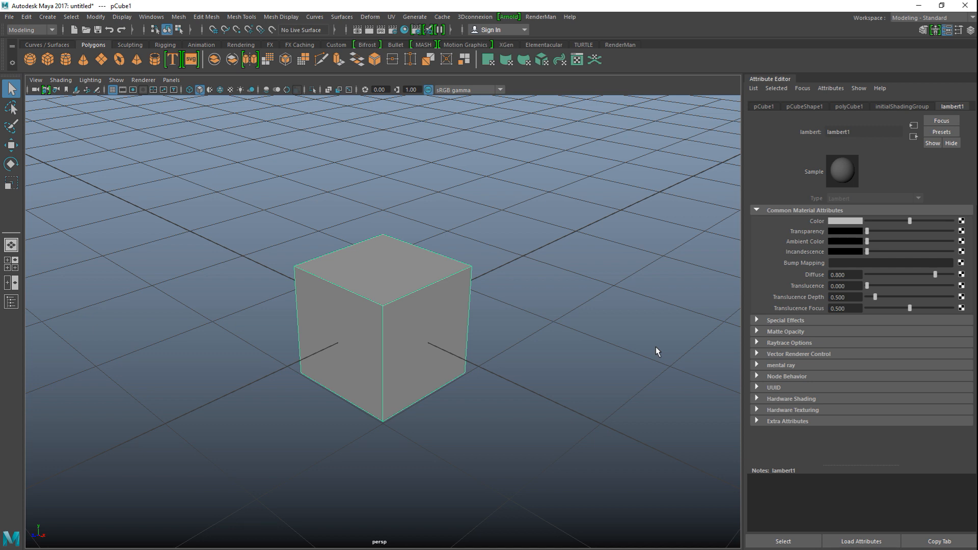
mouse_move(639, 344)
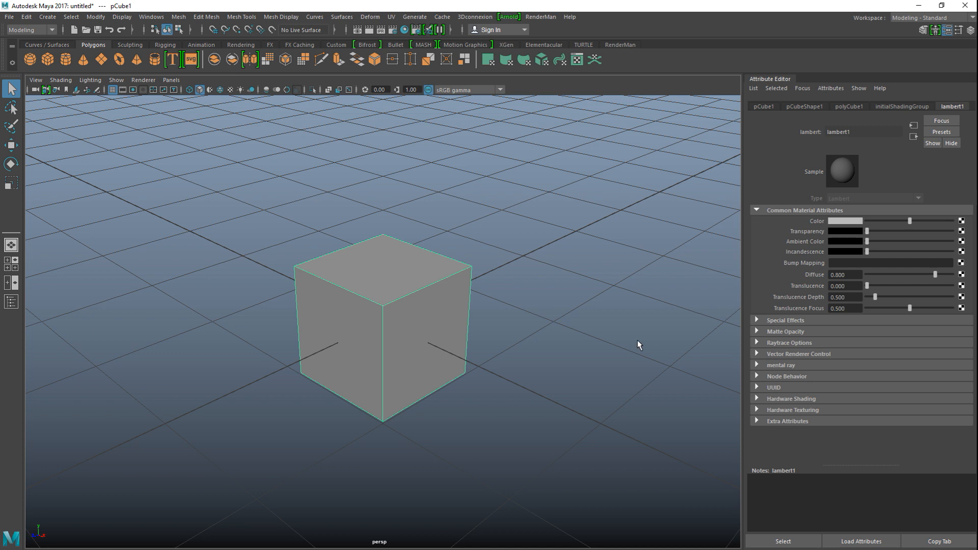
mouse_move(728, 325)
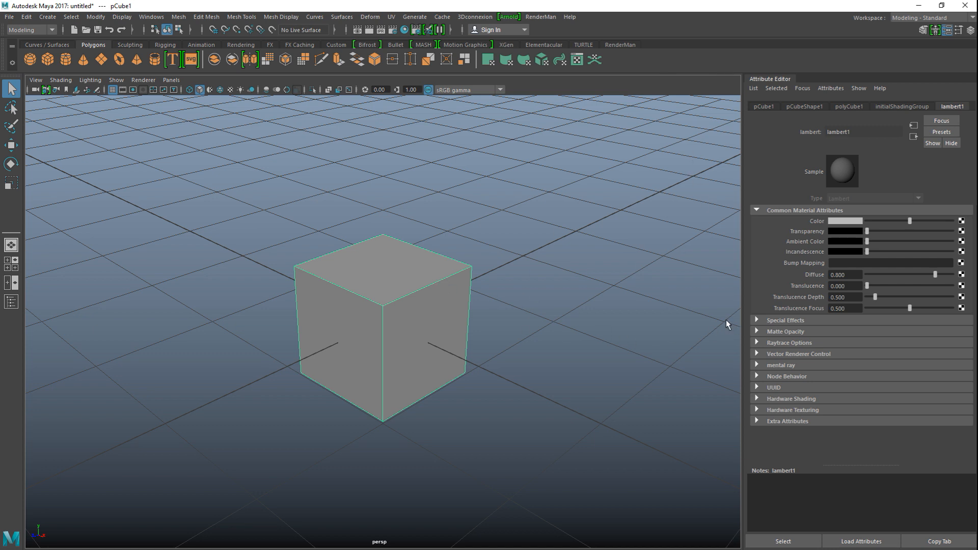
mouse_move(963, 223)
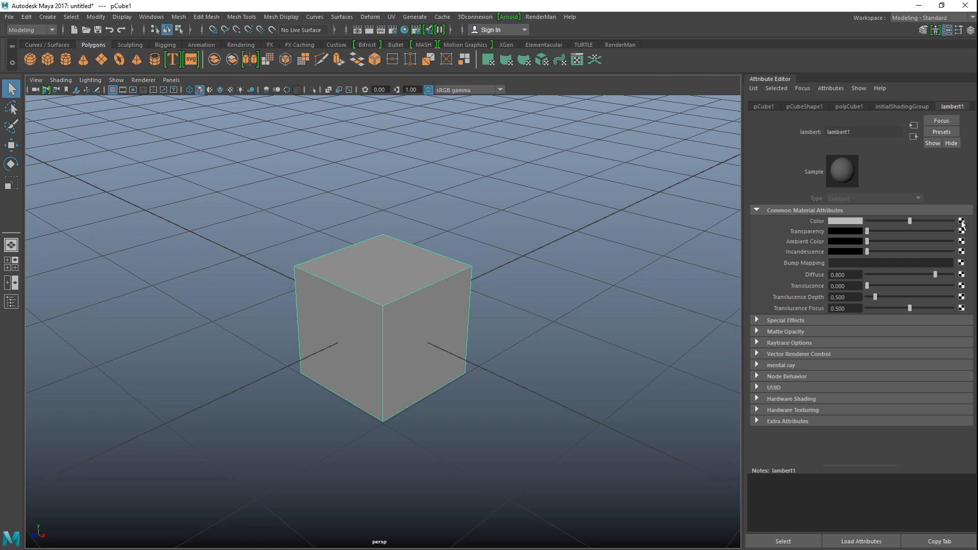
mouse_move(842, 255)
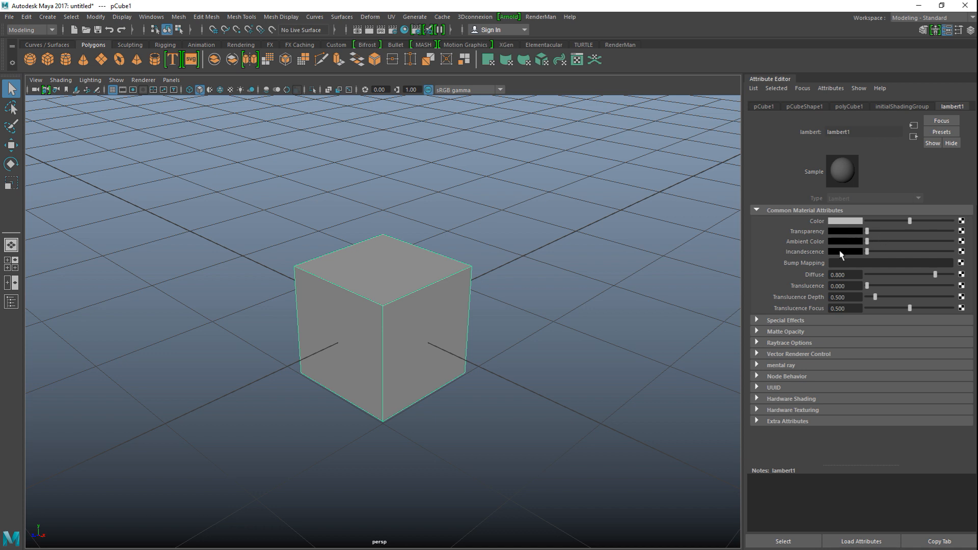
mouse_move(947, 262)
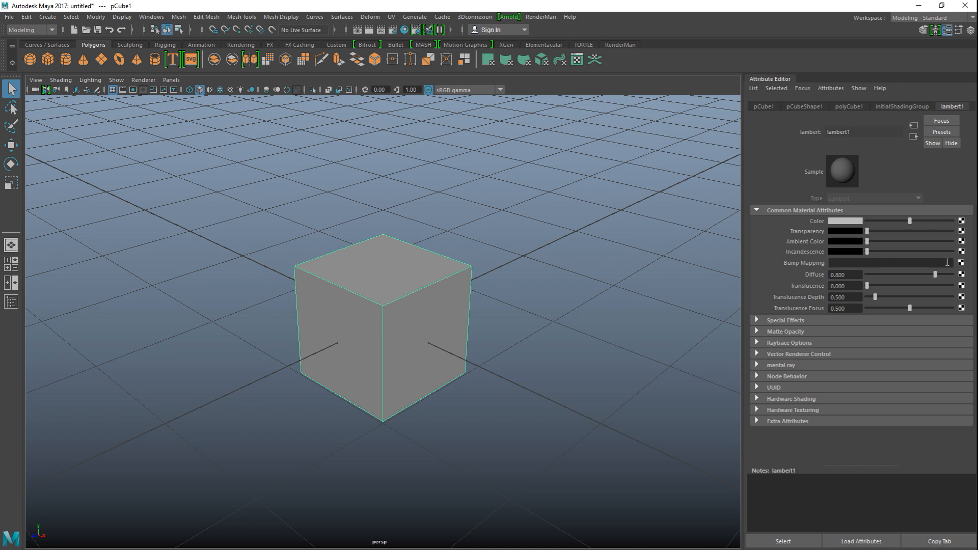
mouse_move(647, 320)
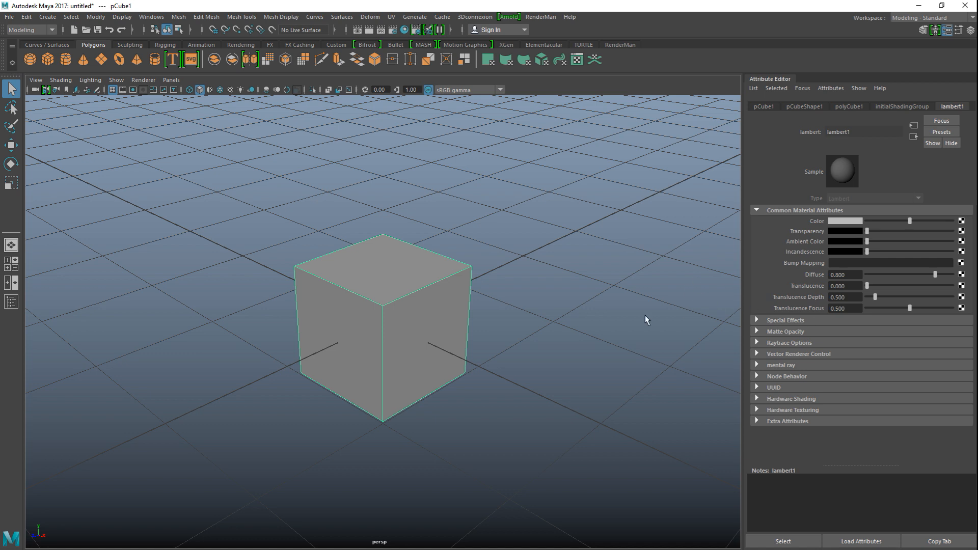
mouse_move(512, 341)
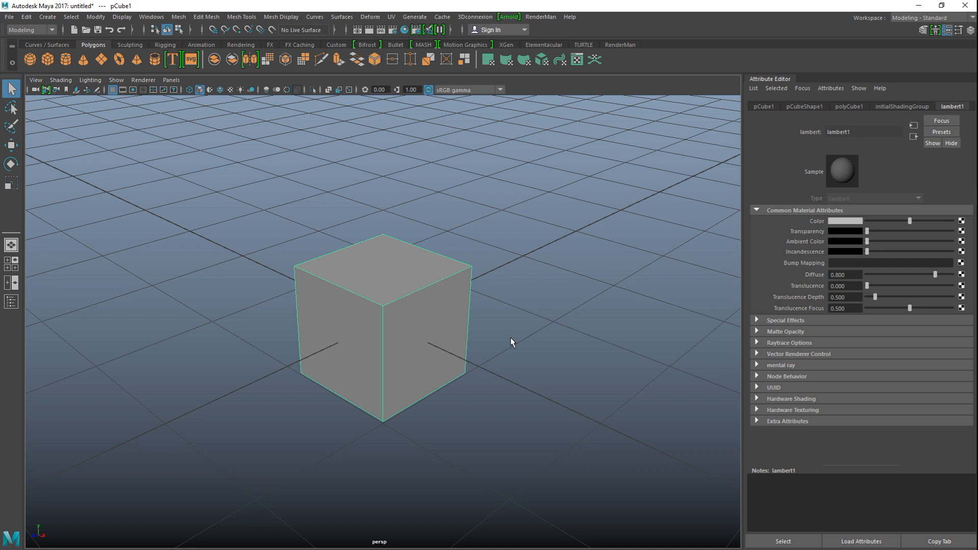
mouse_move(470, 503)
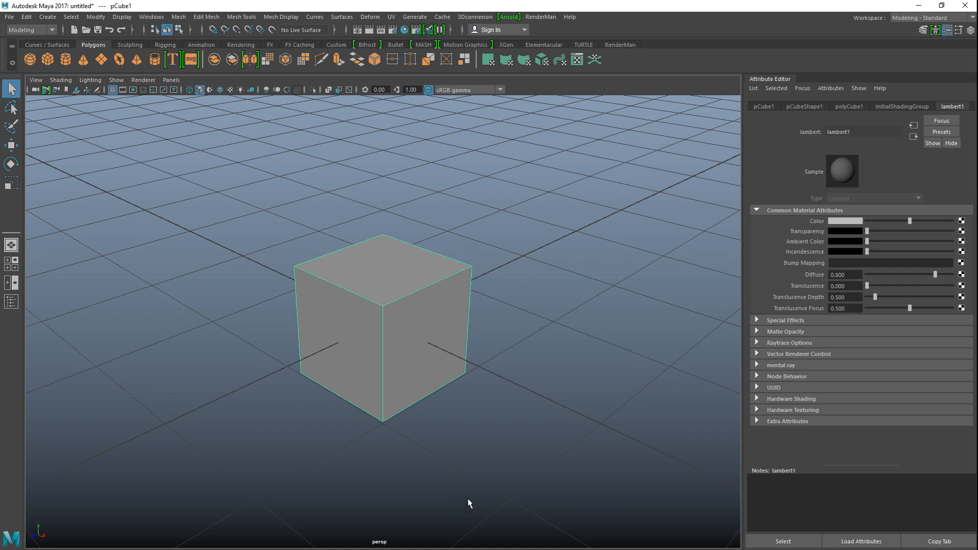
mouse_move(539, 288)
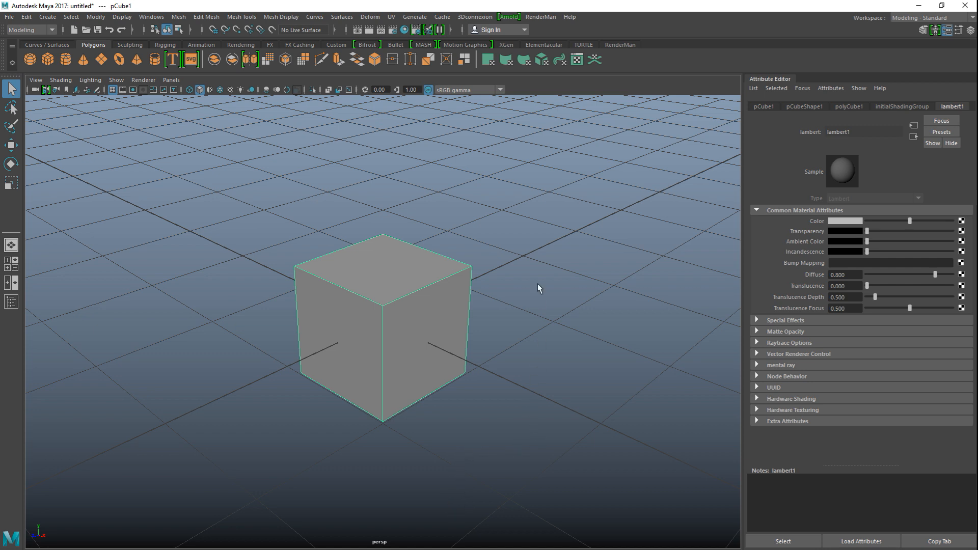
mouse_move(22, 53)
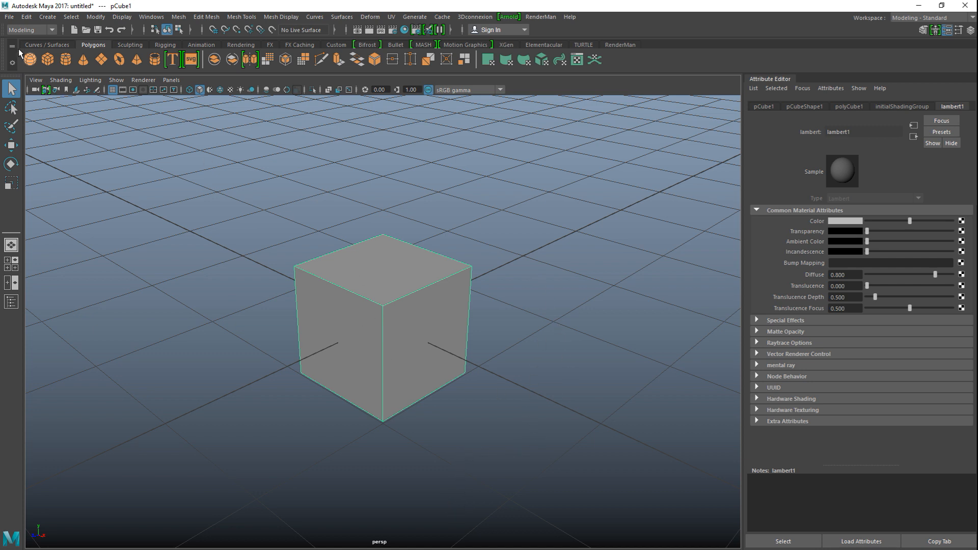
Start Export Selection and create a new CubeTutorial folder on the Desktop.
click(9, 16)
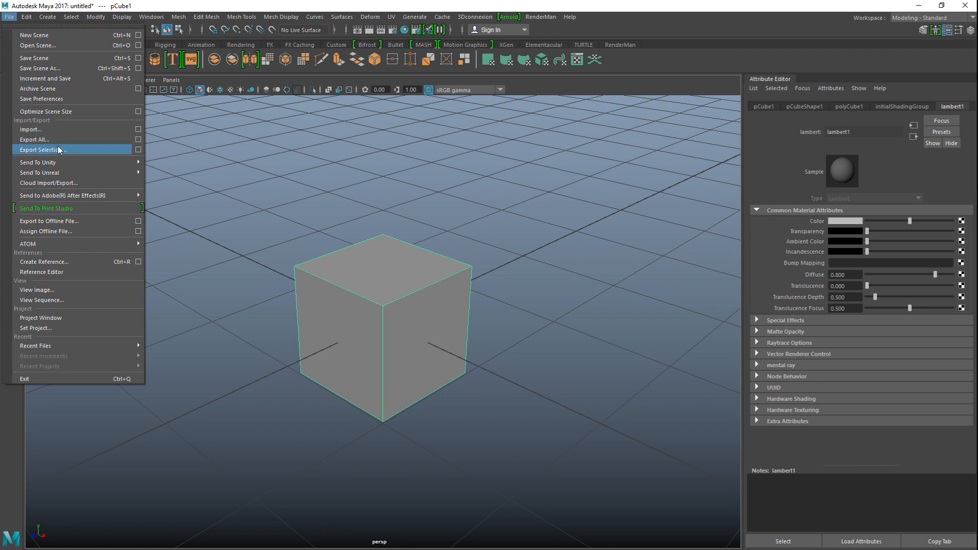
click(43, 149)
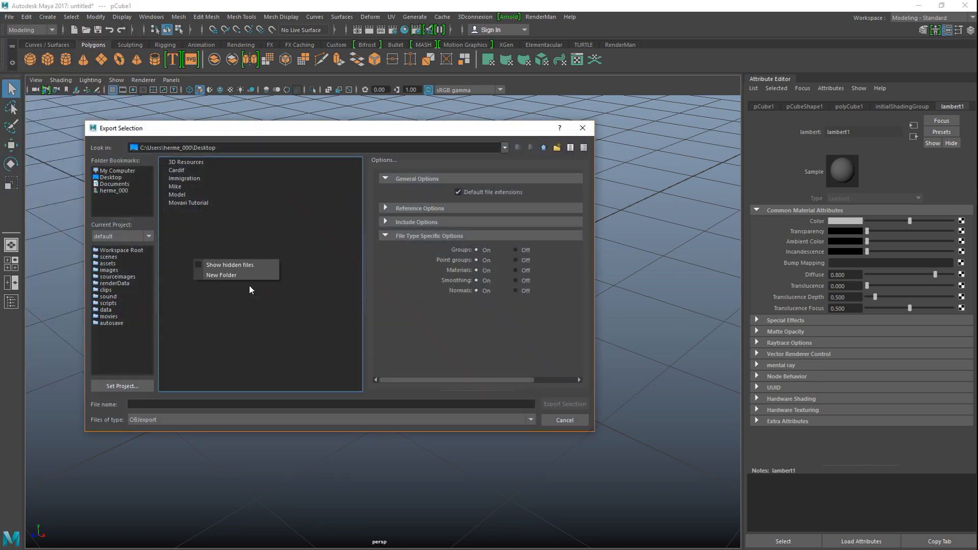
click(221, 275)
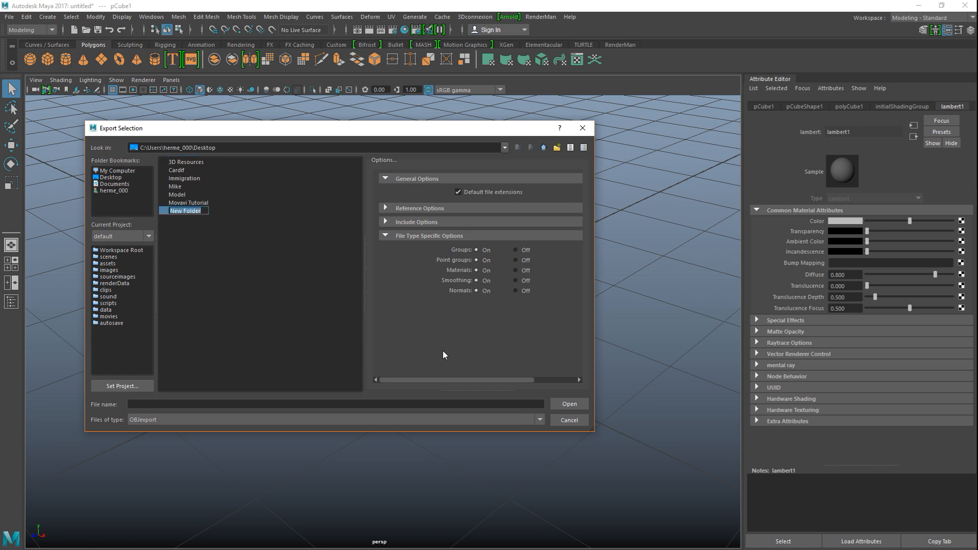
text(CubeTutorials)
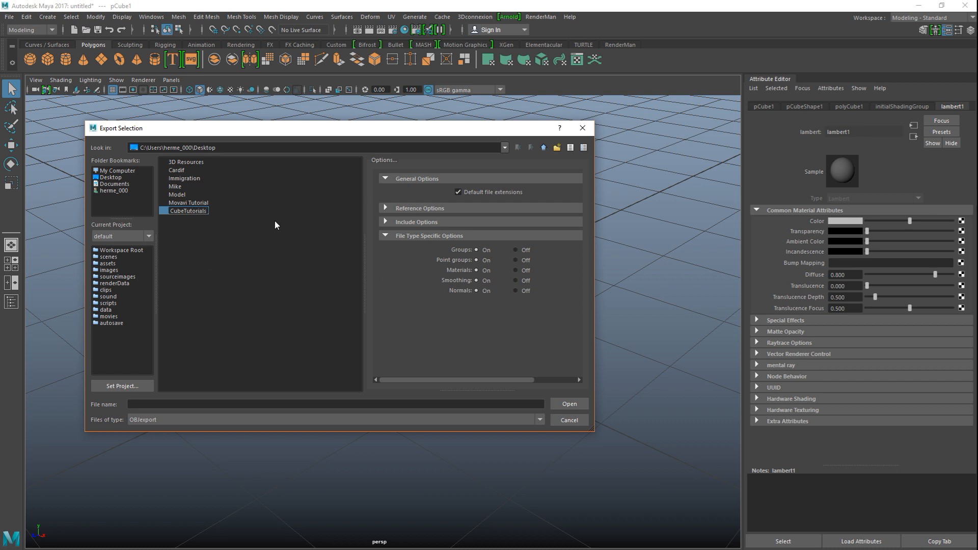
click(188, 211)
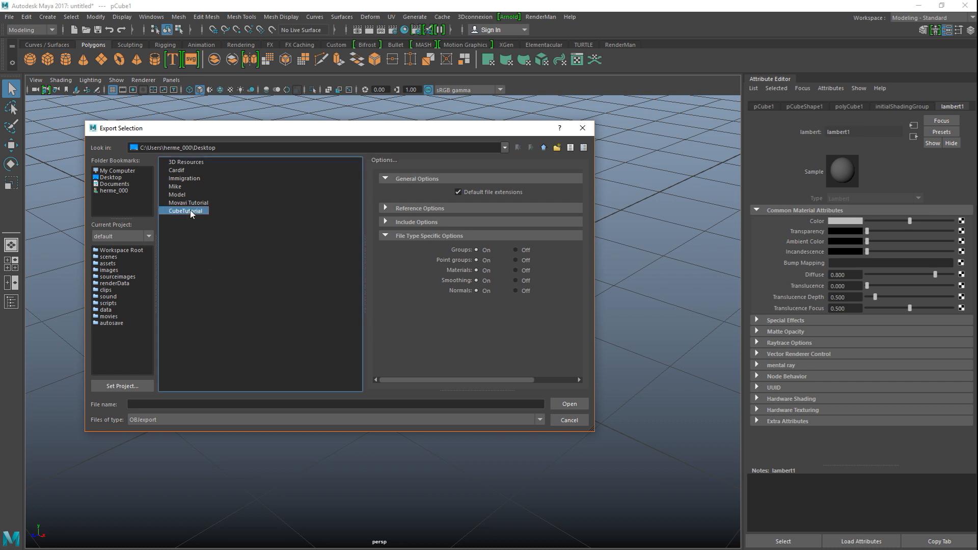
Export the selected cube into CubeTutorial as CubeOBJ.
double_click(183, 210)
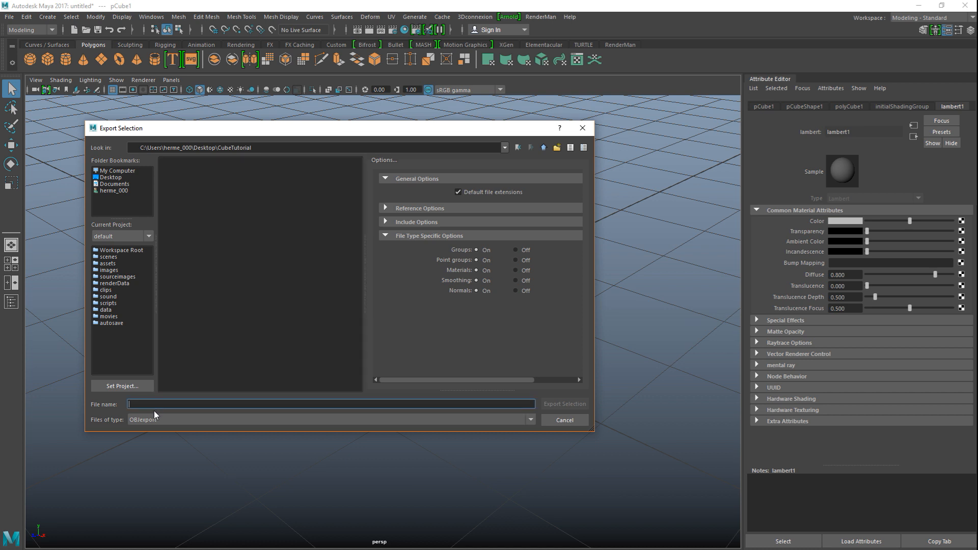
text(Cube)
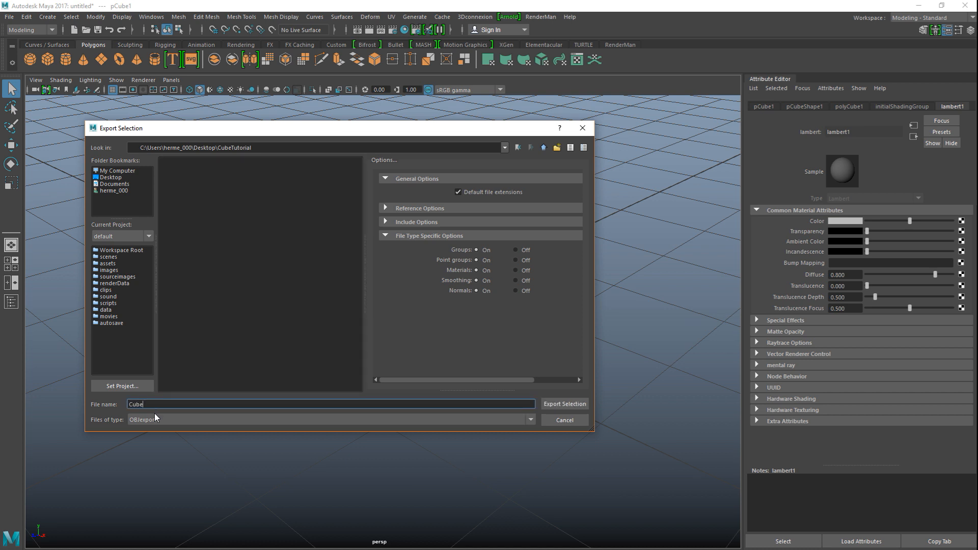
text(OBJ)
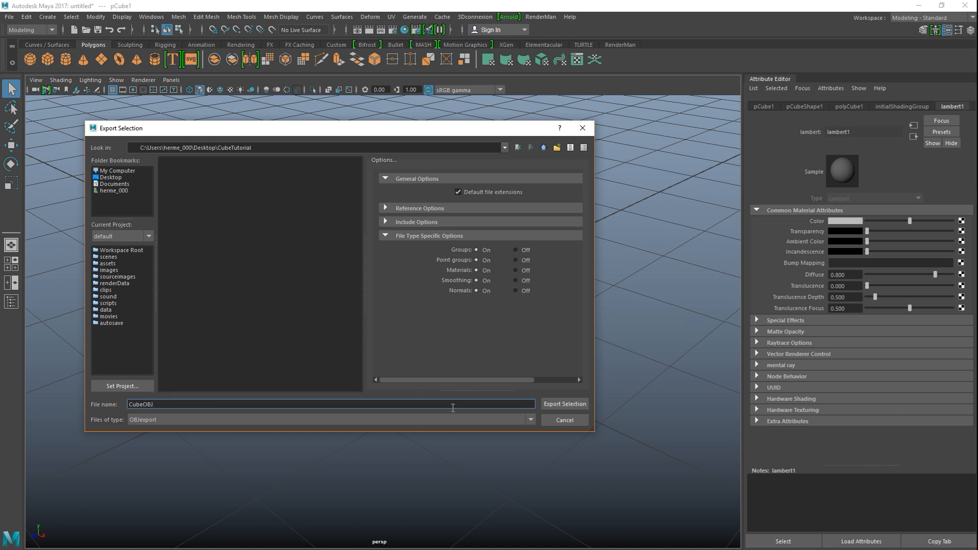
click(564, 404)
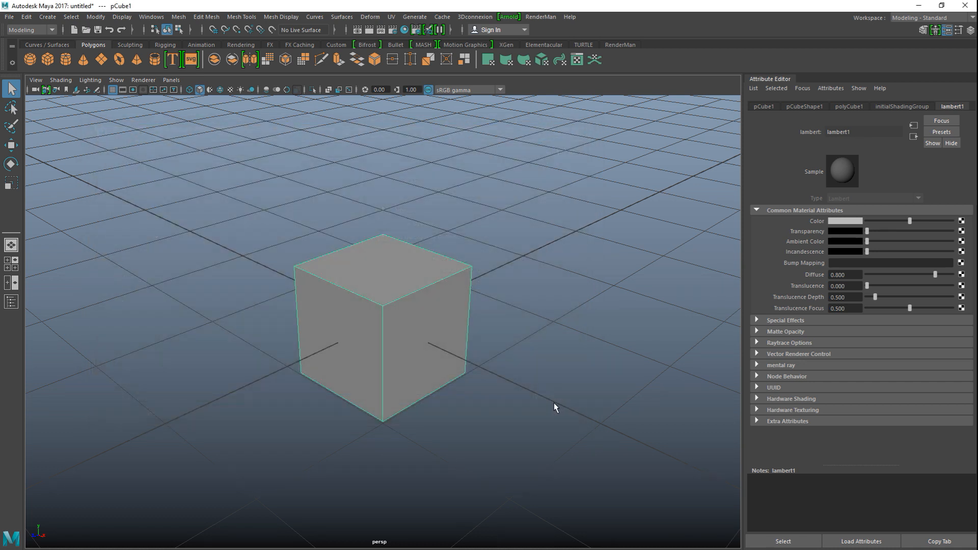
mouse_move(484, 420)
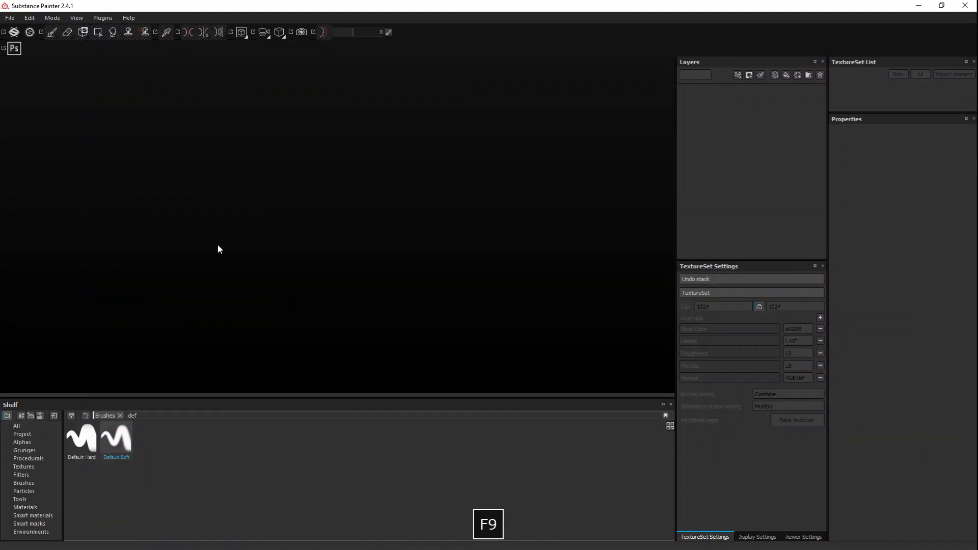
mouse_move(75, 17)
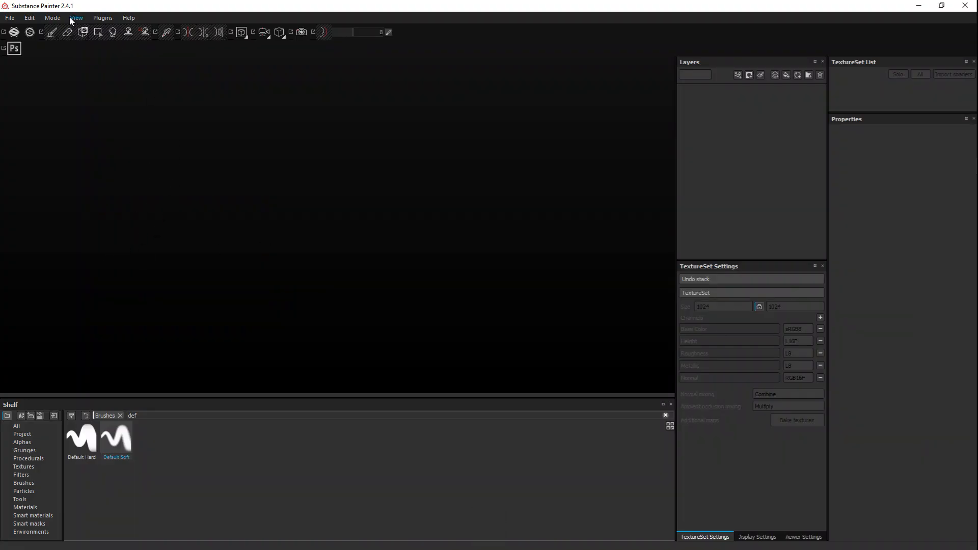
mouse_move(195, 215)
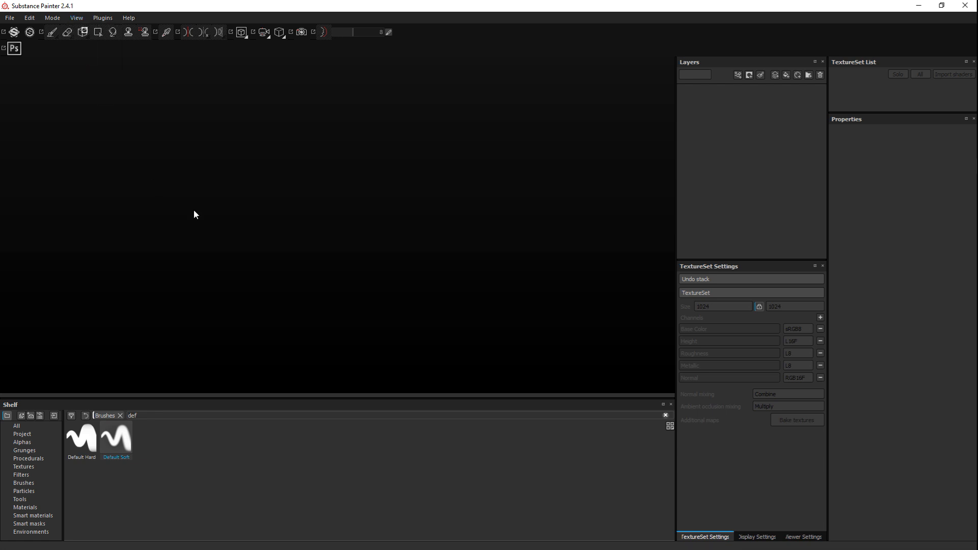
mouse_move(587, 330)
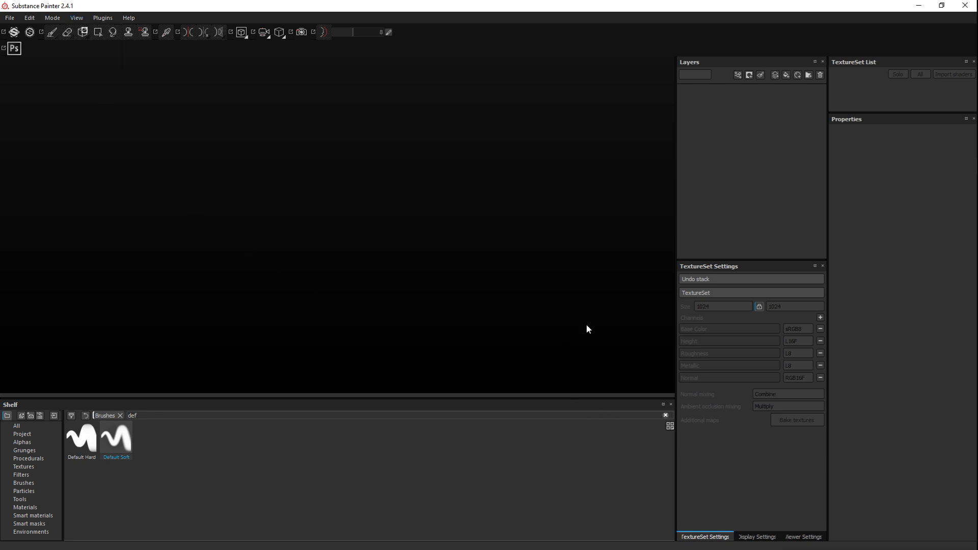
Show Substance Painter's File menu.
click(9, 17)
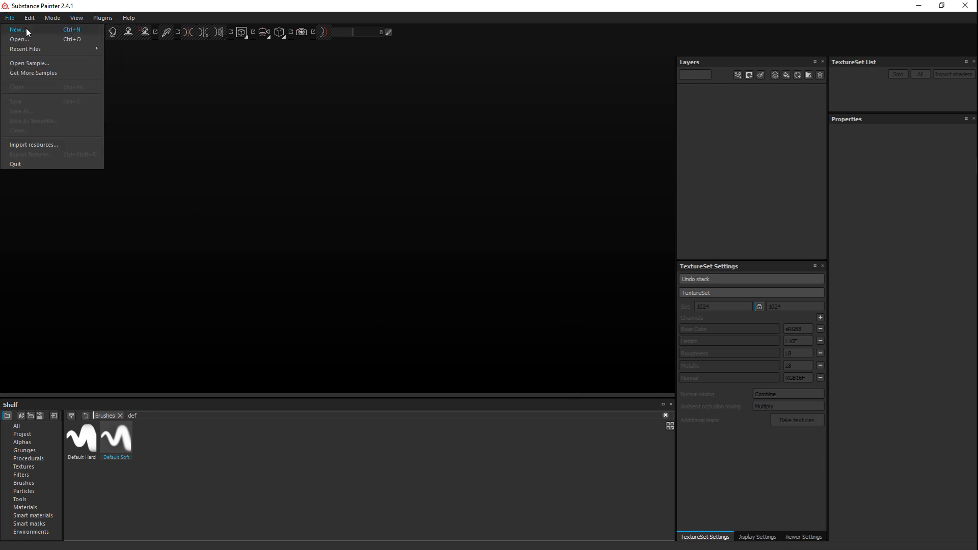
Create a new project using CubeOBJ from Desktop > CubeTutorial as the mesh.
click(17, 29)
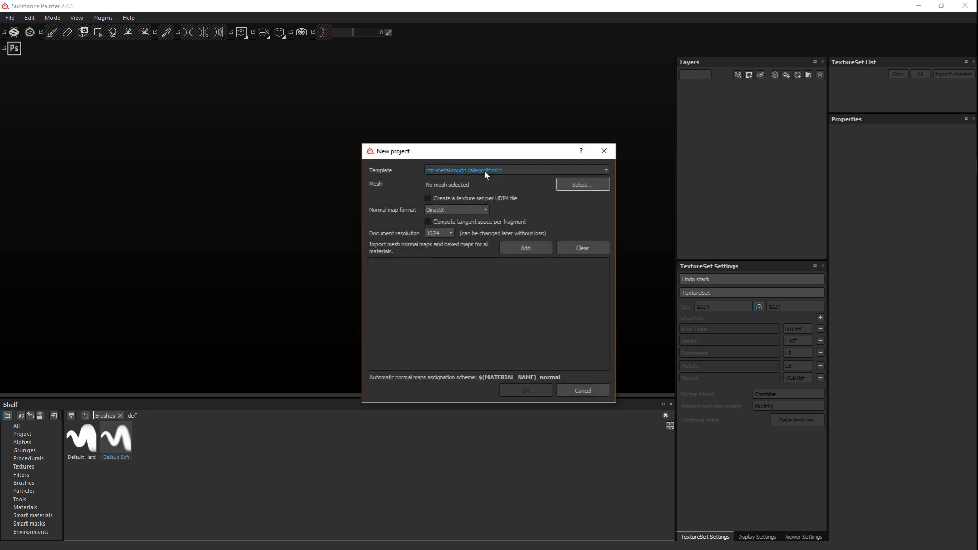
click(581, 185)
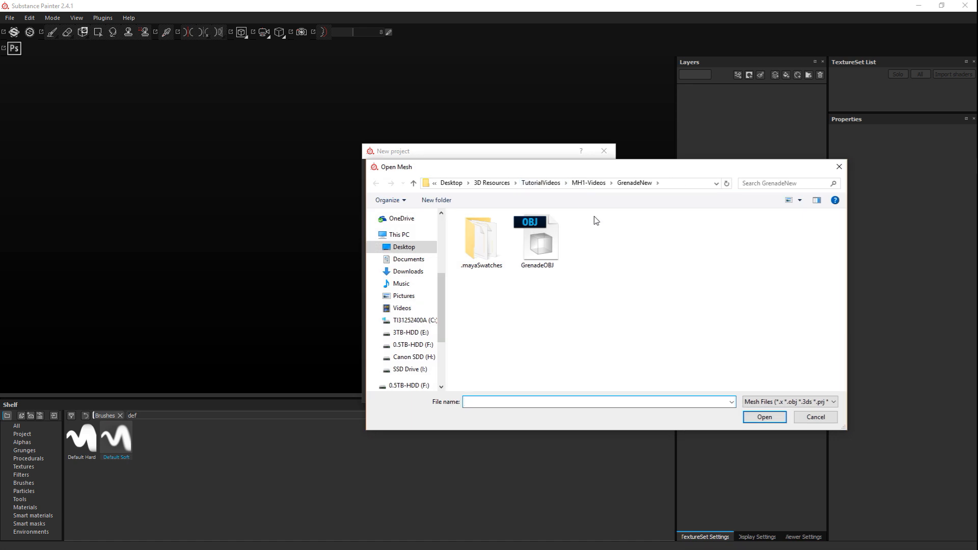
click(398, 233)
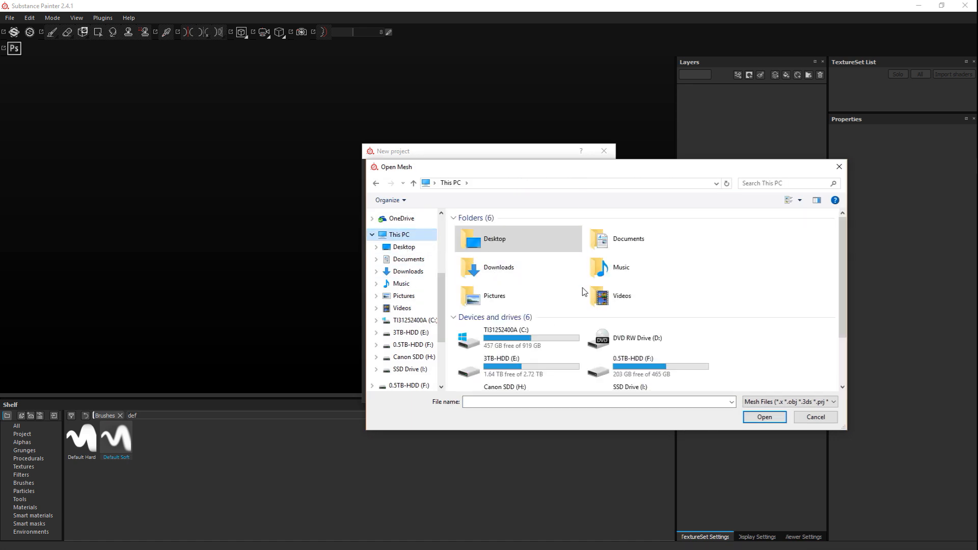
click(494, 239)
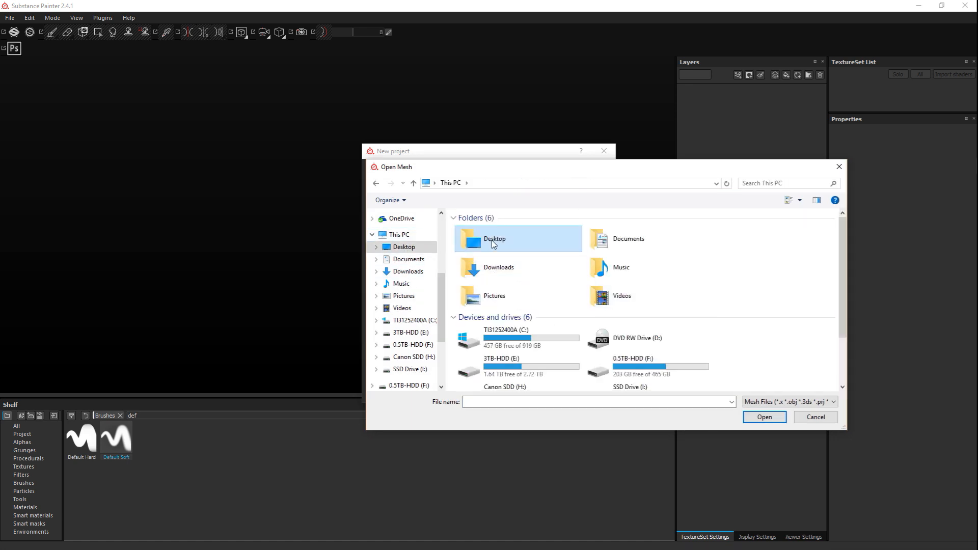
double_click(494, 239)
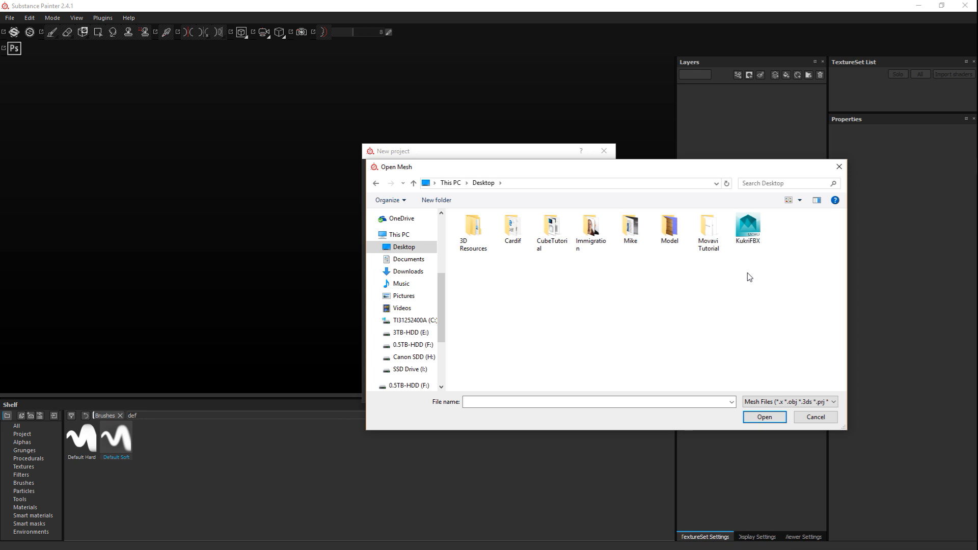
double_click(552, 228)
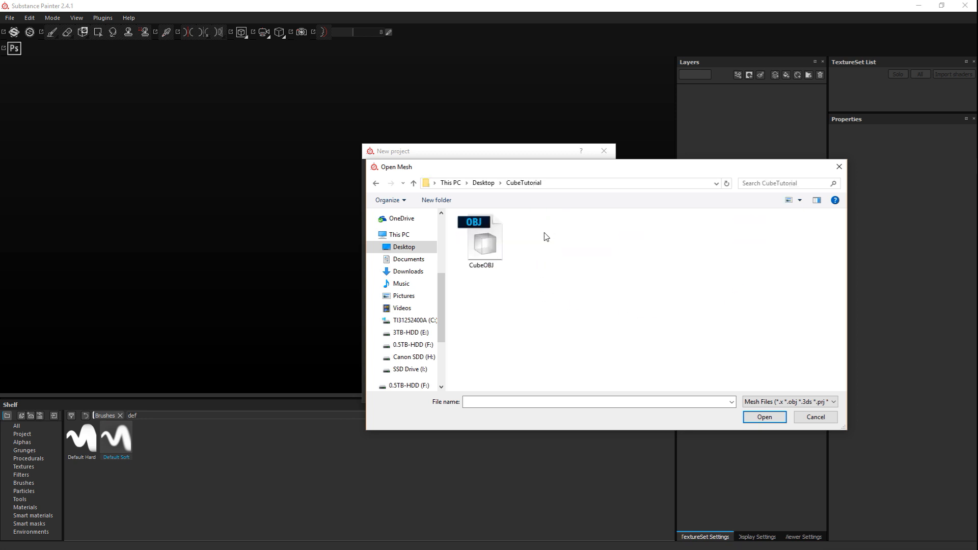
click(764, 417)
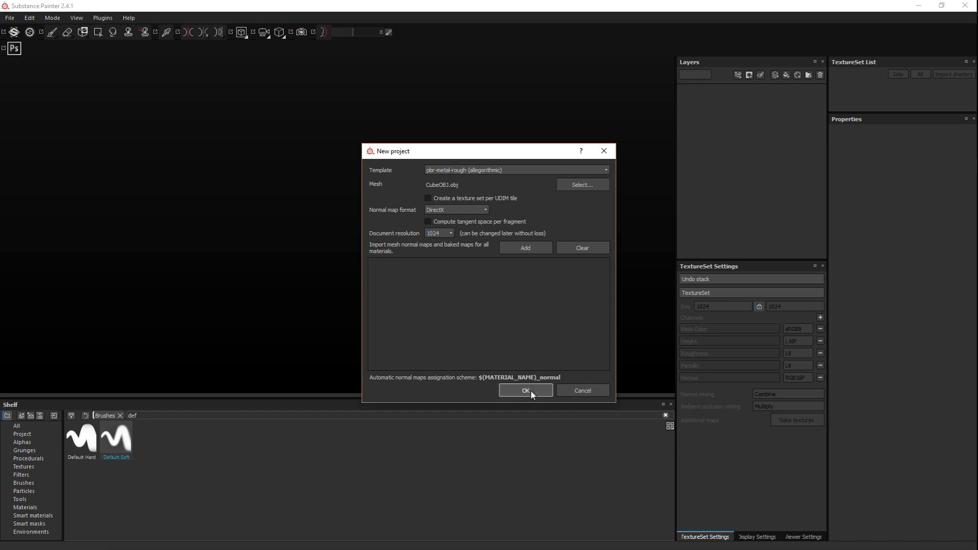
click(525, 390)
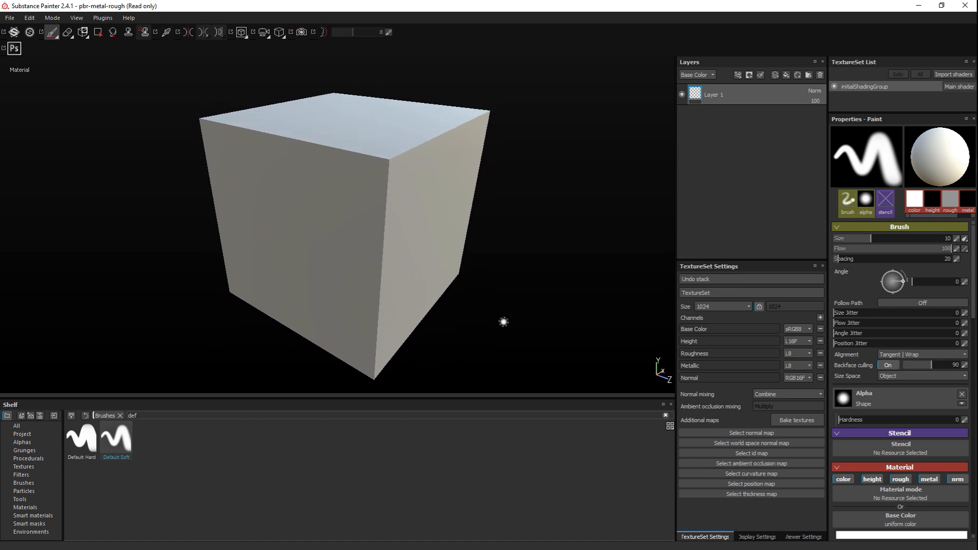
mouse_move(797, 420)
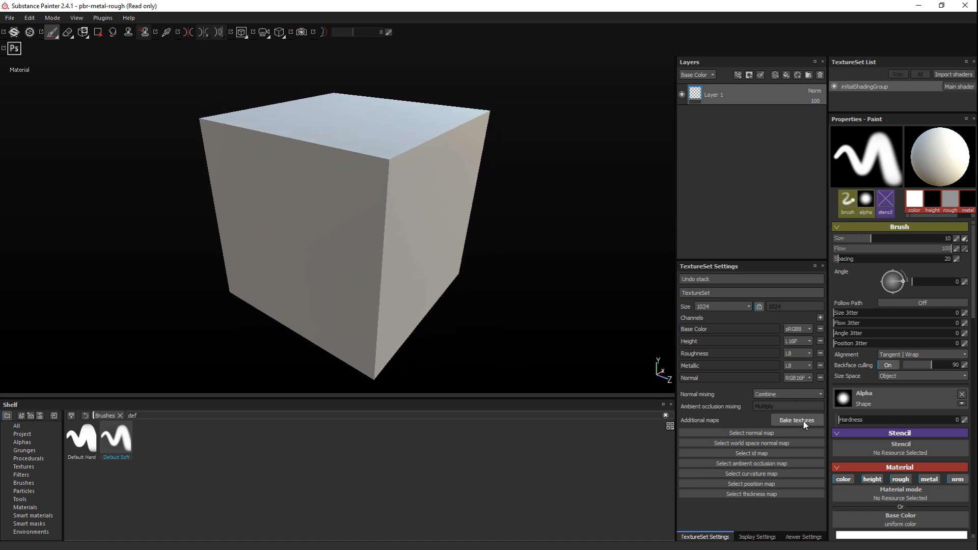
Bake the initialShadingGroup textures and dismiss the finished message.
click(797, 420)
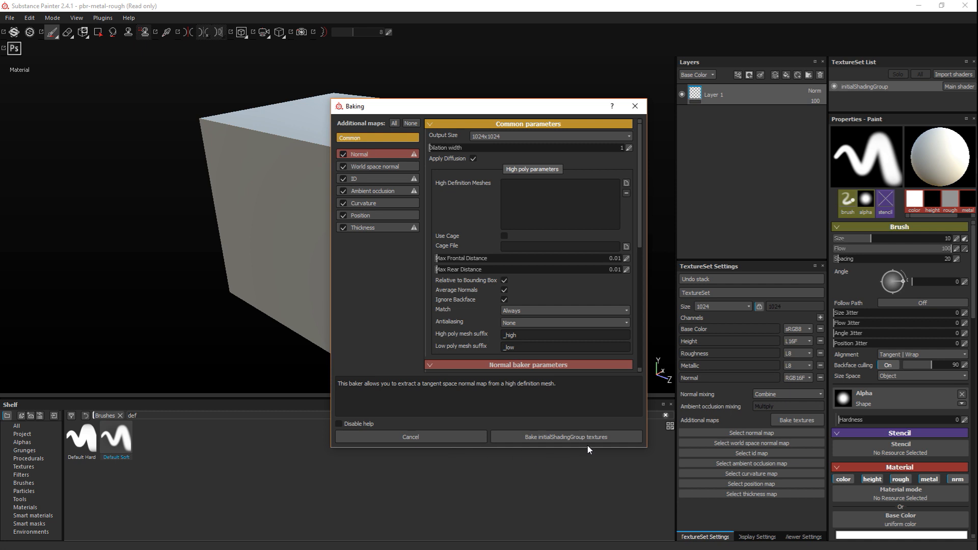
click(565, 436)
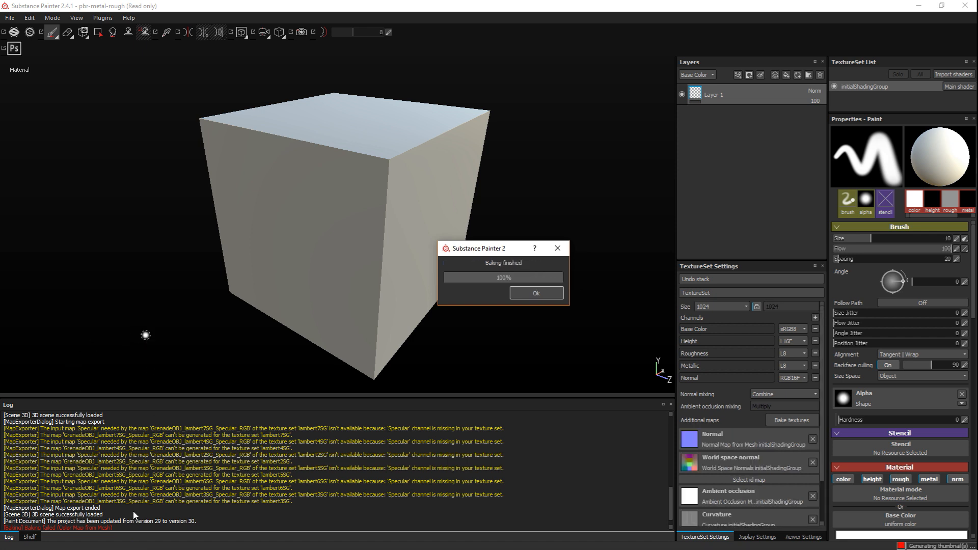
click(534, 293)
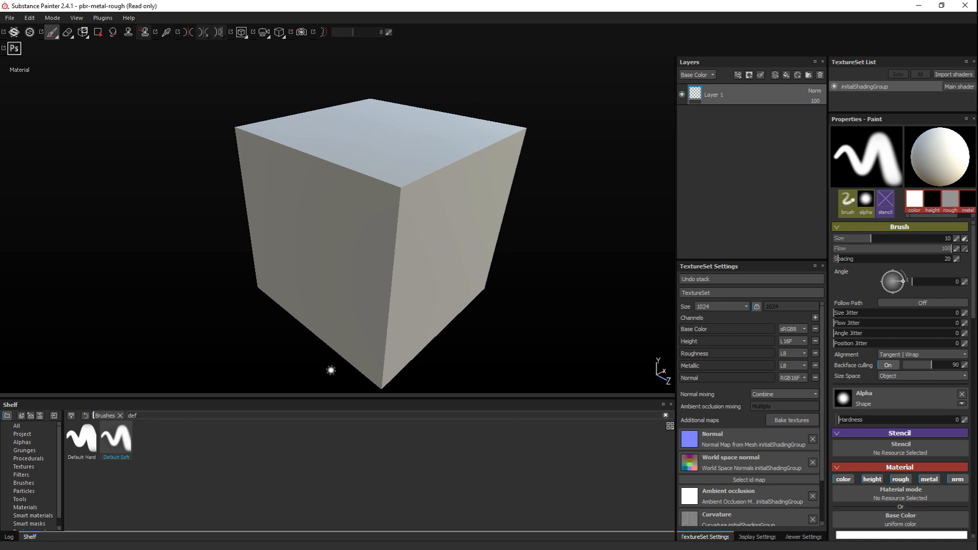
mouse_move(60, 500)
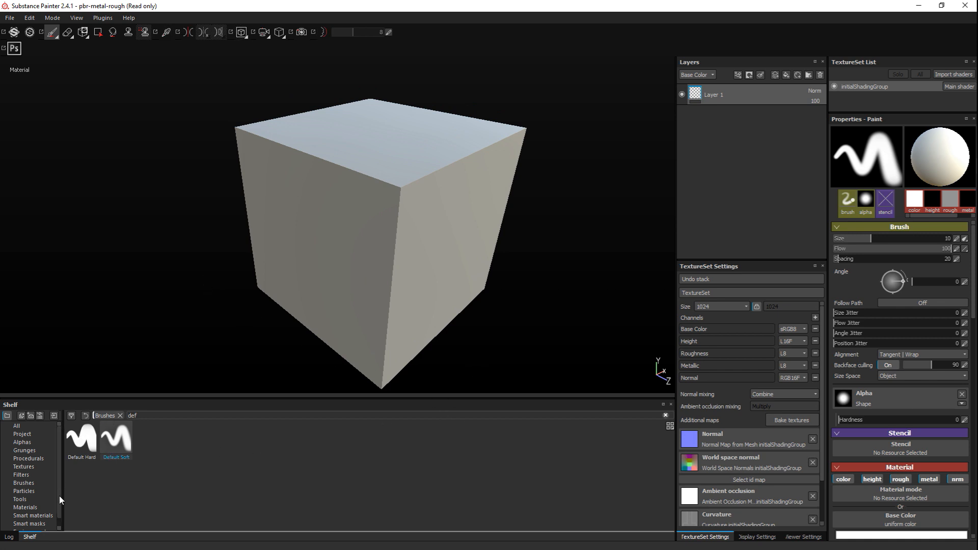
Show the Smart materials collection in the Shelf.
click(33, 515)
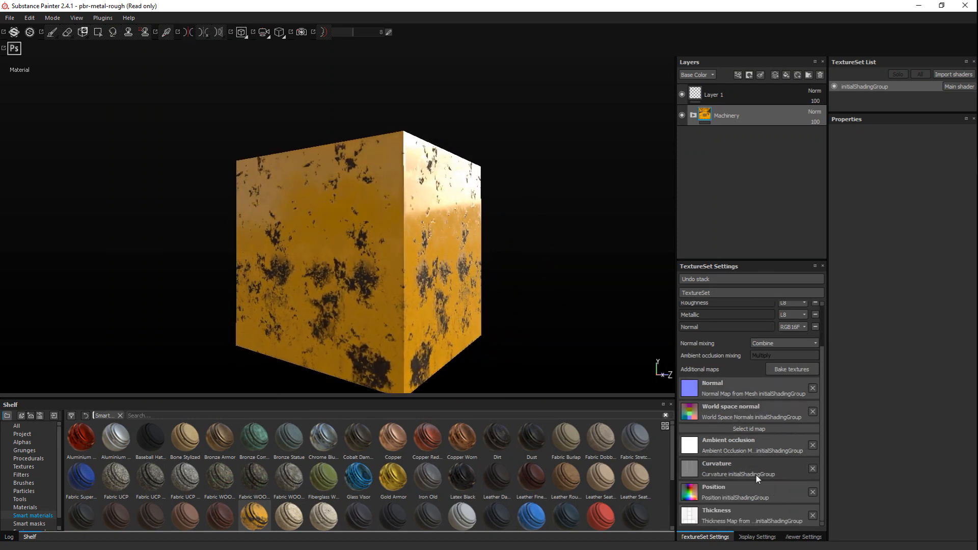
mouse_move(795, 422)
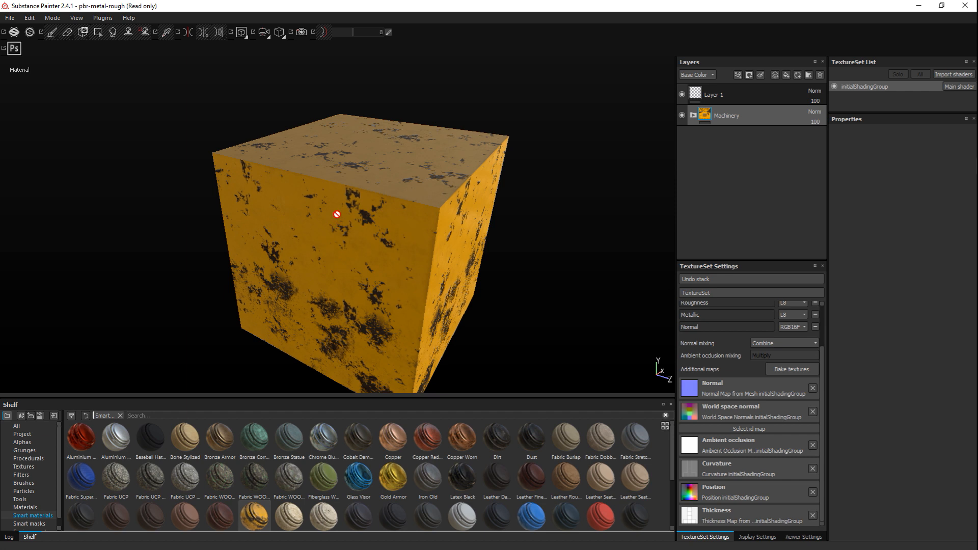
Open the Export textures window from the viewport's right-click menu.
right_click(337, 219)
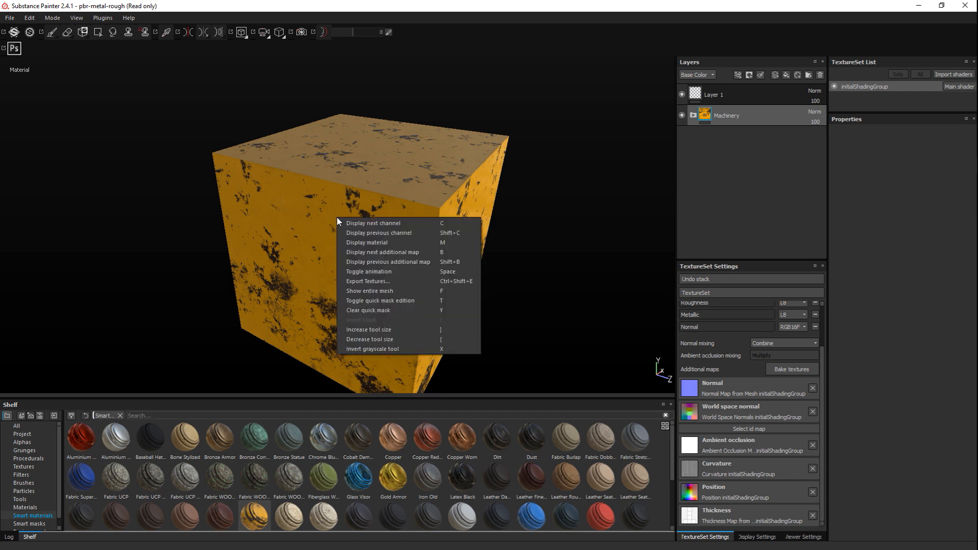
mouse_move(396, 281)
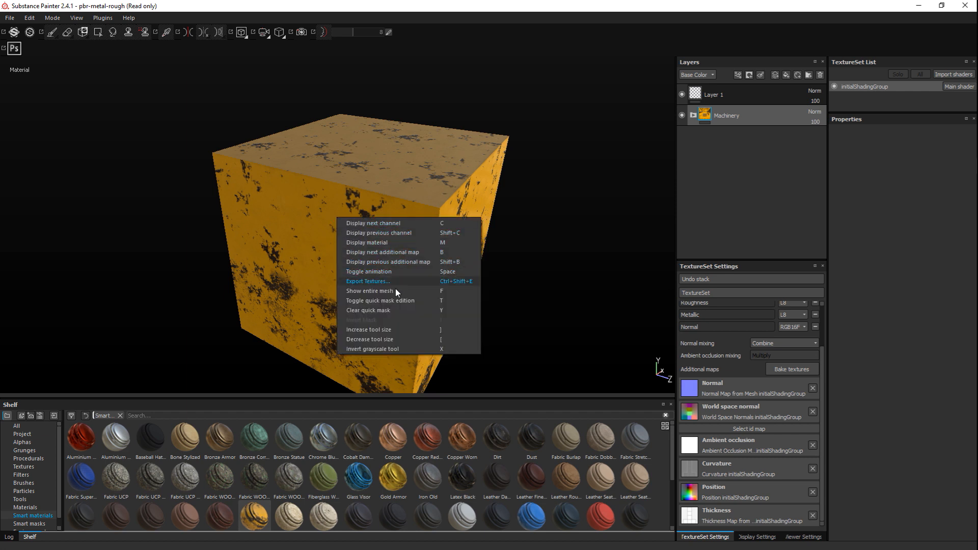
click(368, 281)
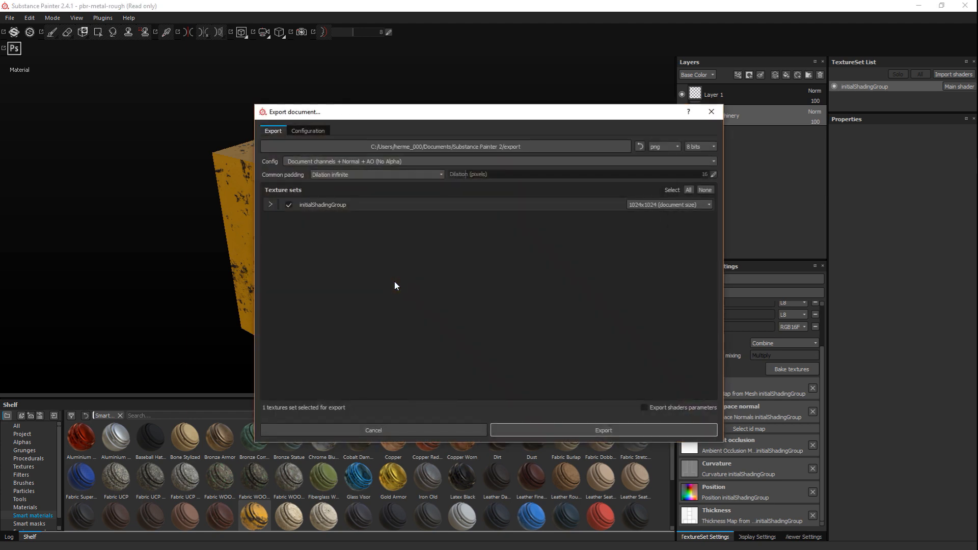
mouse_move(426, 365)
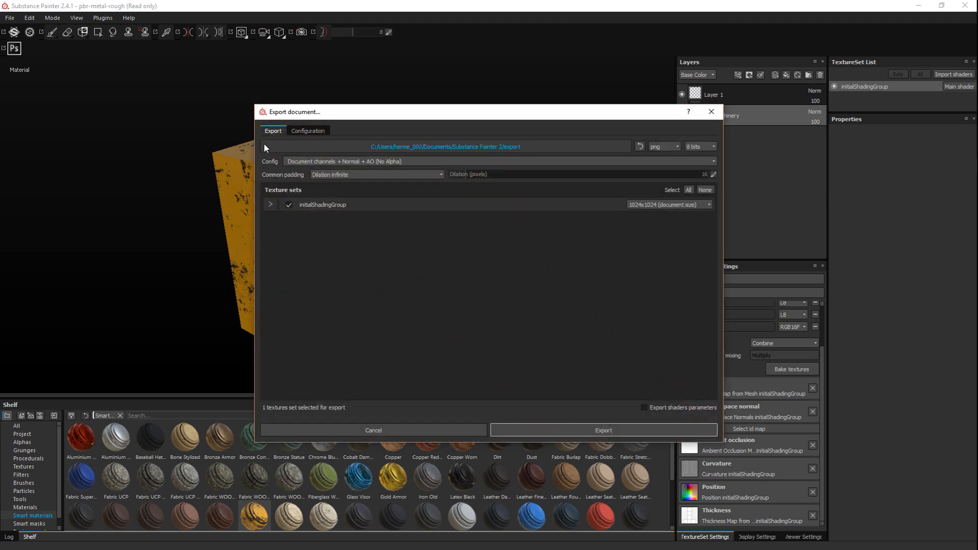
mouse_move(329, 135)
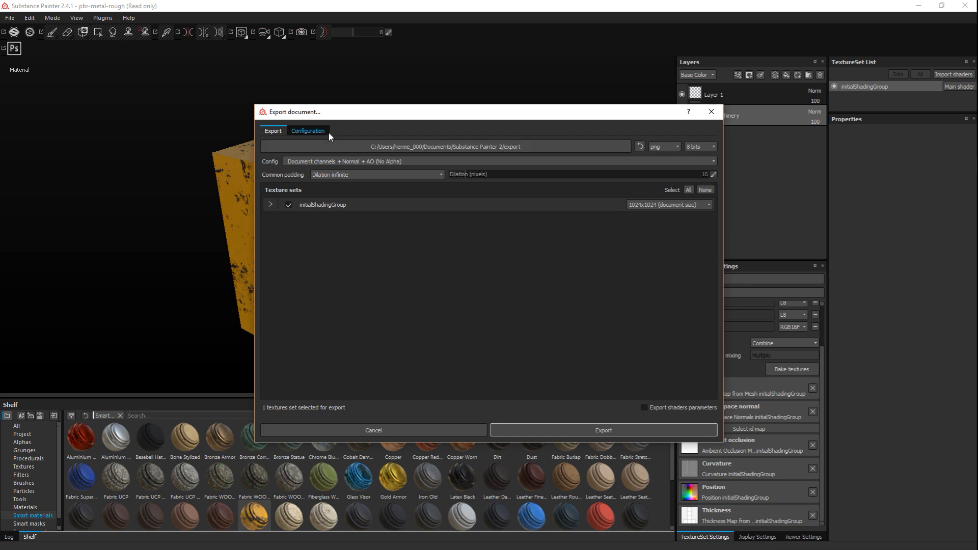
mouse_move(261, 148)
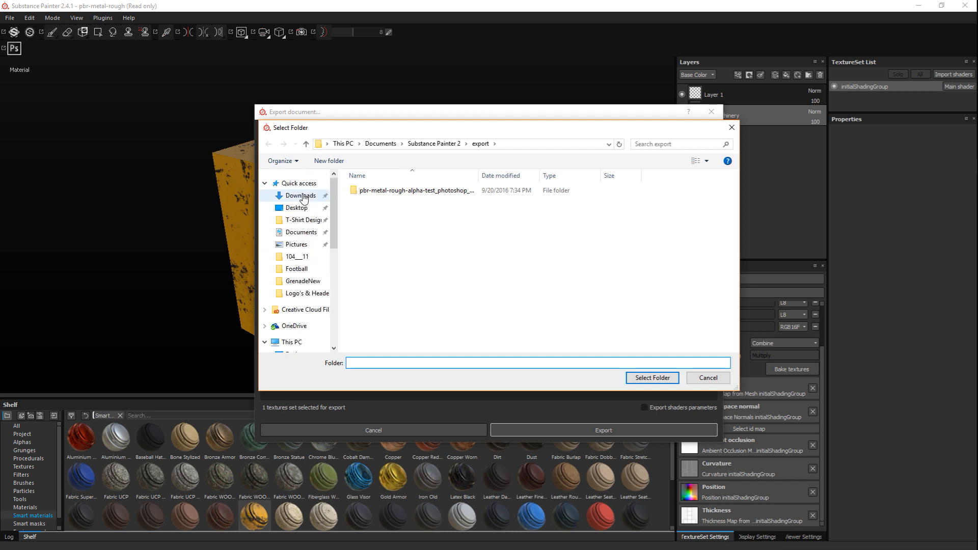
Choose Desktop > CubeTutorial as the texture export folder.
click(296, 207)
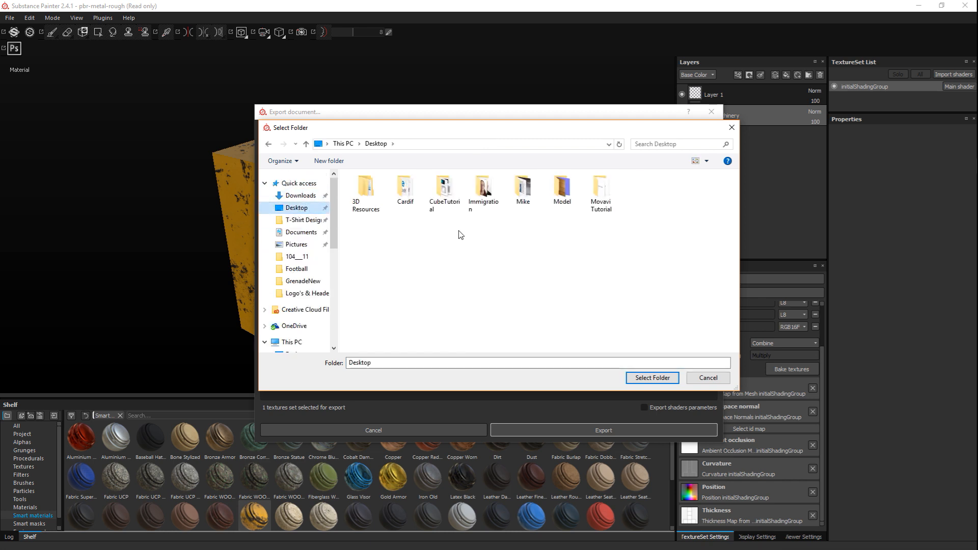
double_click(444, 188)
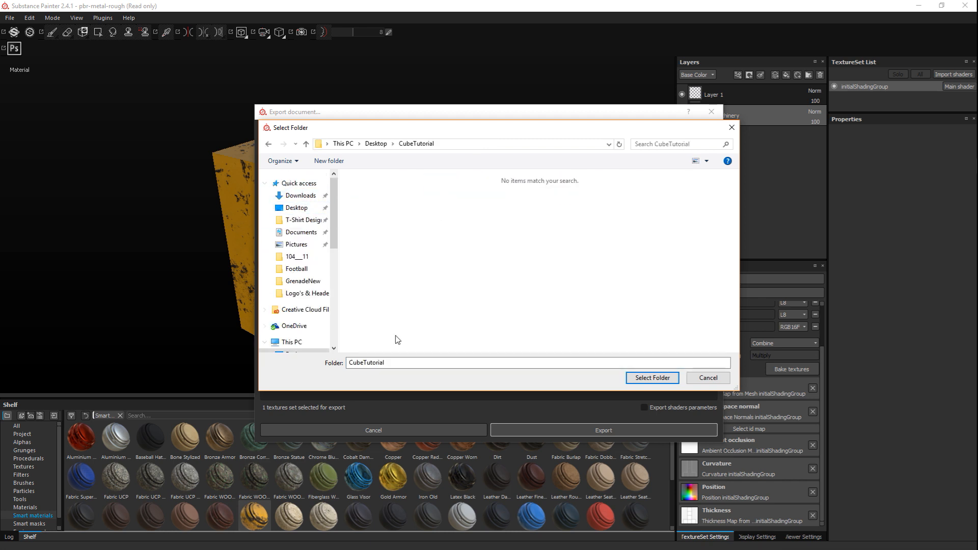
click(651, 377)
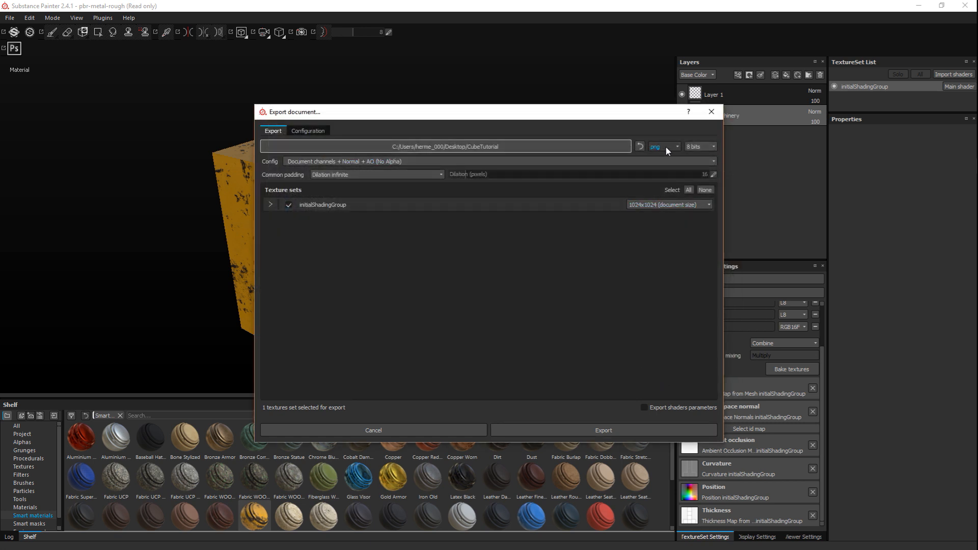
click(663, 147)
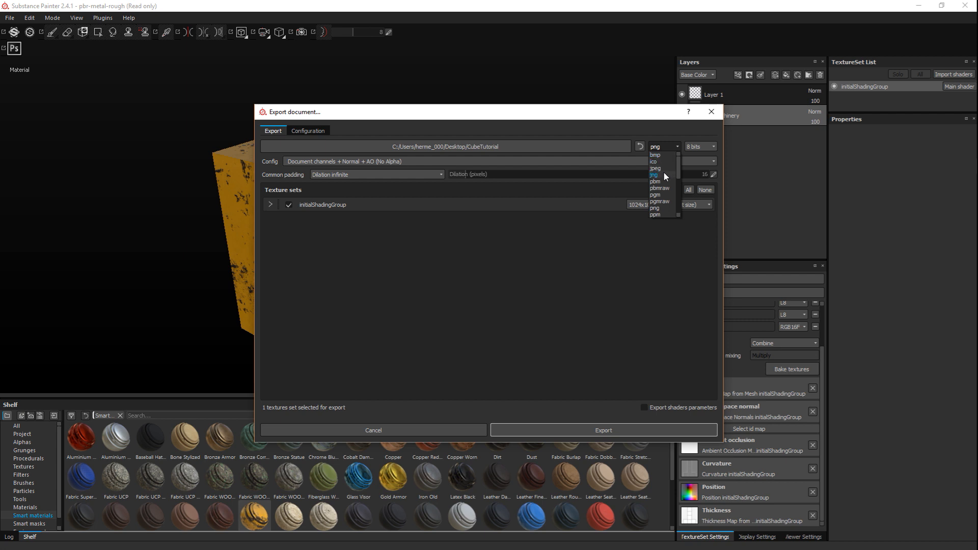
mouse_move(656, 169)
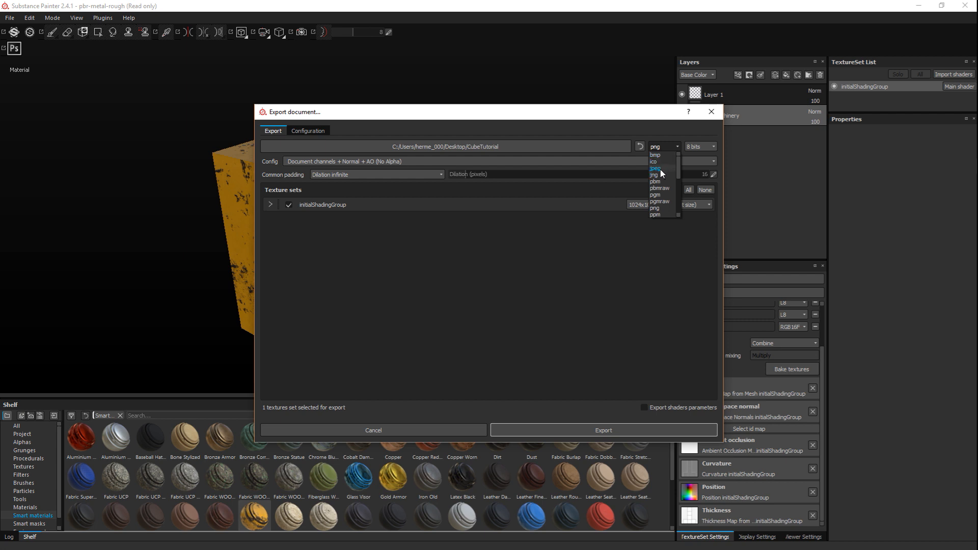
click(656, 169)
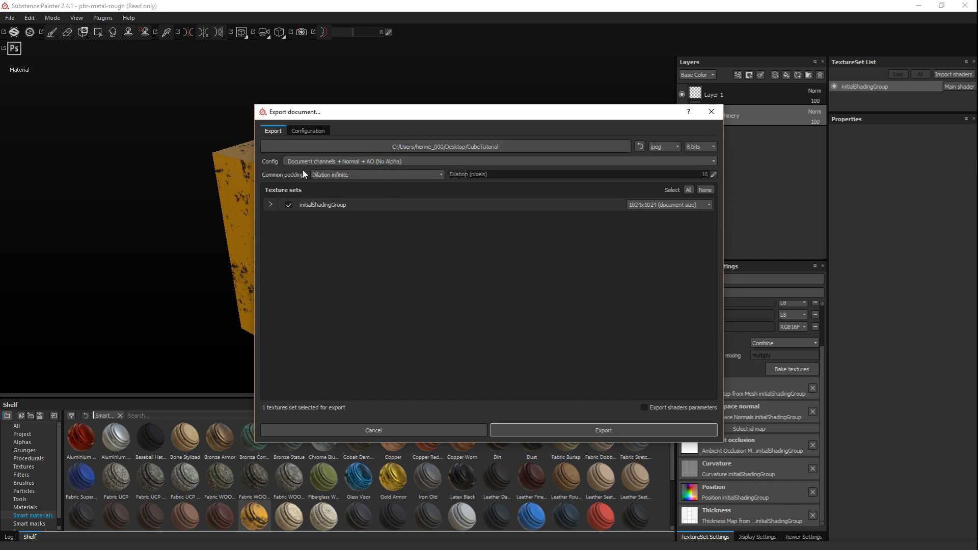
mouse_move(286, 175)
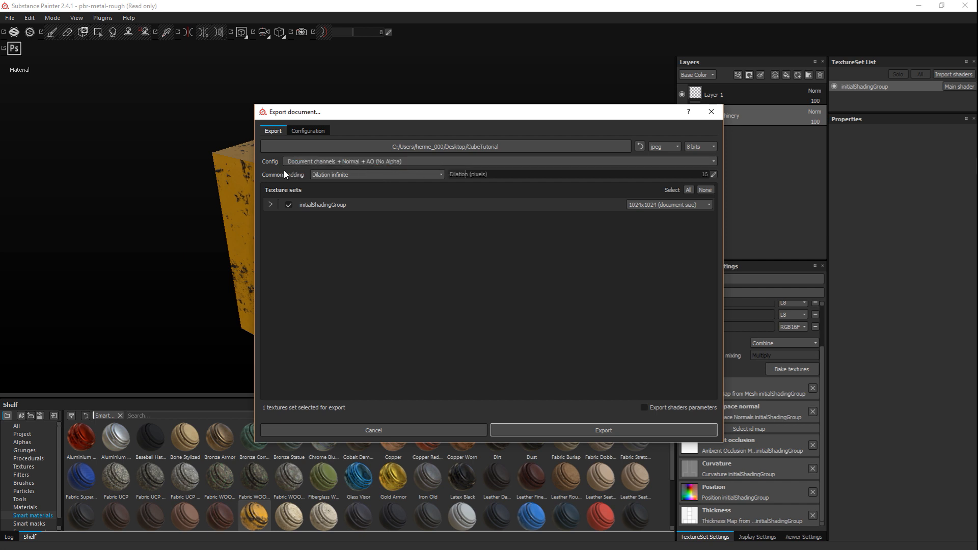
mouse_move(361, 170)
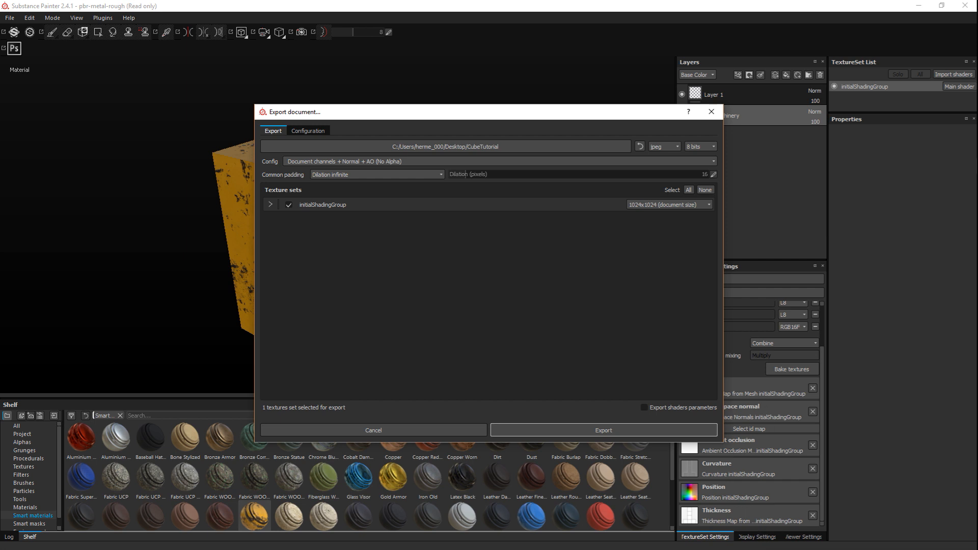
mouse_move(417, 206)
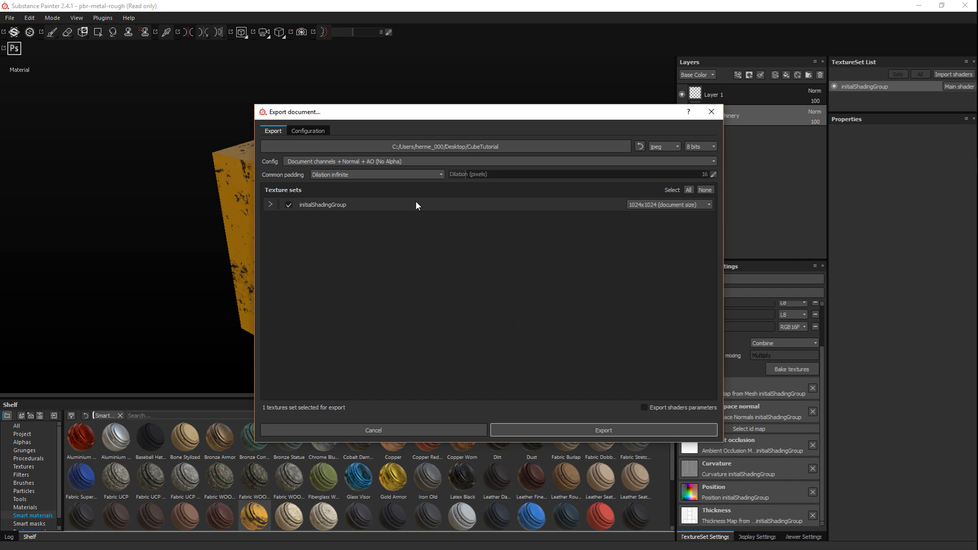
mouse_move(260, 236)
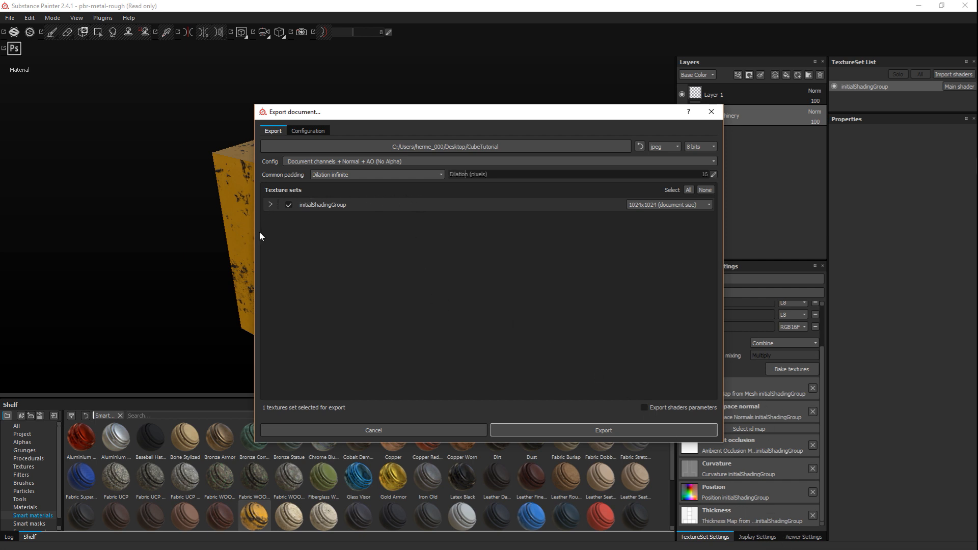
mouse_move(869, 153)
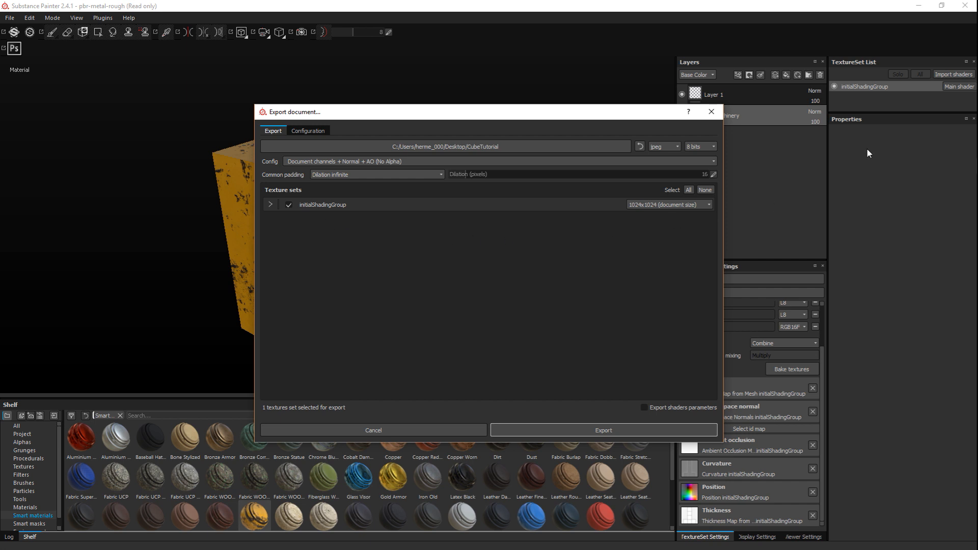
mouse_move(918, 95)
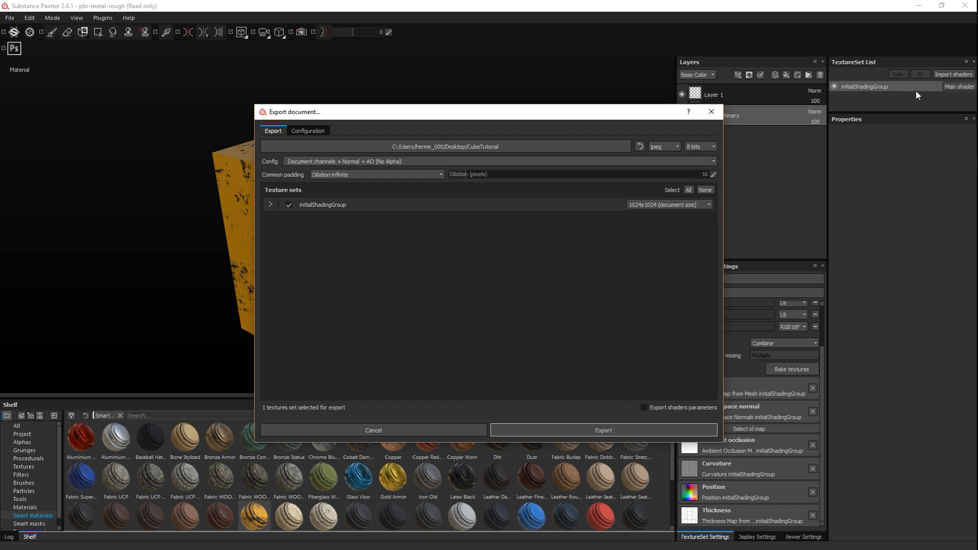
mouse_move(882, 100)
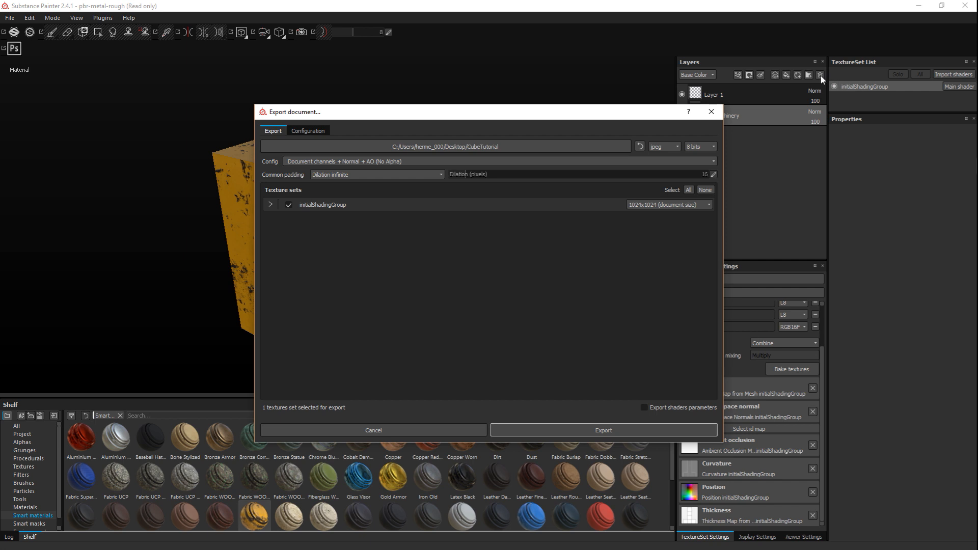
mouse_move(311, 217)
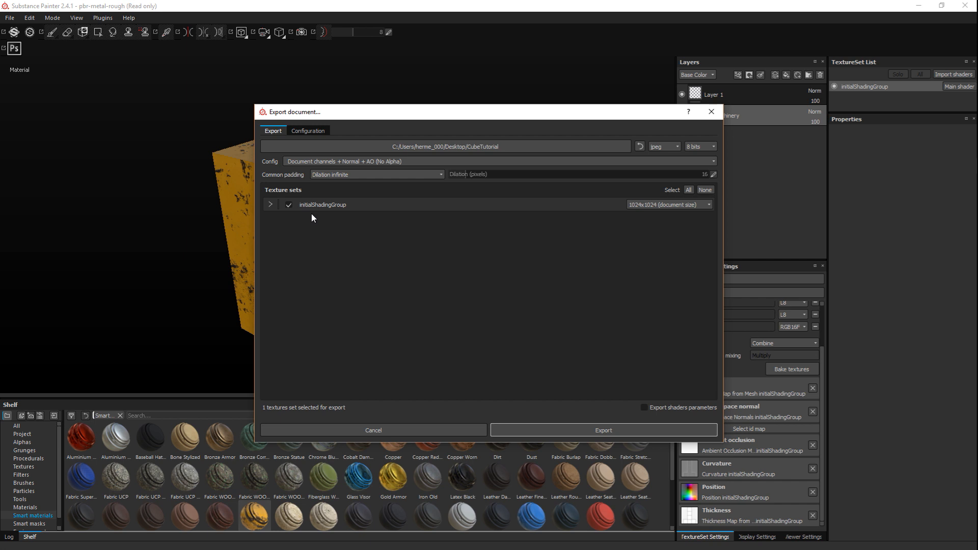
mouse_move(325, 309)
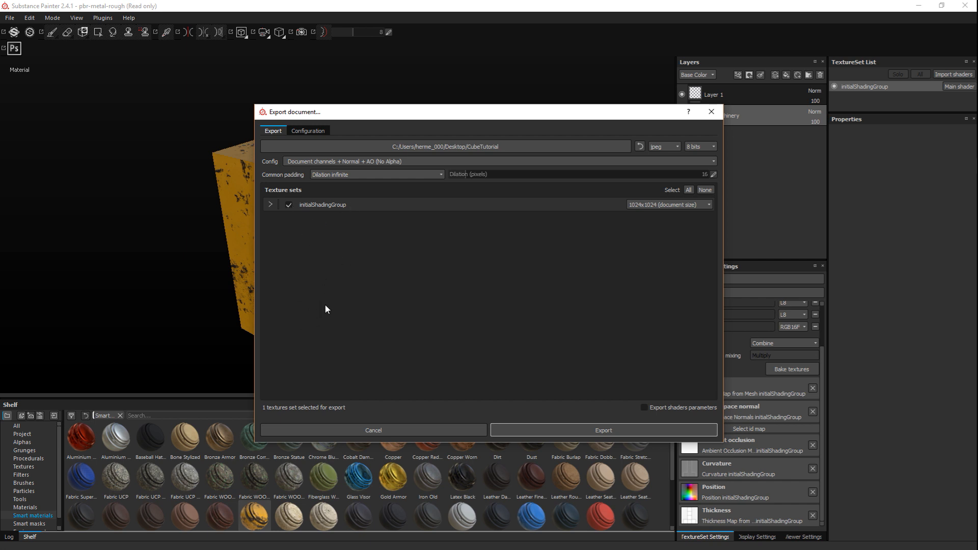
mouse_move(676, 217)
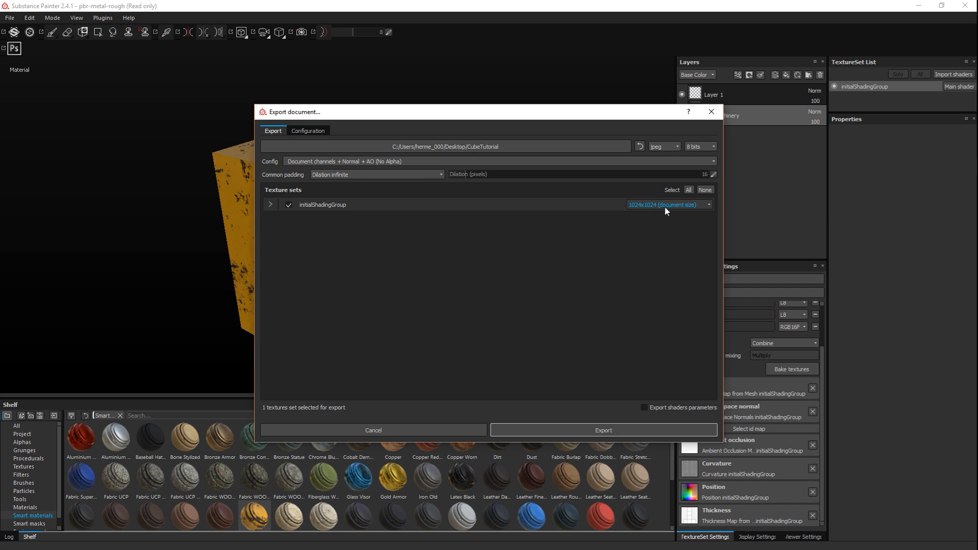
mouse_move(651, 207)
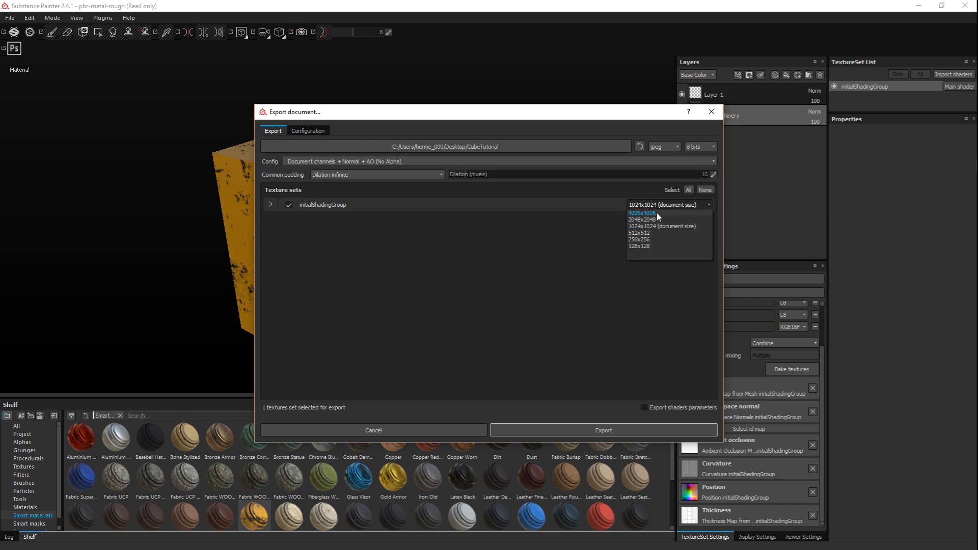
Change the initialShadingGroup export size to 2048x2048.
click(641, 213)
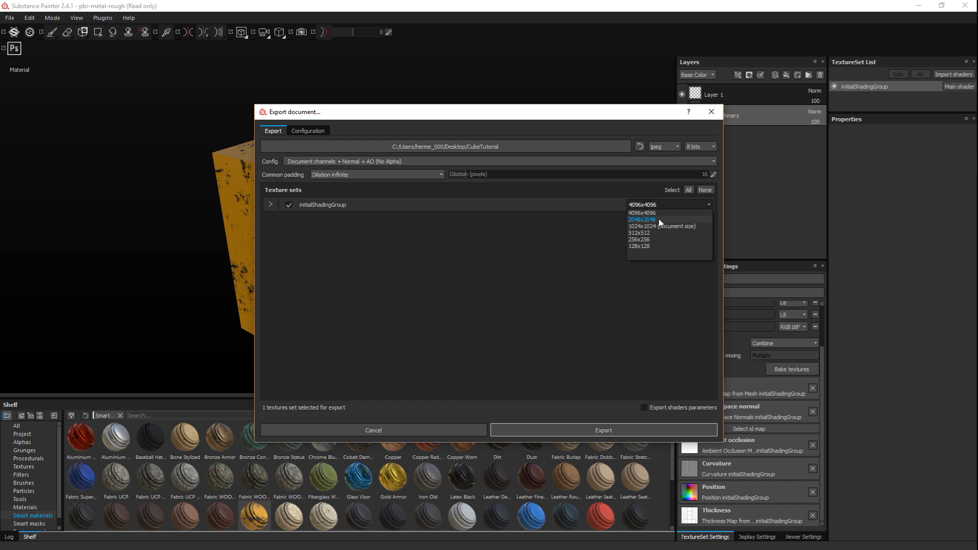
click(641, 219)
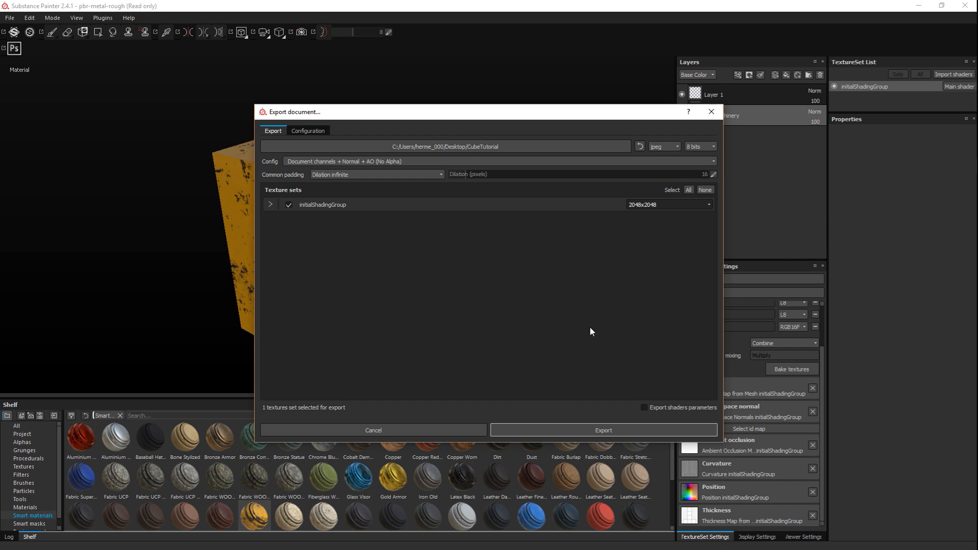
mouse_move(565, 389)
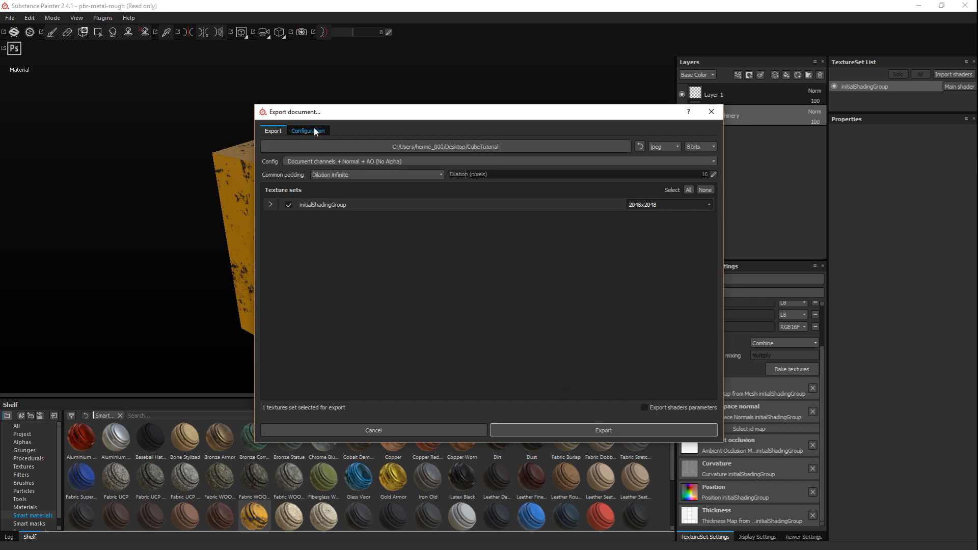
Show the export configuration presets and view the Arnold preset's seven output maps.
click(308, 131)
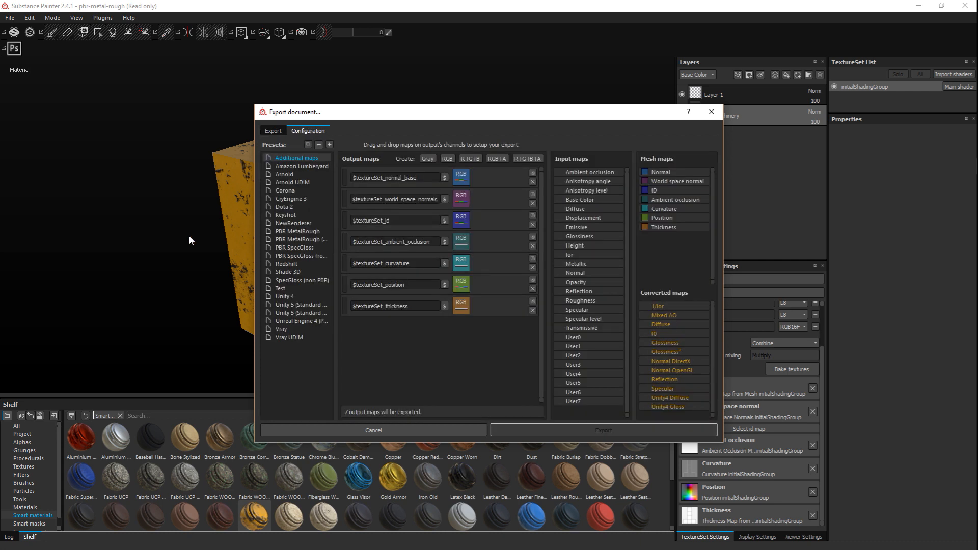
mouse_move(291, 169)
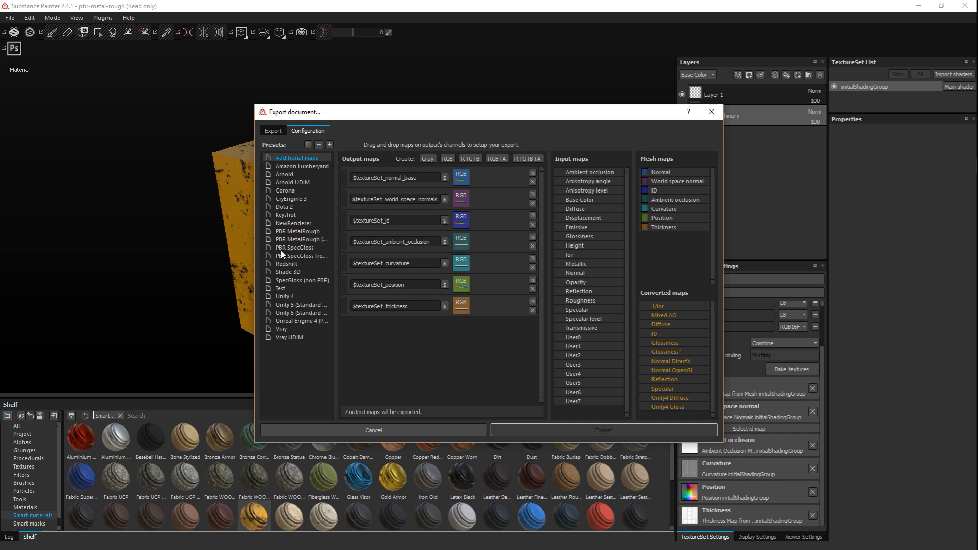
mouse_move(289, 385)
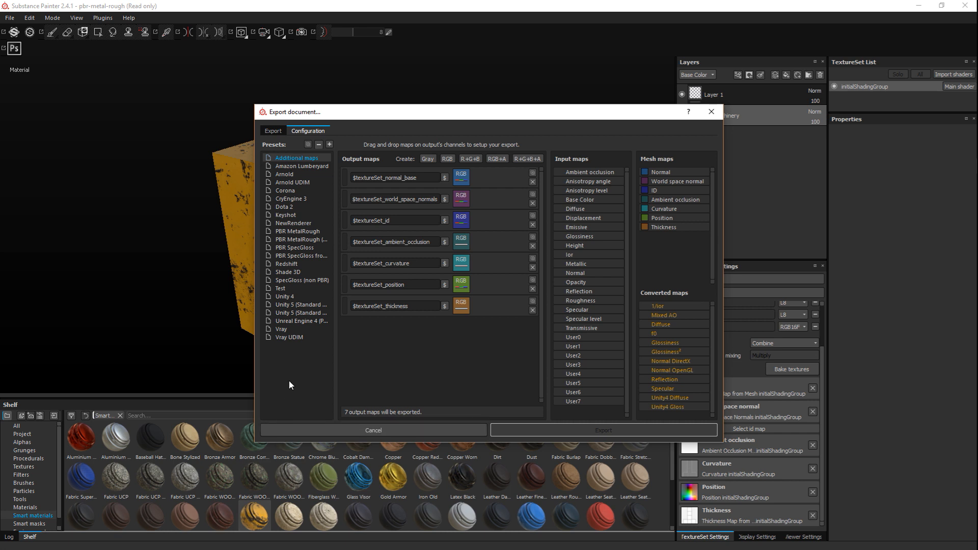
mouse_move(286, 332)
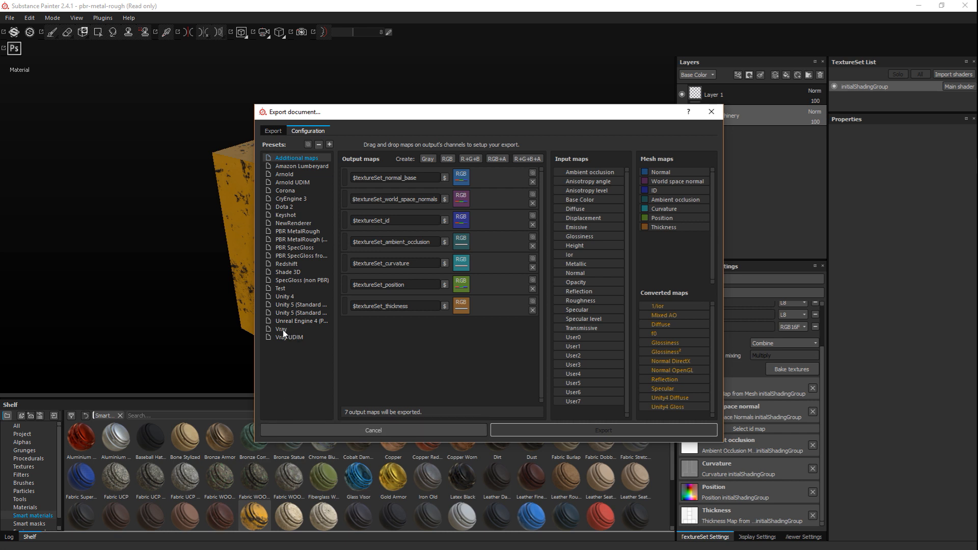
mouse_move(299, 297)
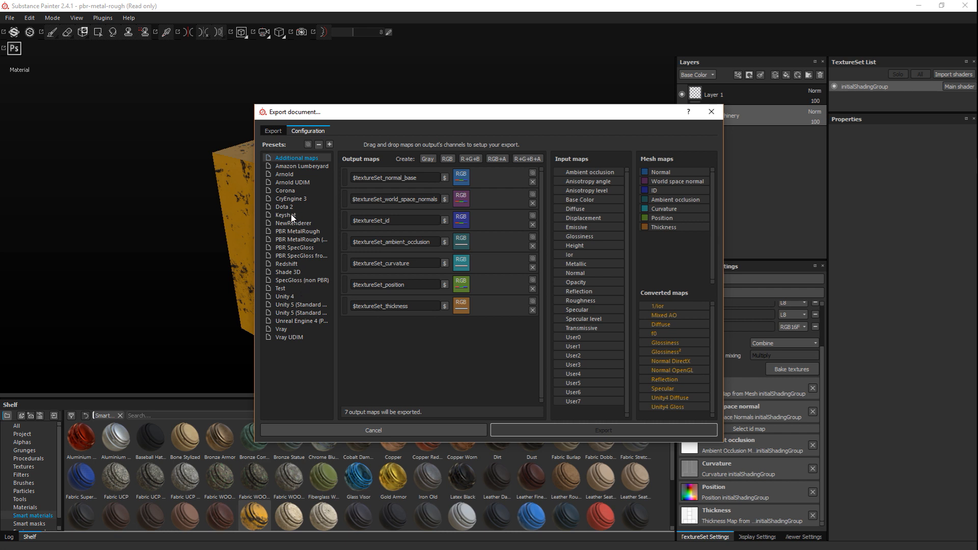
mouse_move(300, 389)
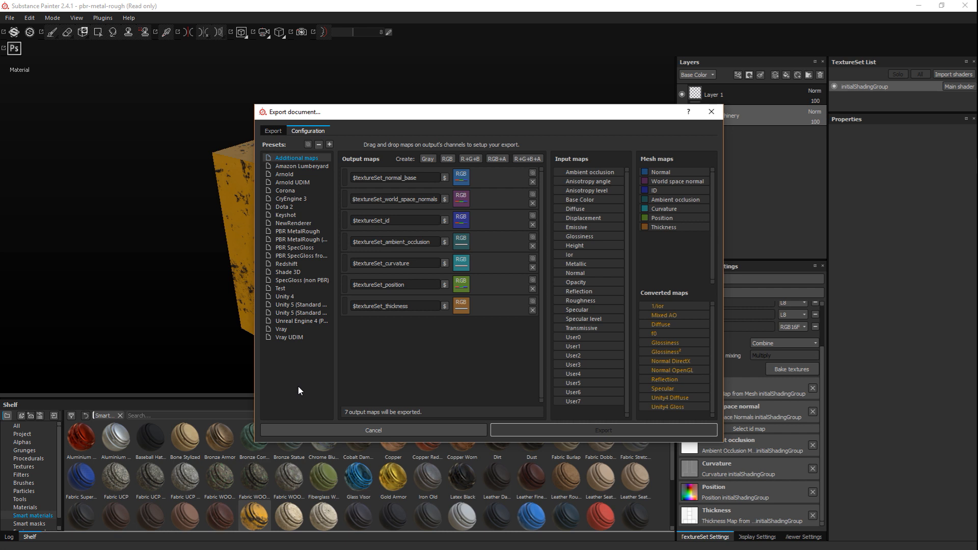
mouse_move(289, 178)
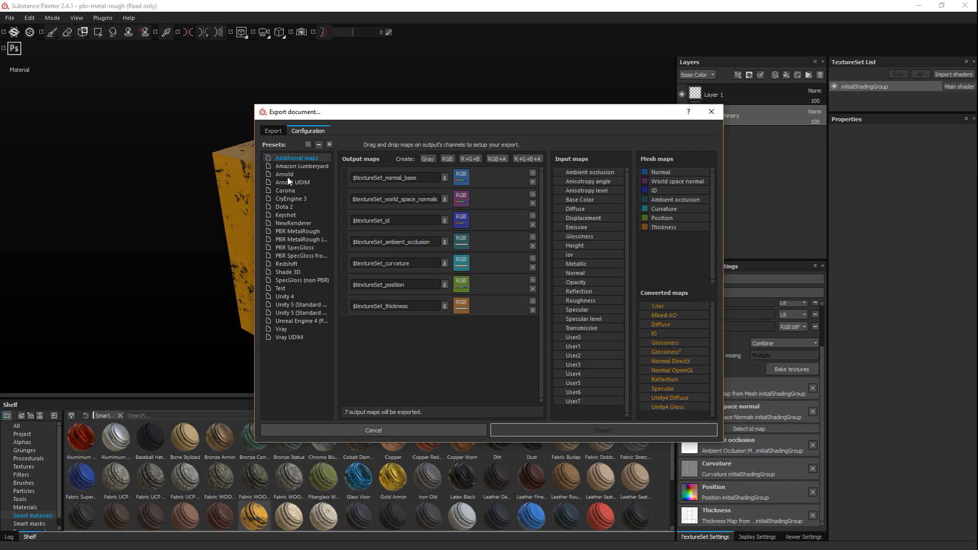
click(284, 175)
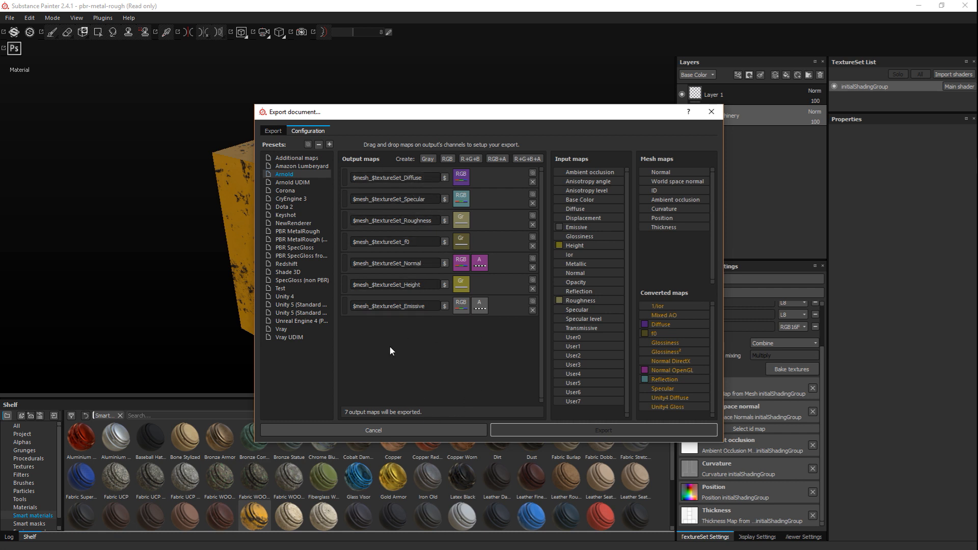
mouse_move(454, 365)
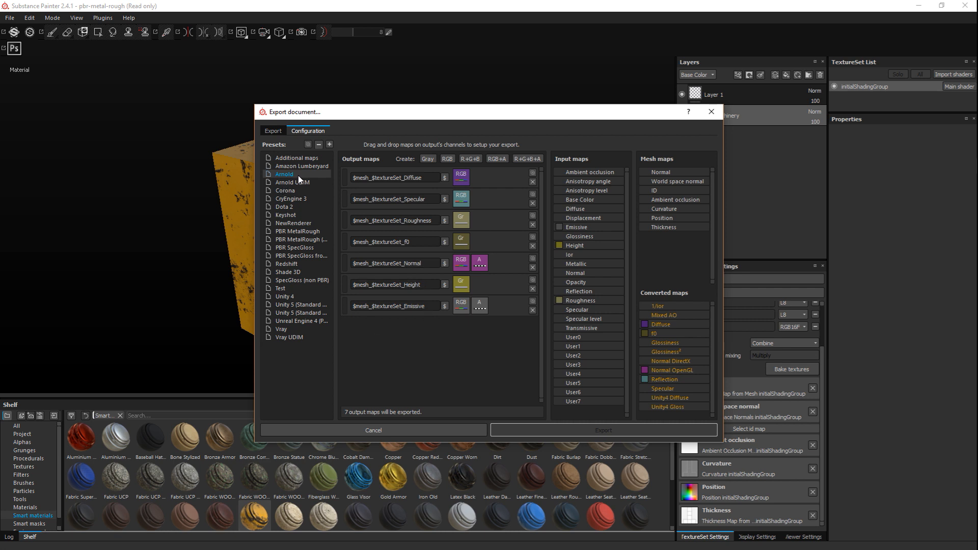
mouse_move(300, 181)
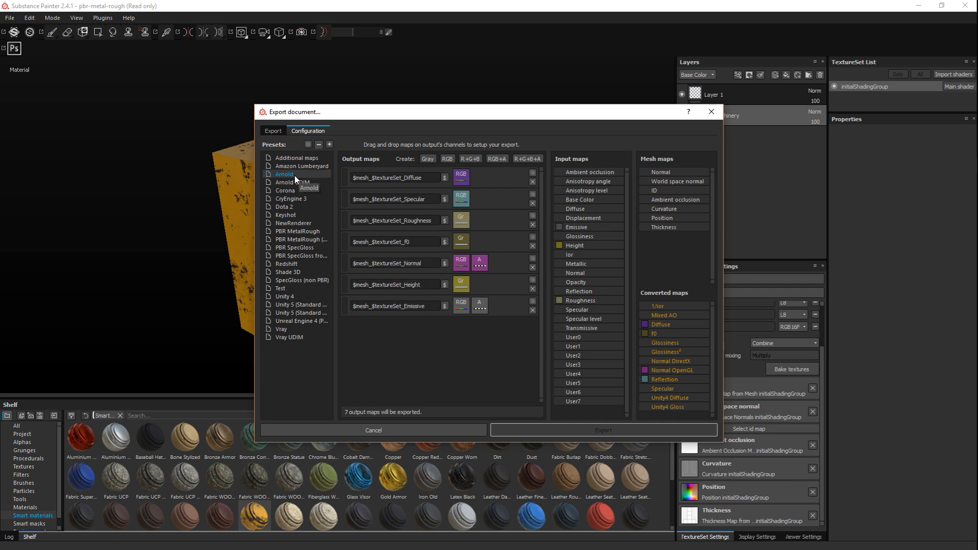
mouse_move(400, 382)
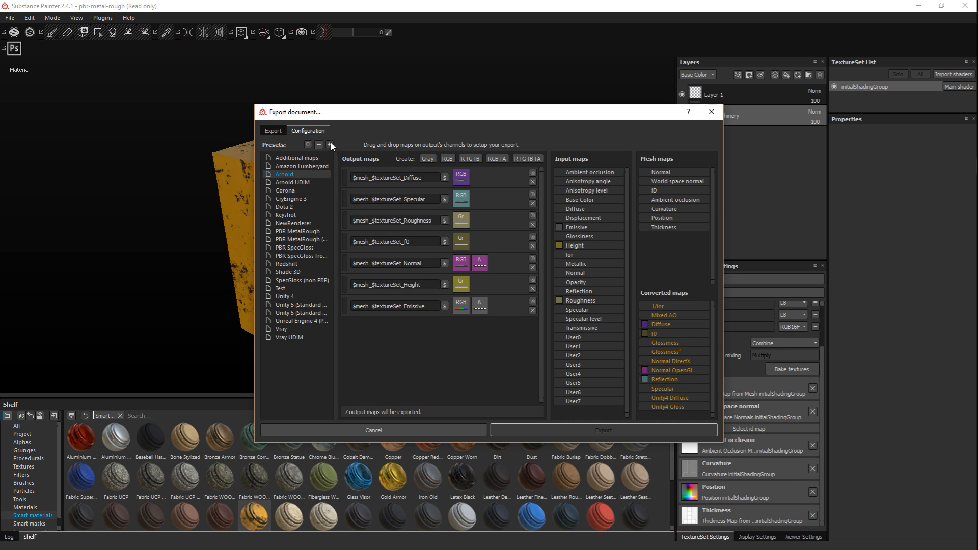
Create a new export preset and rename it Special_Cube.
click(329, 145)
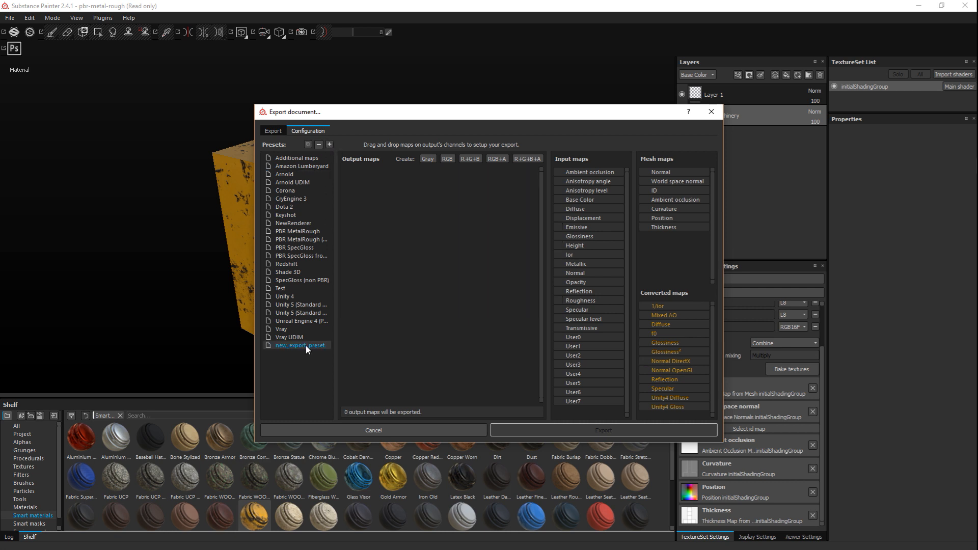
right_click(306, 345)
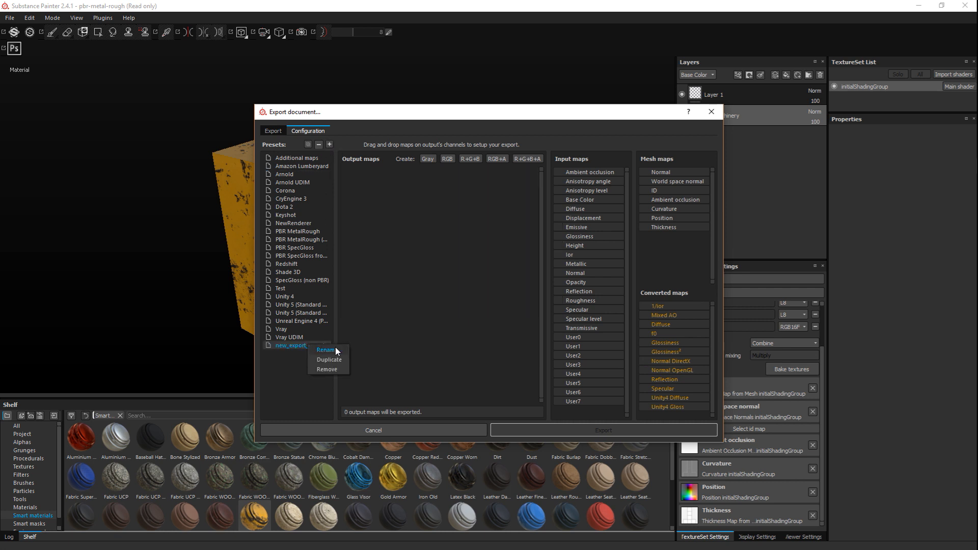
click(325, 351)
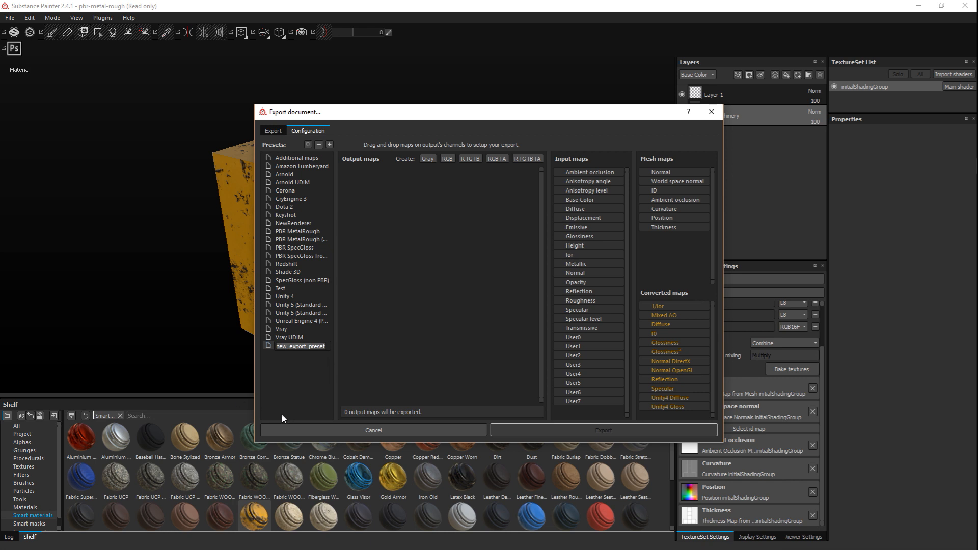
text(Special_Cu)
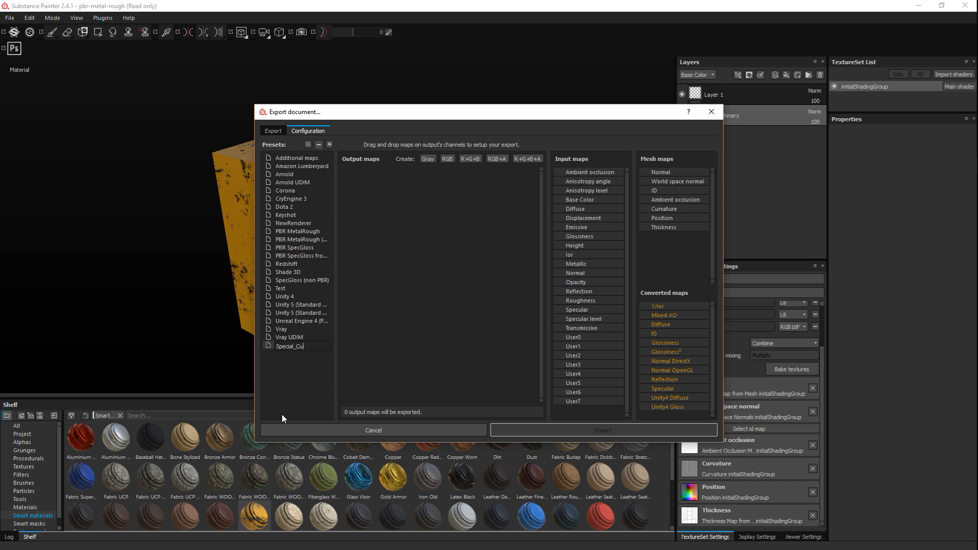
text(be)
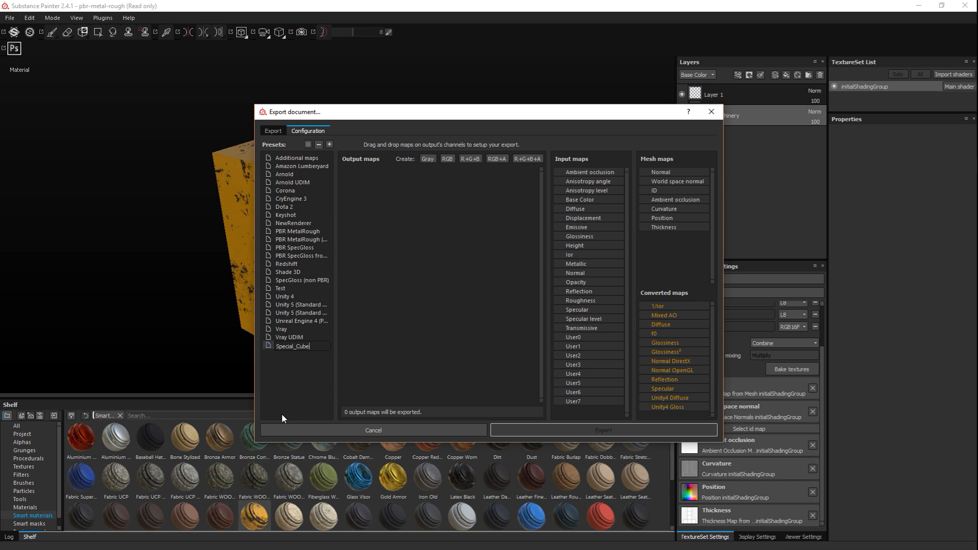
mouse_move(299, 375)
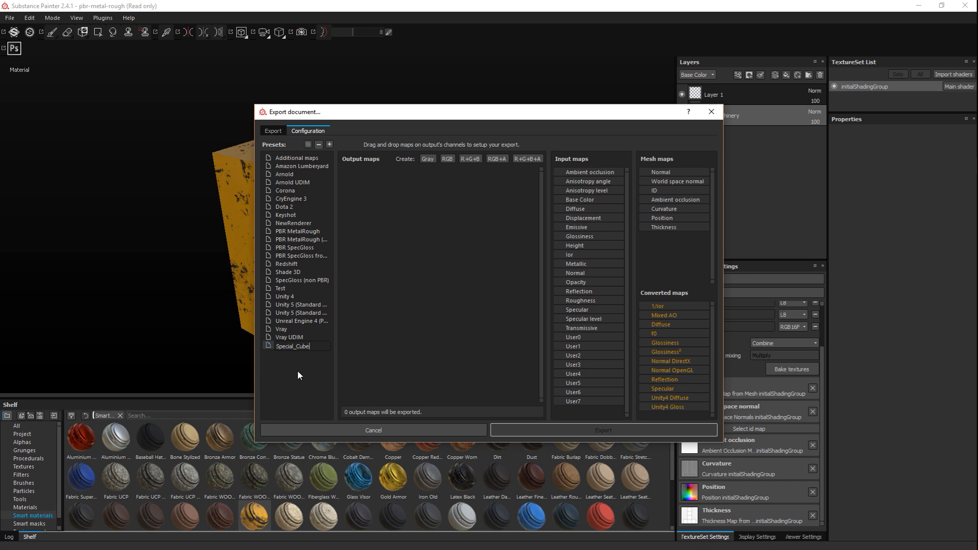
mouse_move(295, 389)
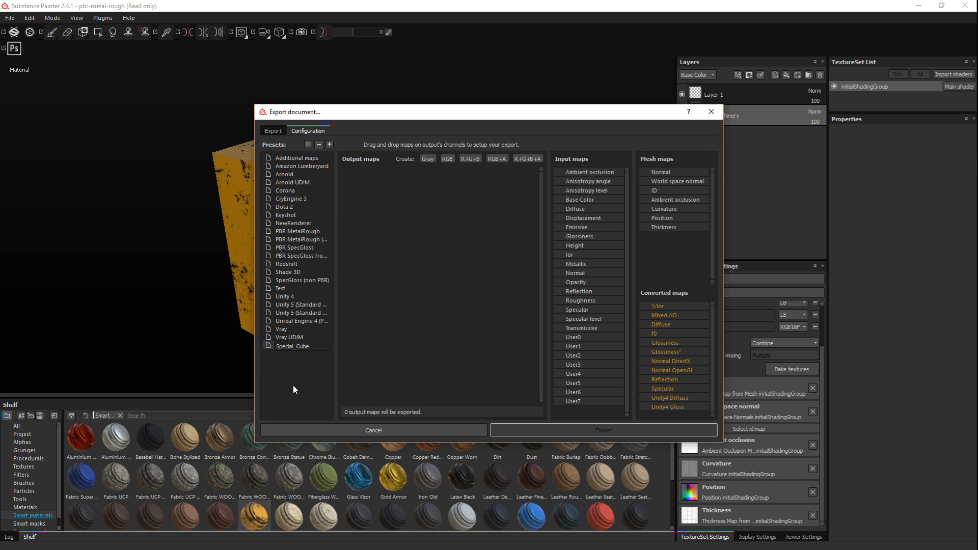
Select Special_Cube, compare with the Amazon Lumberyard preset, then reselect Special_Cube.
click(293, 347)
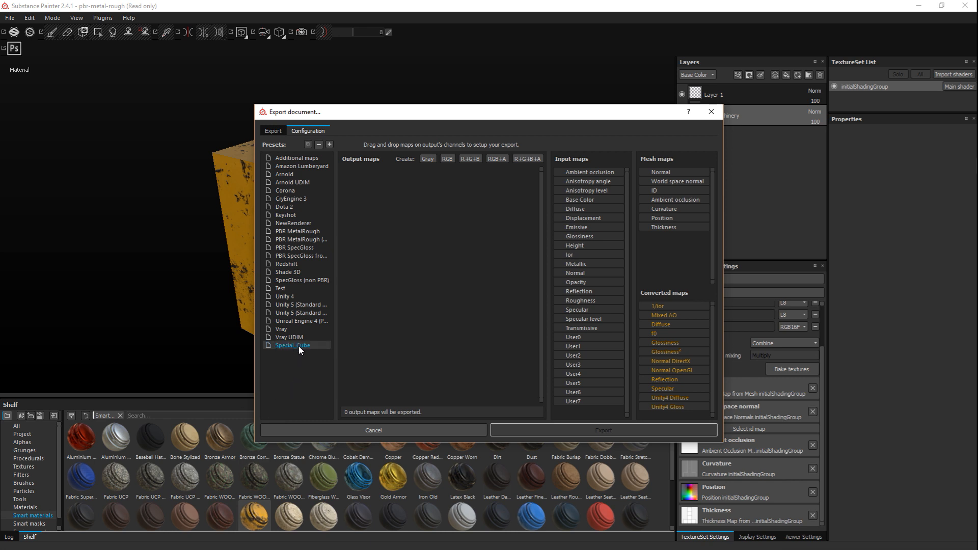
mouse_move(408, 344)
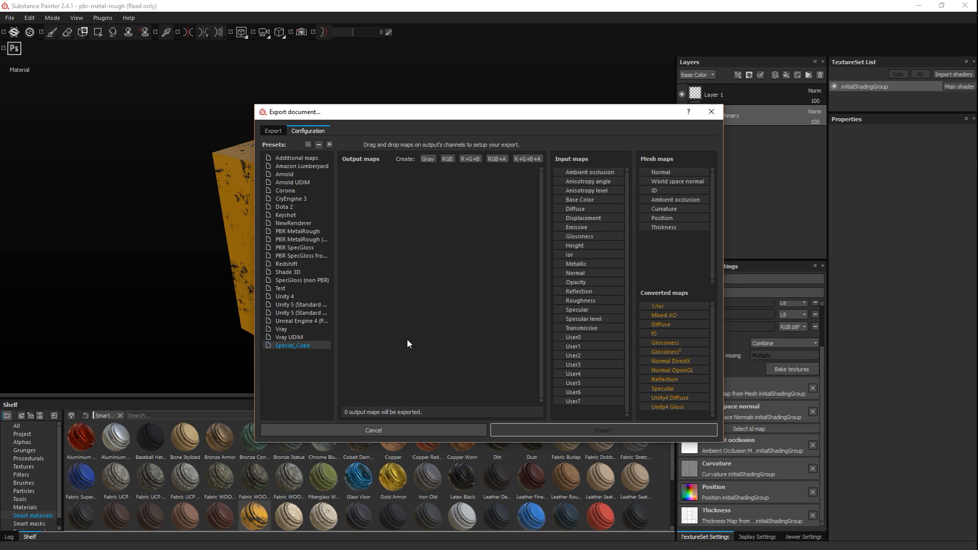
mouse_move(284, 209)
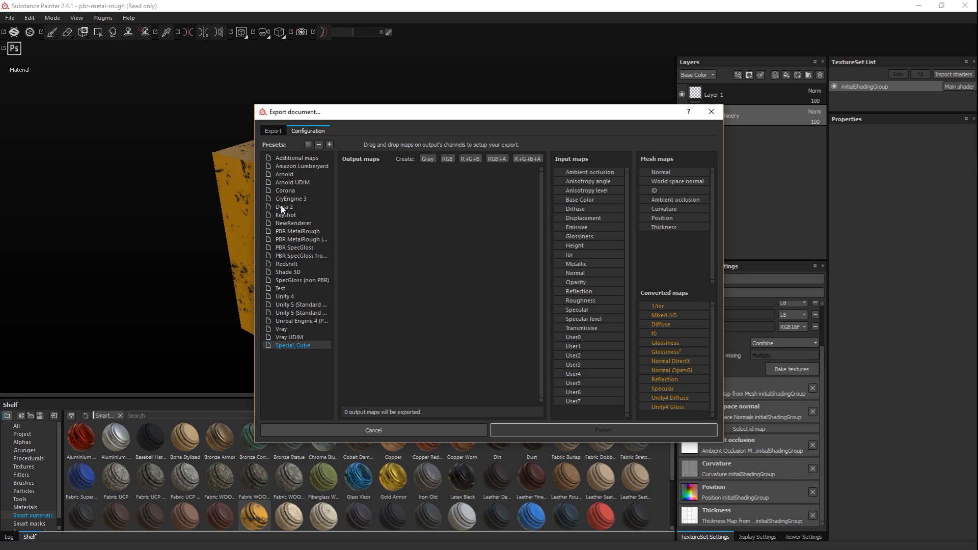
click(304, 166)
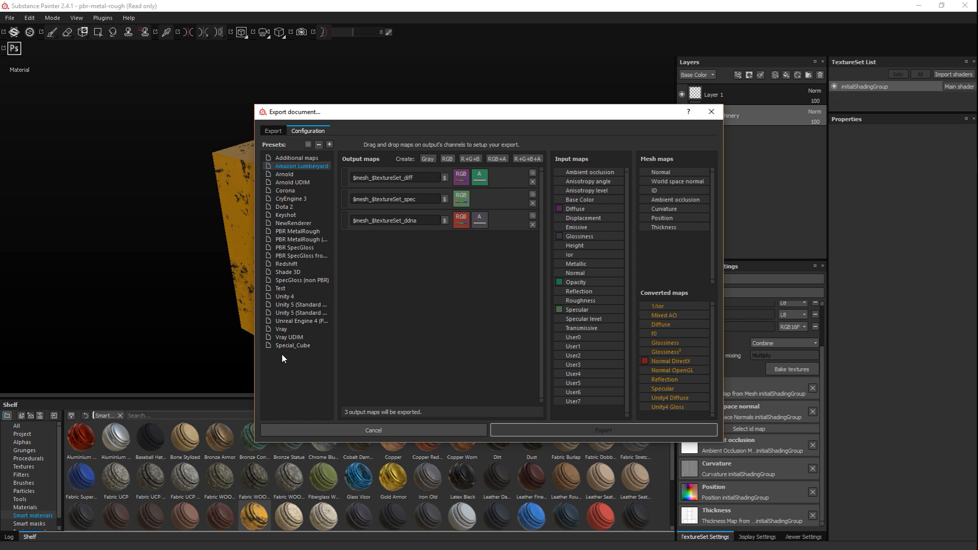
click(292, 345)
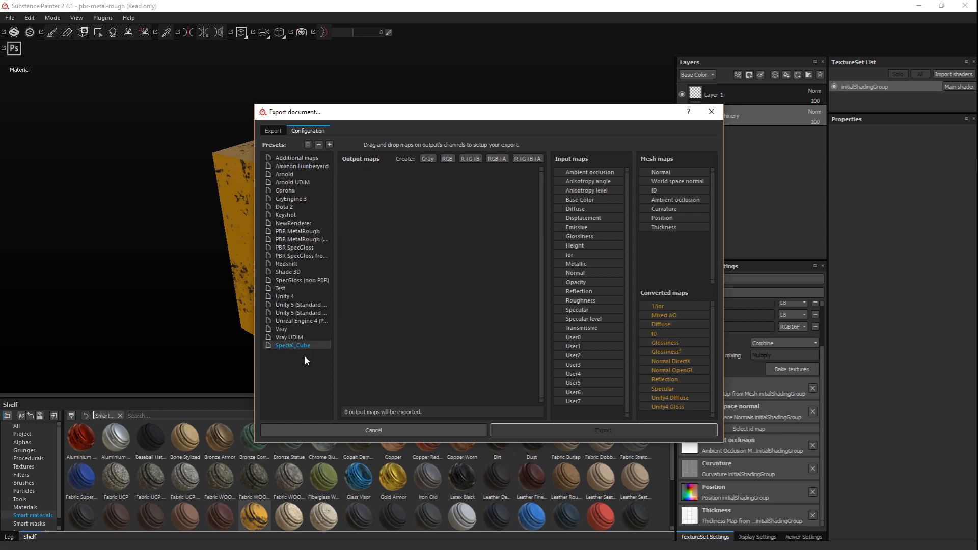
mouse_move(392, 224)
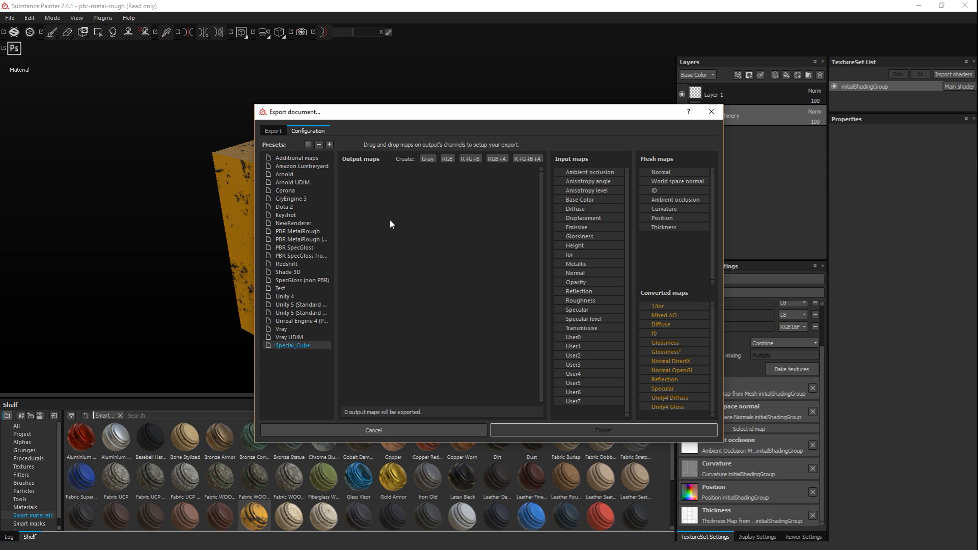
mouse_move(439, 272)
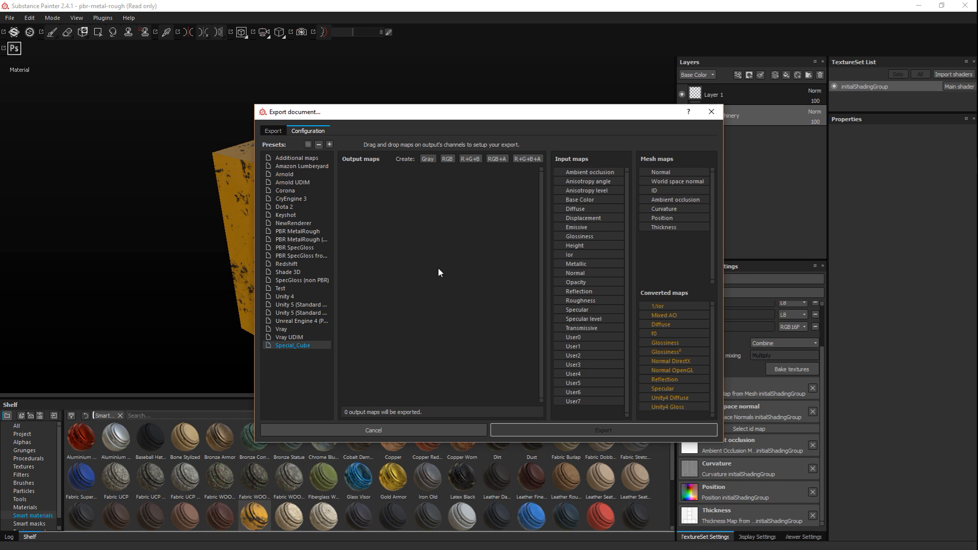
mouse_move(423, 193)
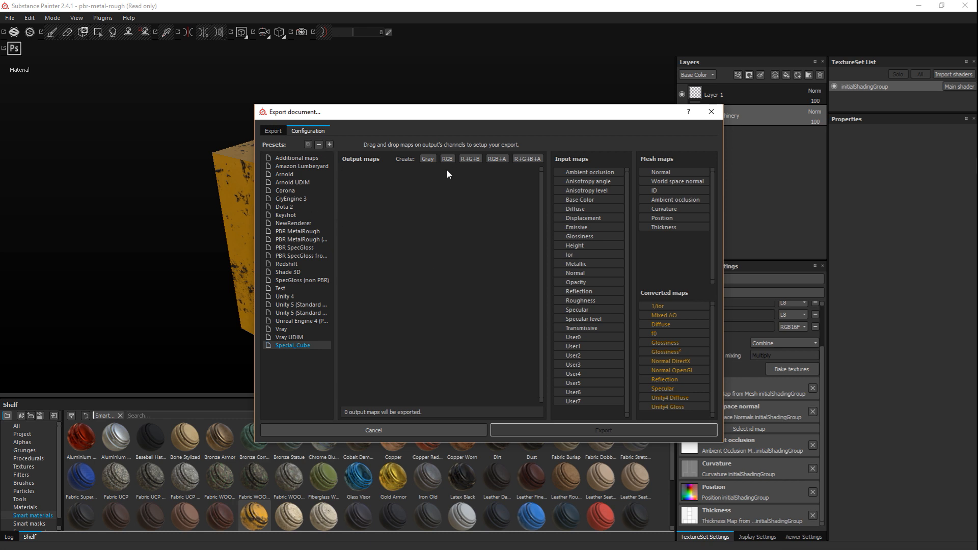
Add an RGB output map named $Mesh_$Textureset_Color_Map to Special_Cube.
click(447, 158)
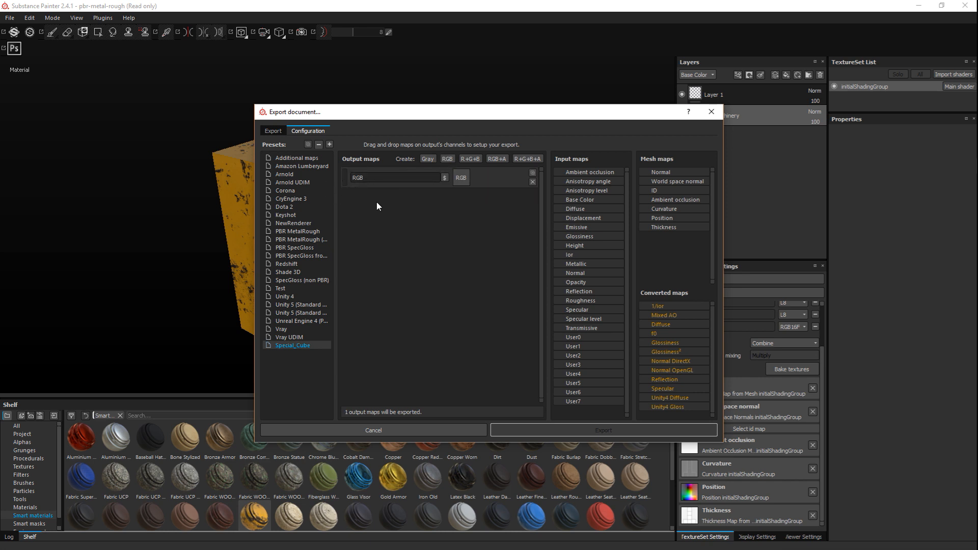
mouse_move(404, 280)
text($n)
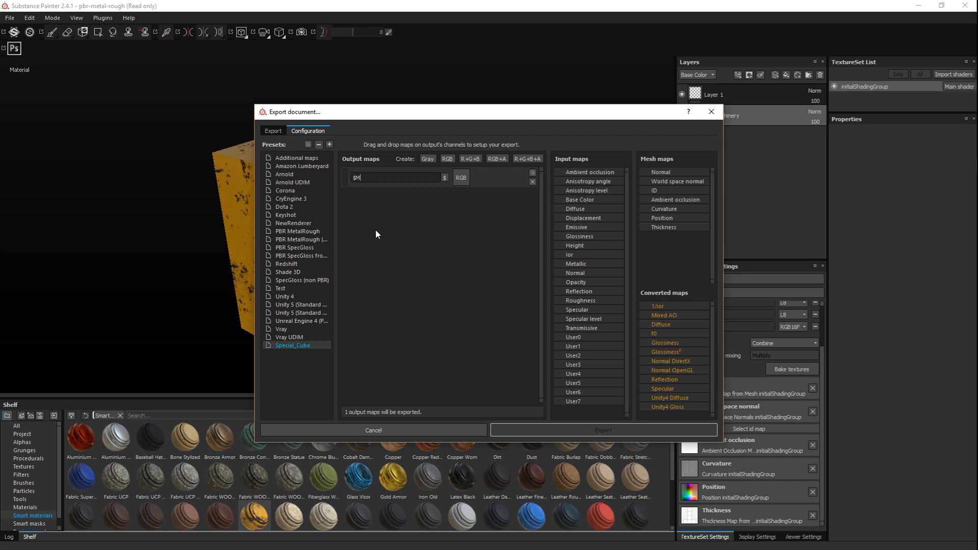
text(Mesh_)
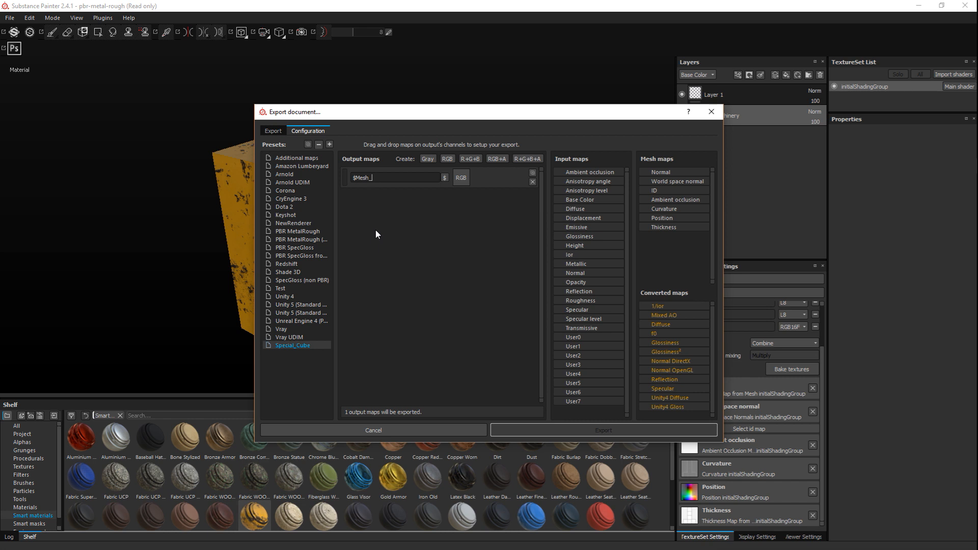
text($Tex)
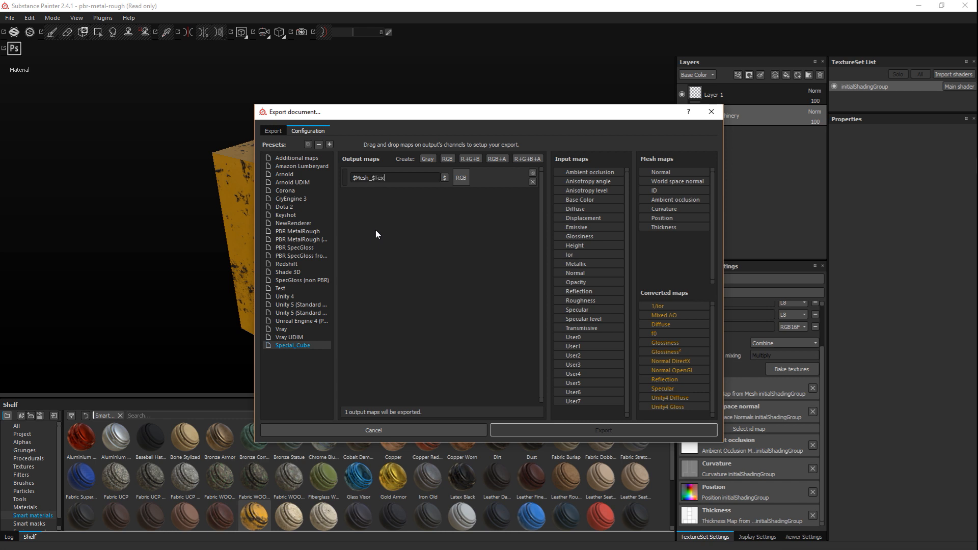
text(tureset_)
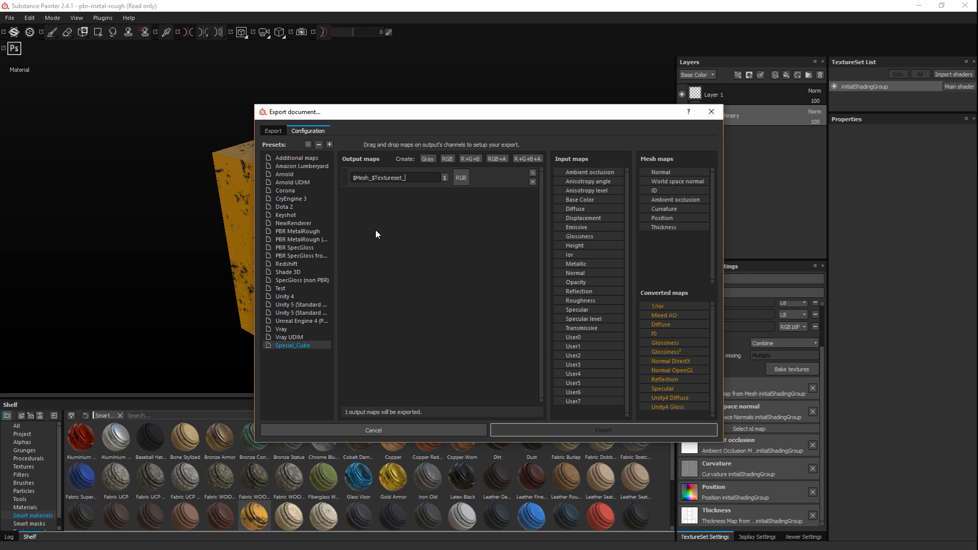
text(C)
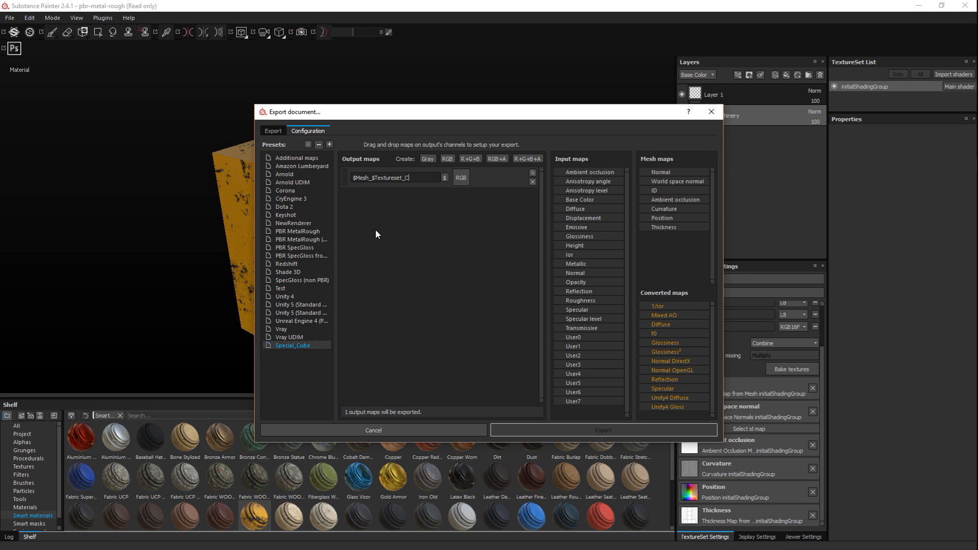
text(olor_)
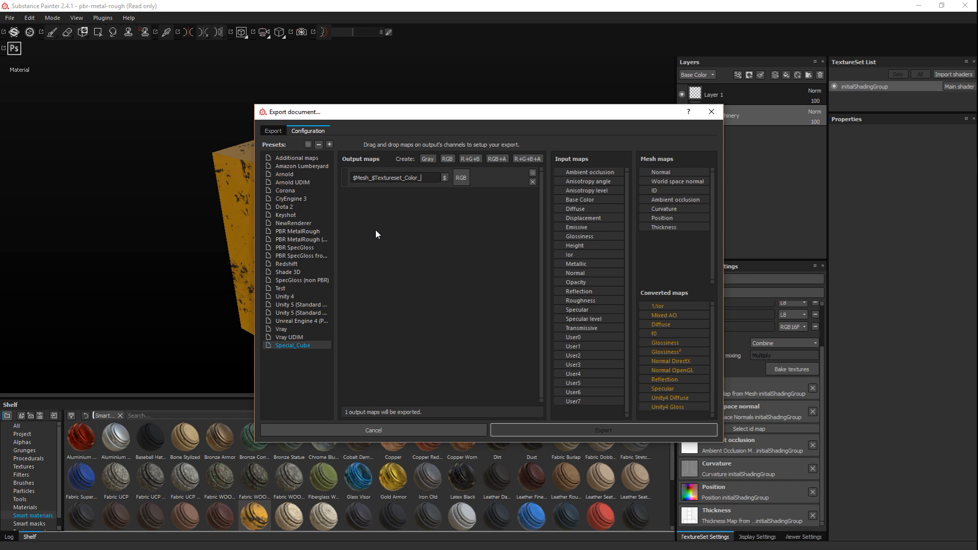
text(Map)
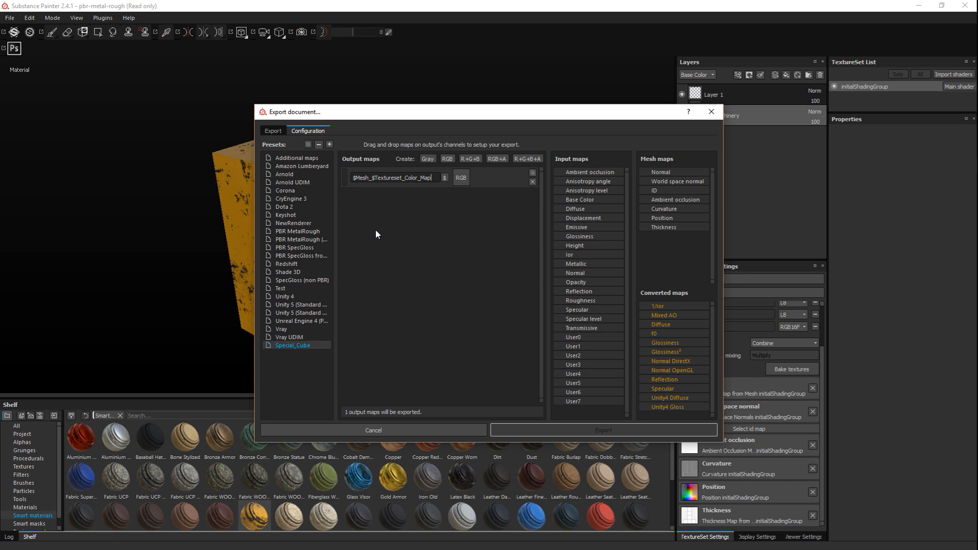
mouse_move(380, 216)
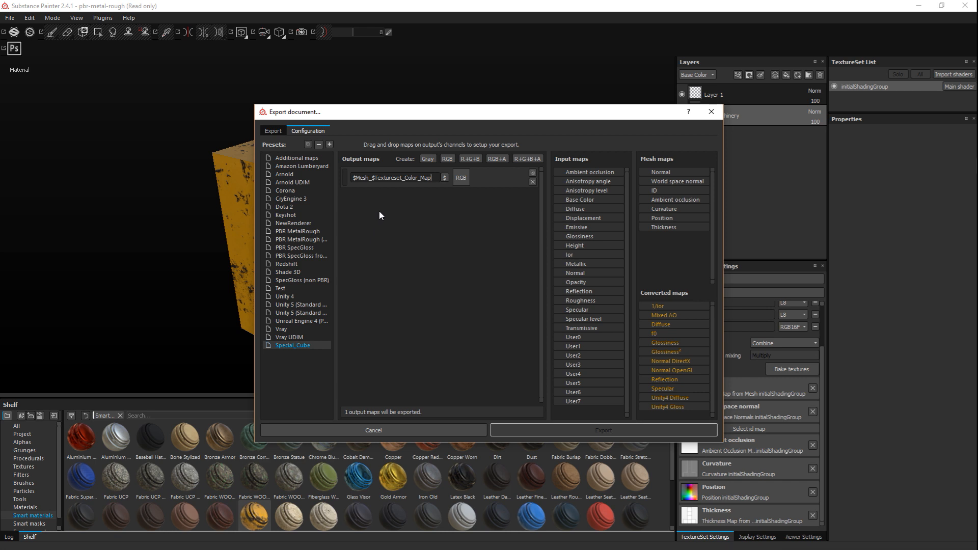
mouse_move(473, 286)
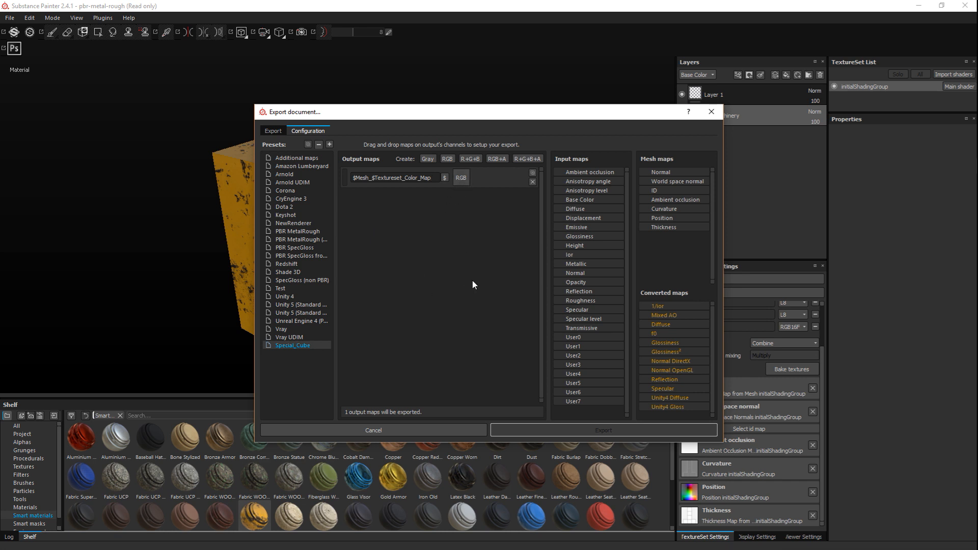
mouse_move(585, 444)
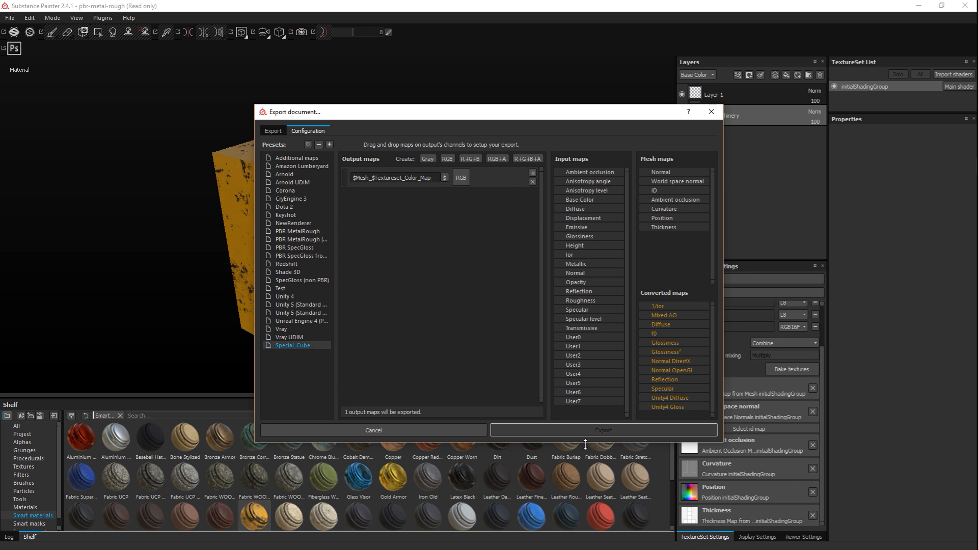
mouse_move(587, 218)
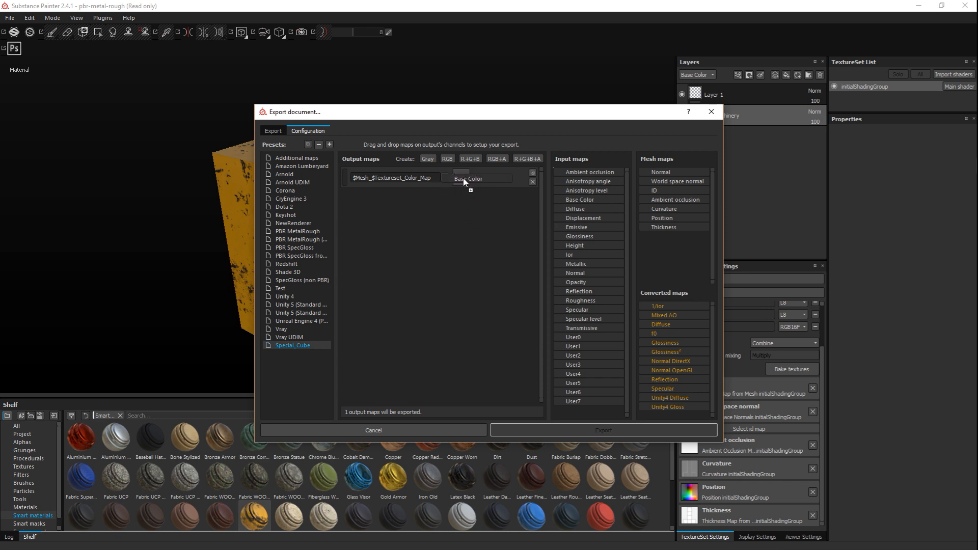
click(481, 178)
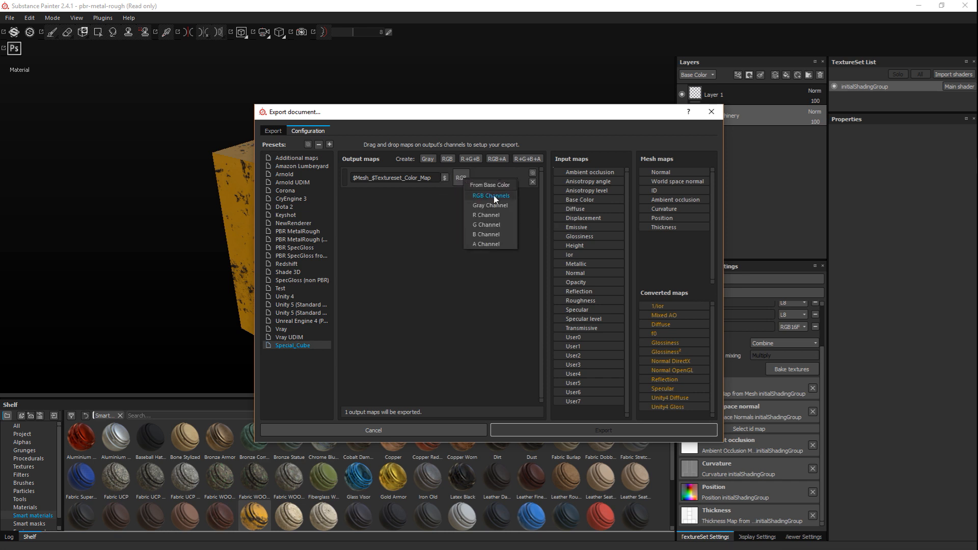
click(490, 196)
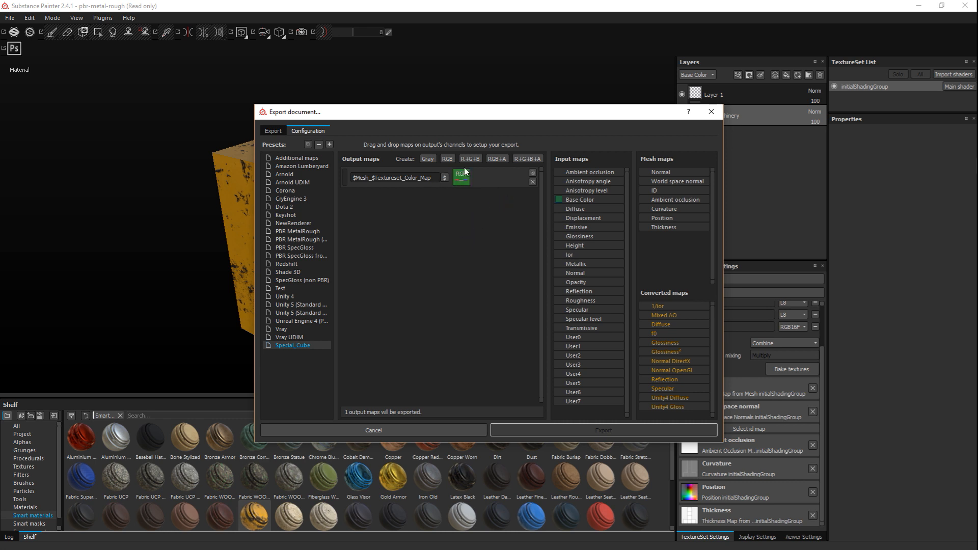
mouse_move(562, 206)
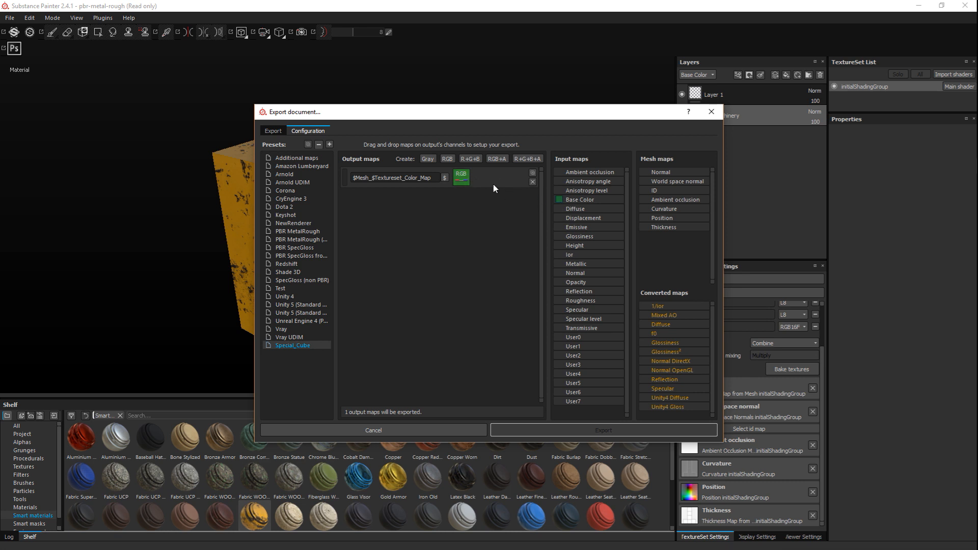
mouse_move(503, 192)
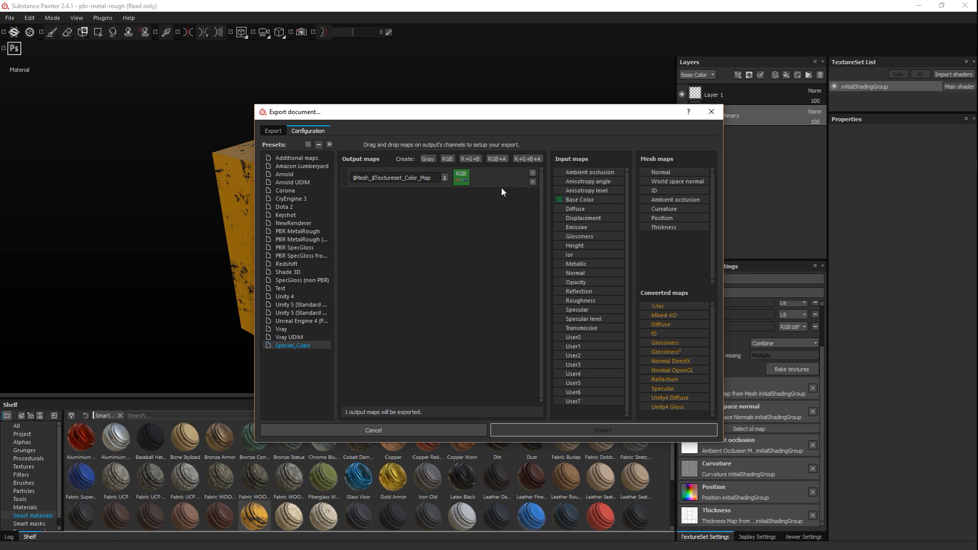
mouse_move(286, 361)
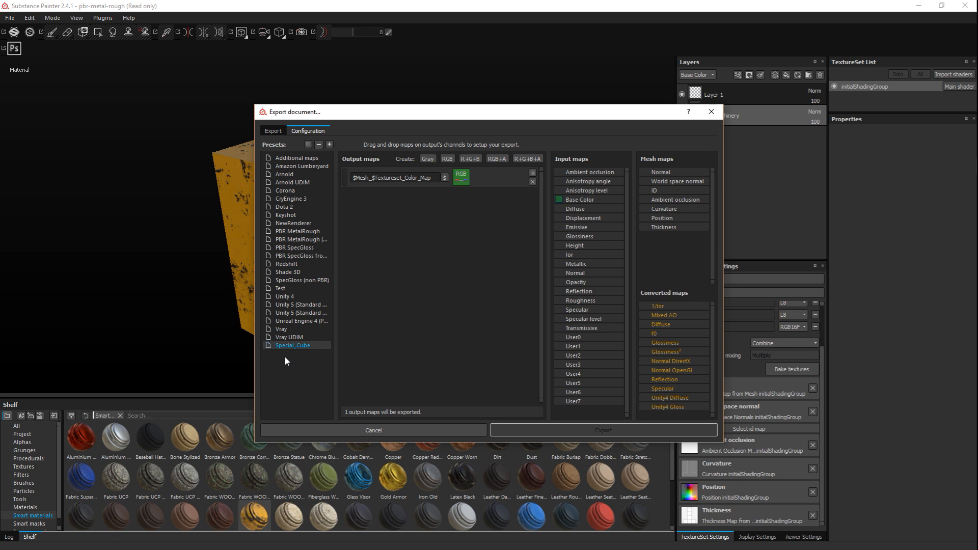
mouse_move(298, 386)
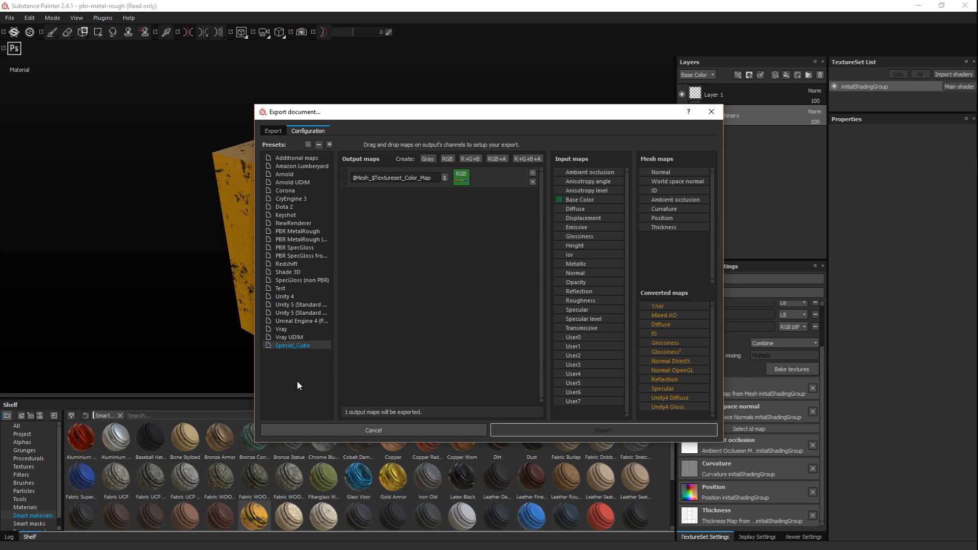
mouse_move(415, 282)
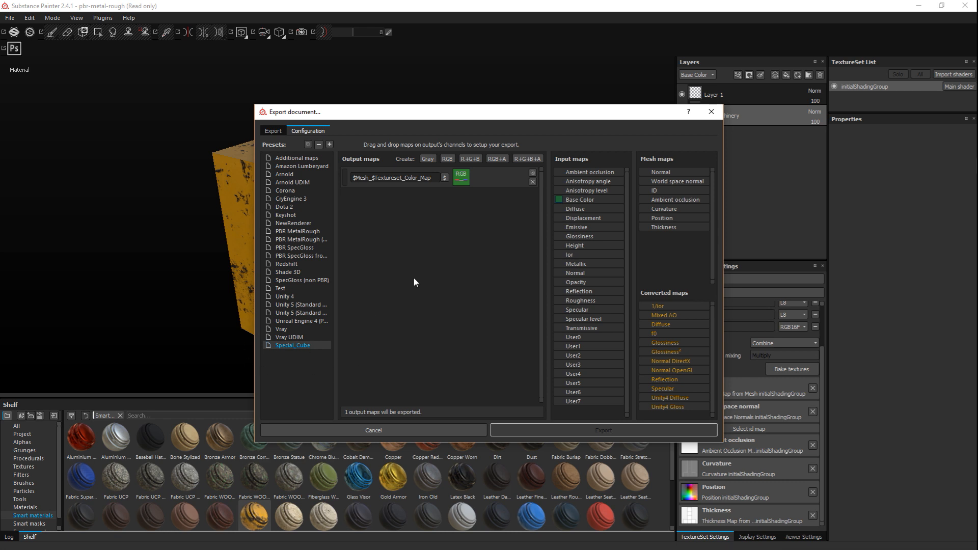
mouse_move(408, 164)
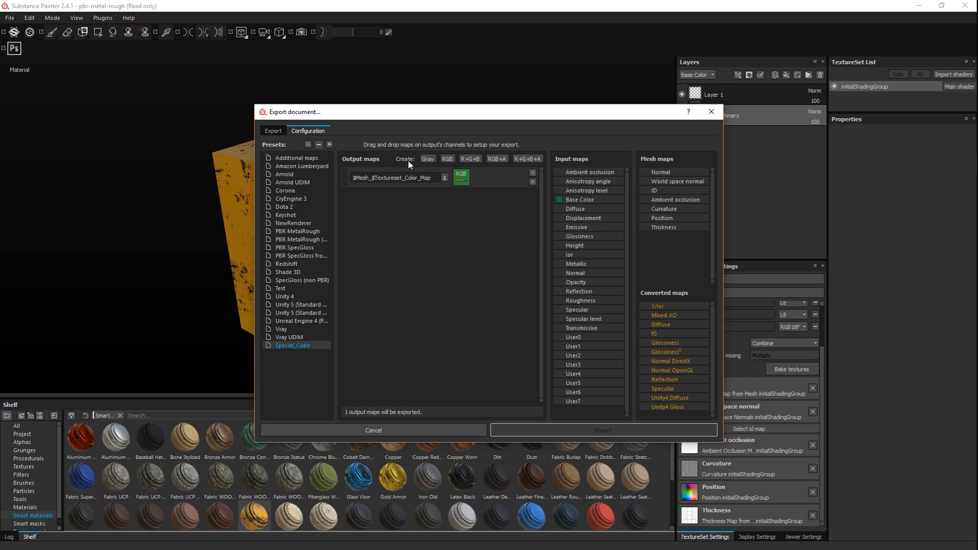
Add a grayscale map fed by Specular's gray channel, named $Mesh_$Textureset_Specular.
click(428, 158)
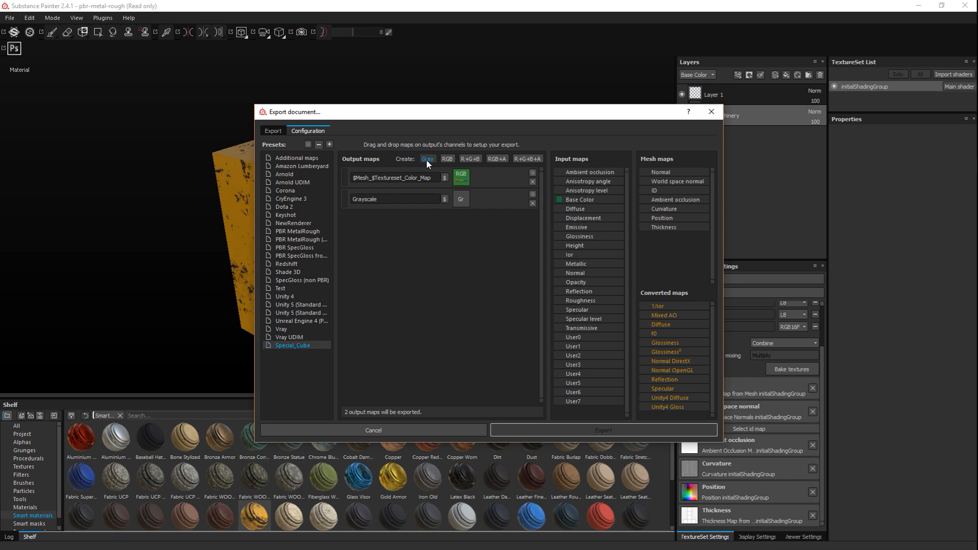
mouse_move(617, 311)
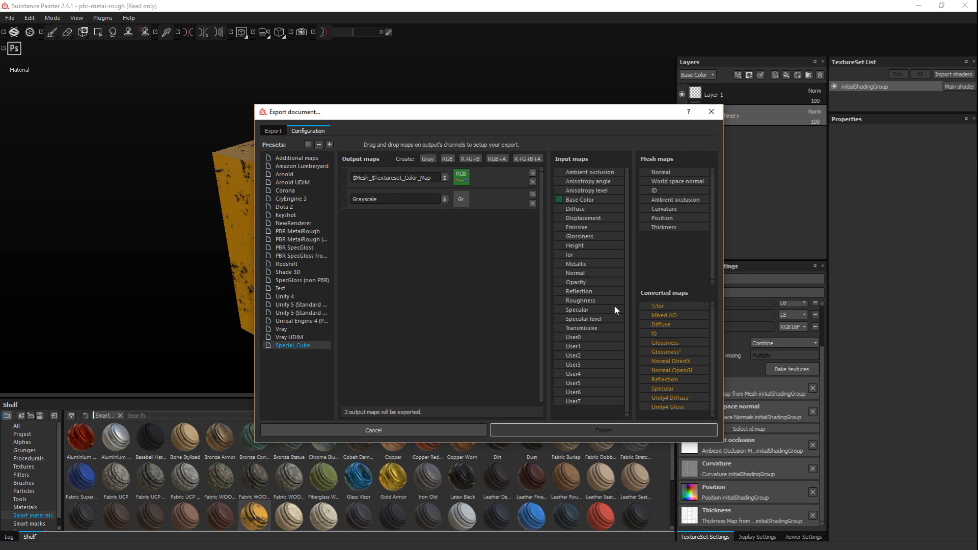
mouse_move(615, 282)
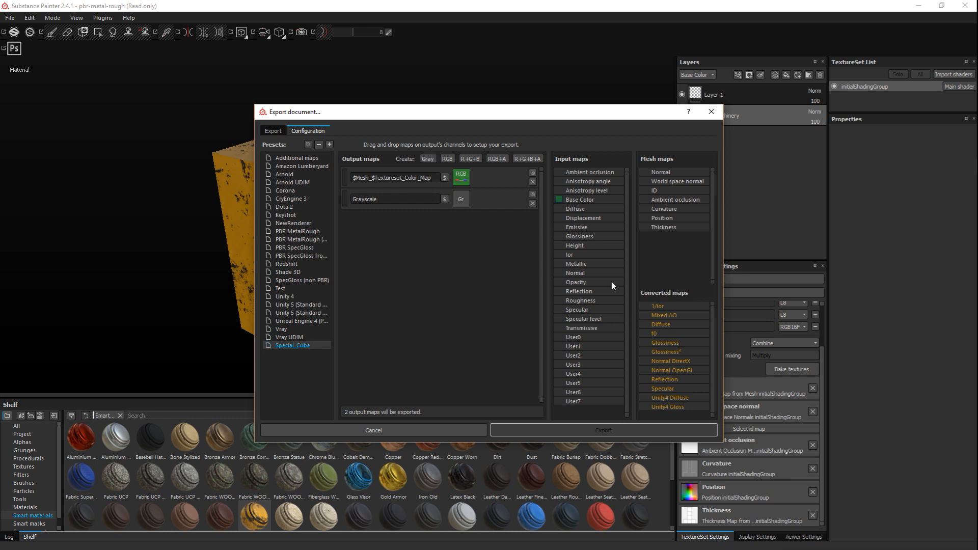
mouse_move(610, 243)
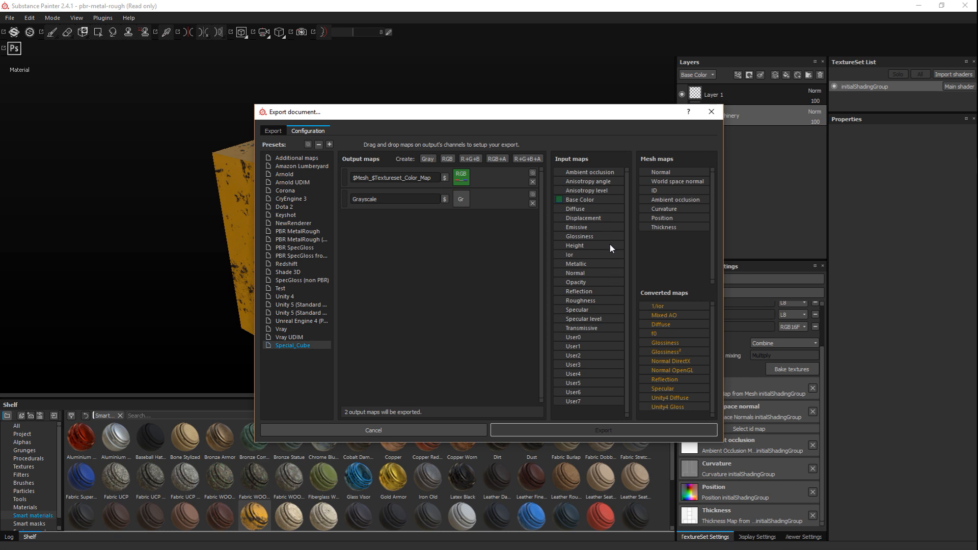
mouse_move(580, 312)
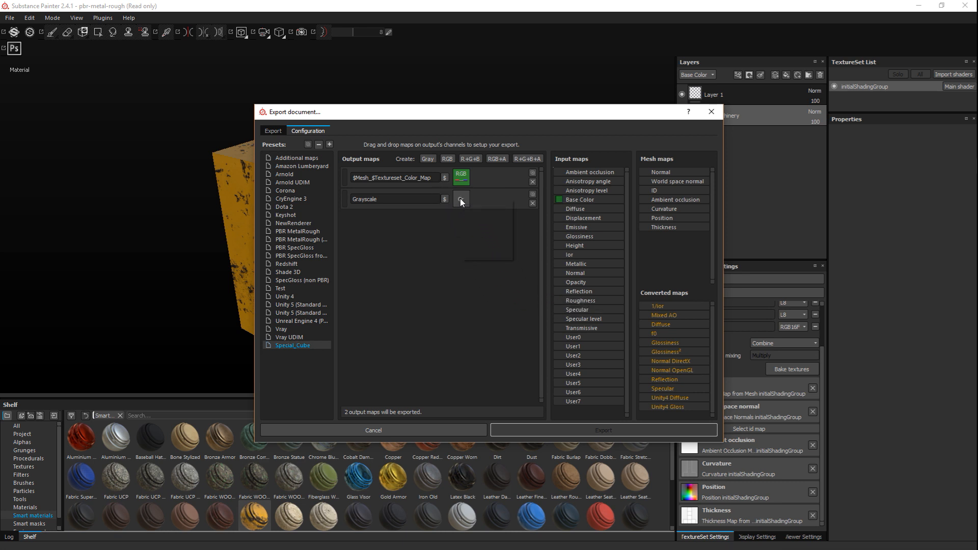
click(461, 203)
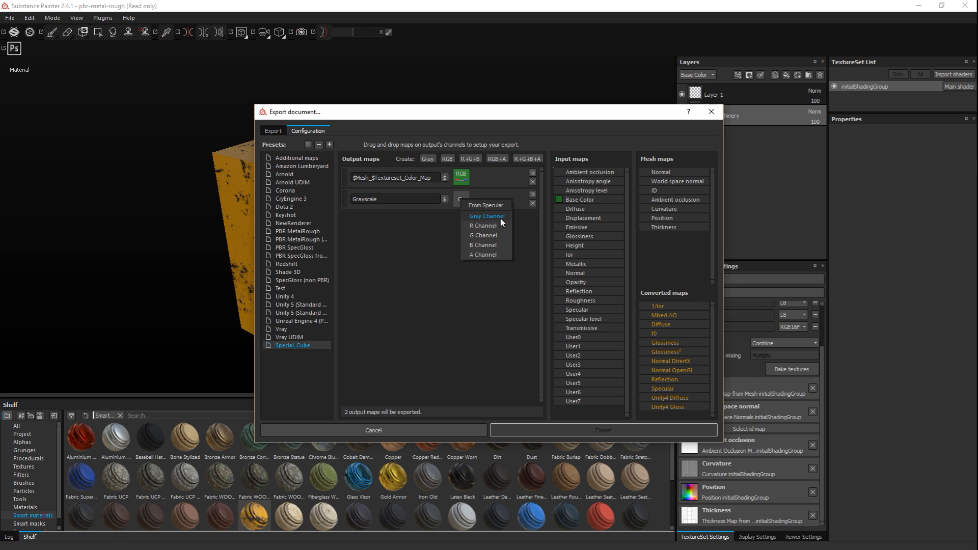
click(487, 216)
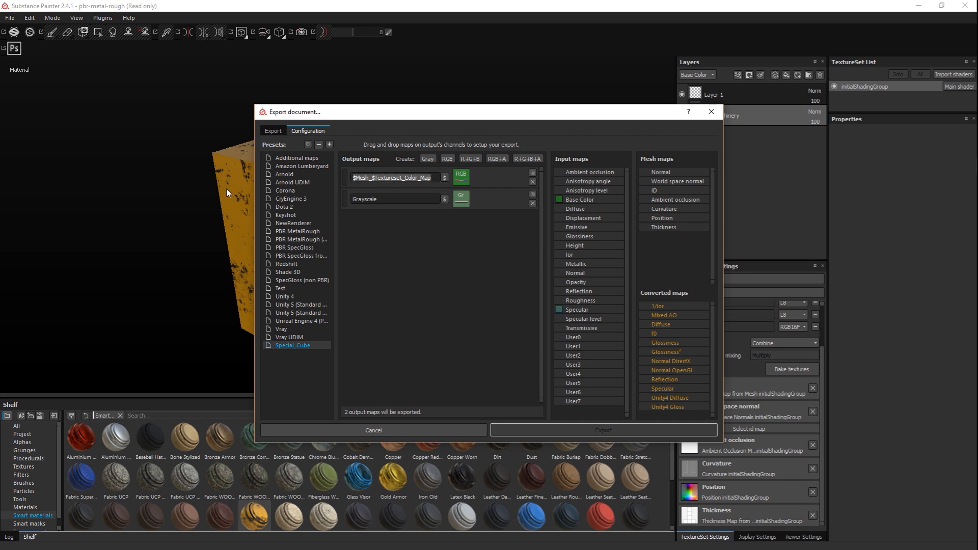
key(Ctrl+c)
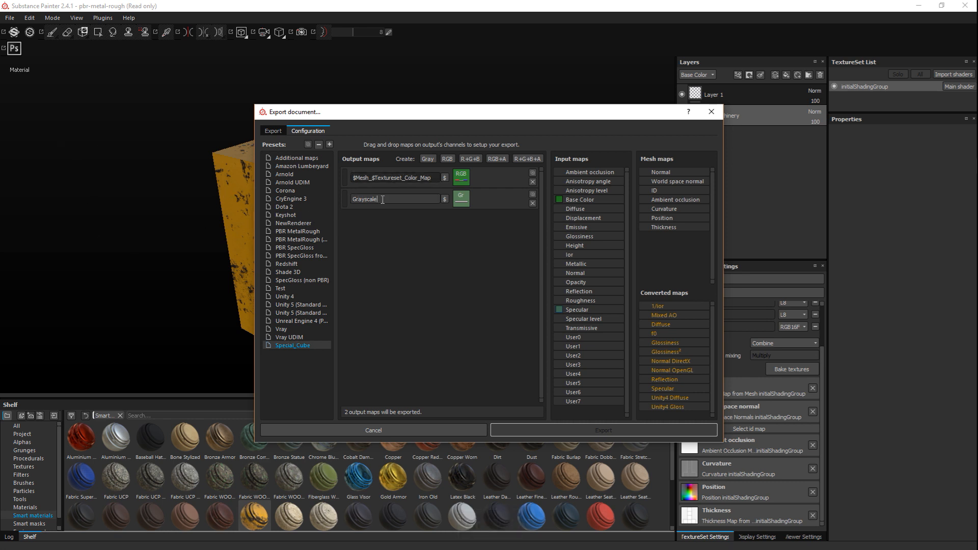
key(ctrl+v)
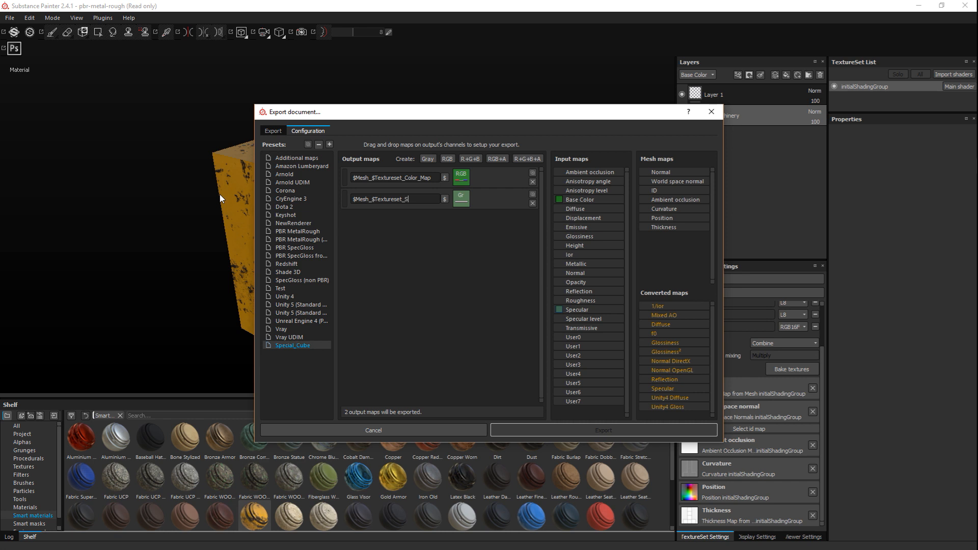
text(pecular)
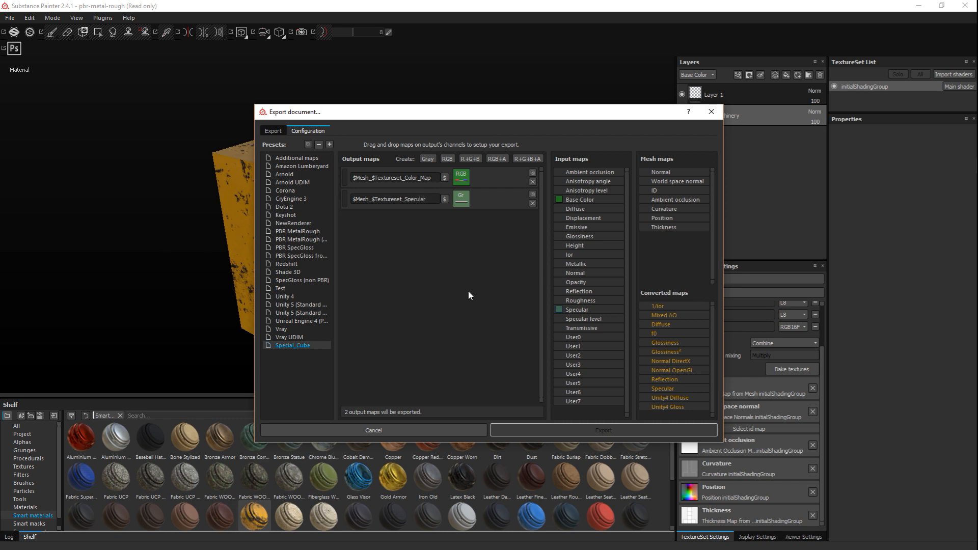
mouse_move(486, 242)
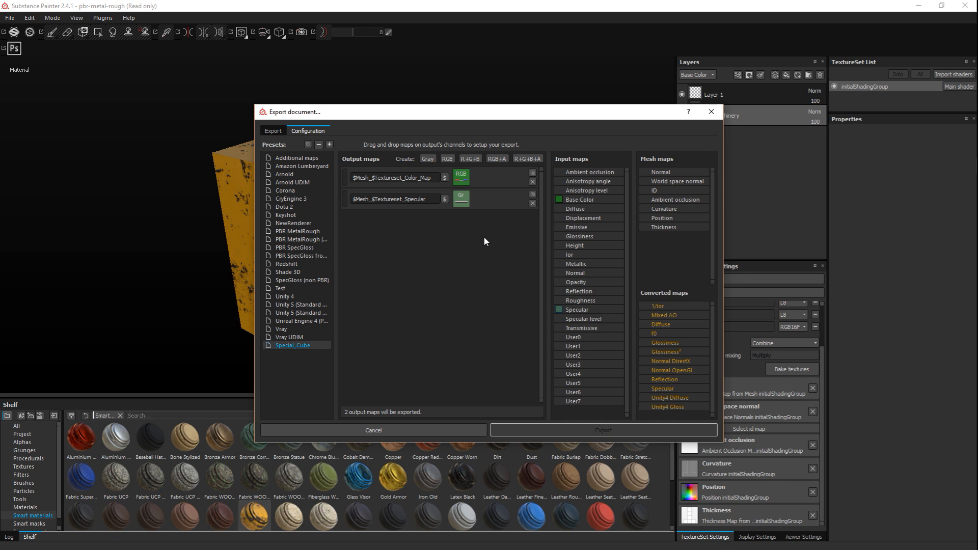
mouse_move(394, 239)
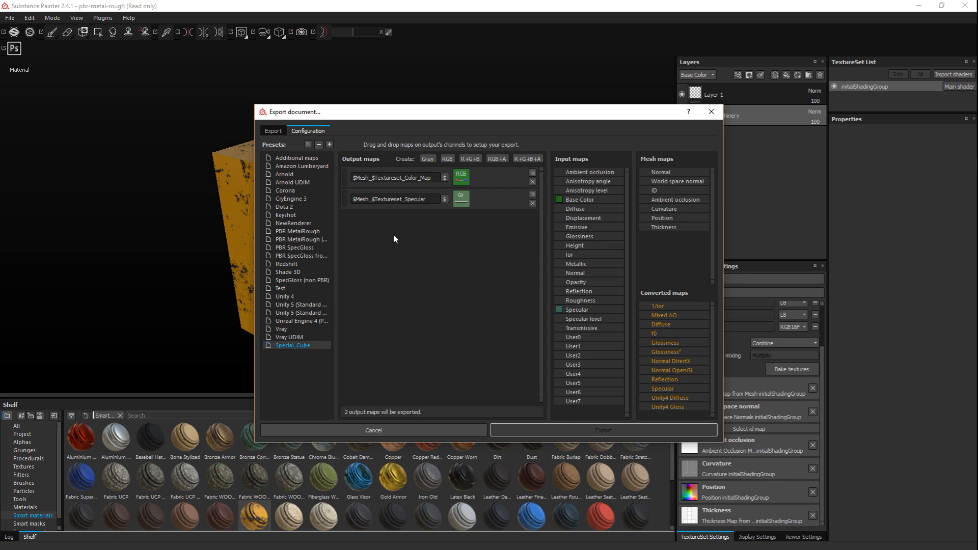
mouse_move(586, 379)
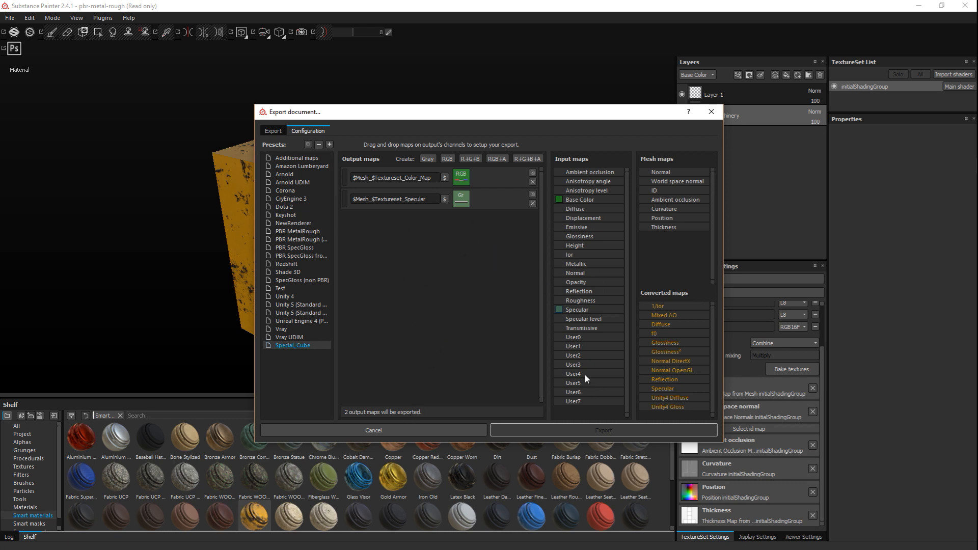
mouse_move(385, 353)
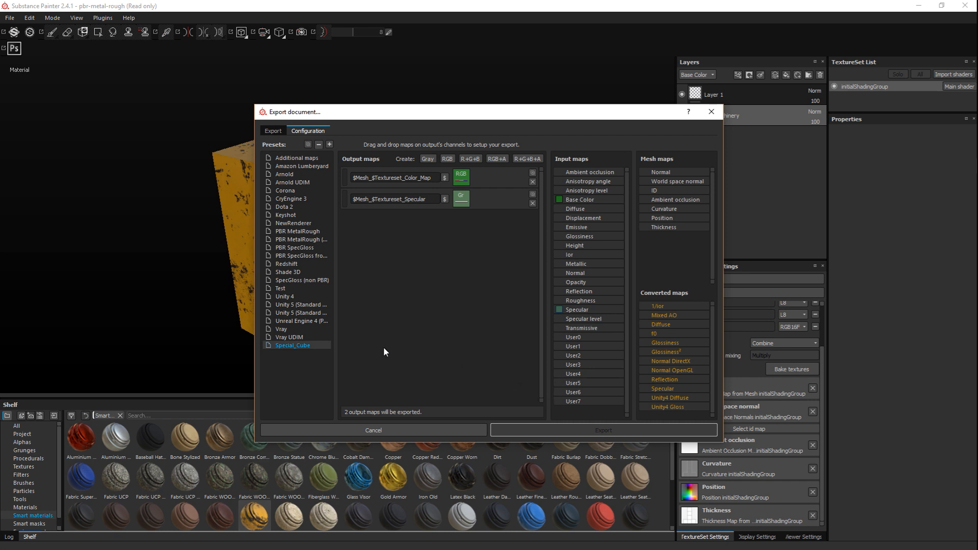
mouse_move(389, 348)
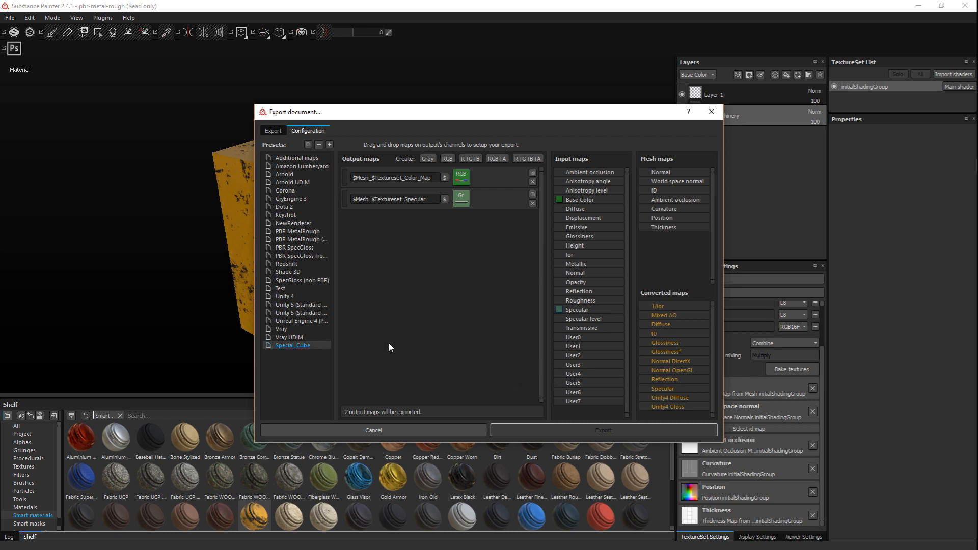
mouse_move(645, 399)
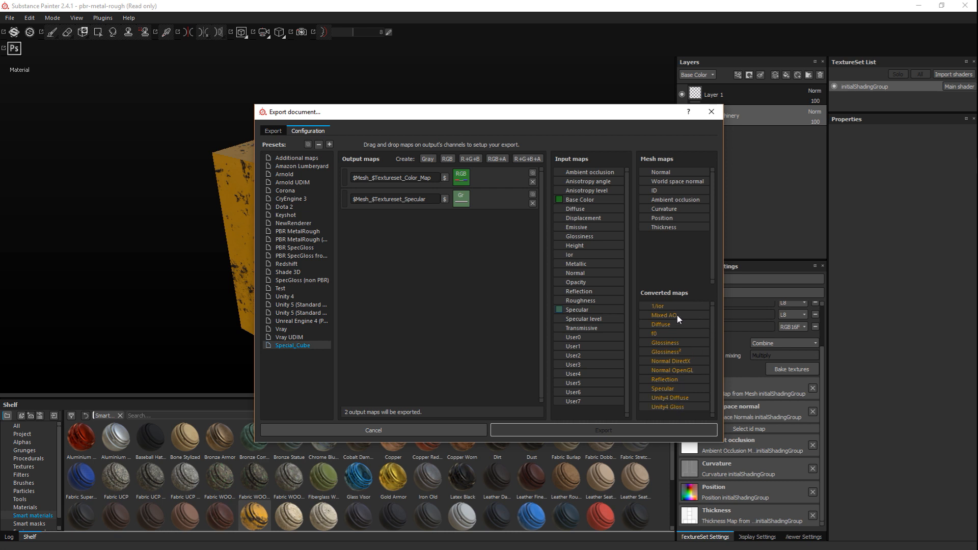
mouse_move(688, 320)
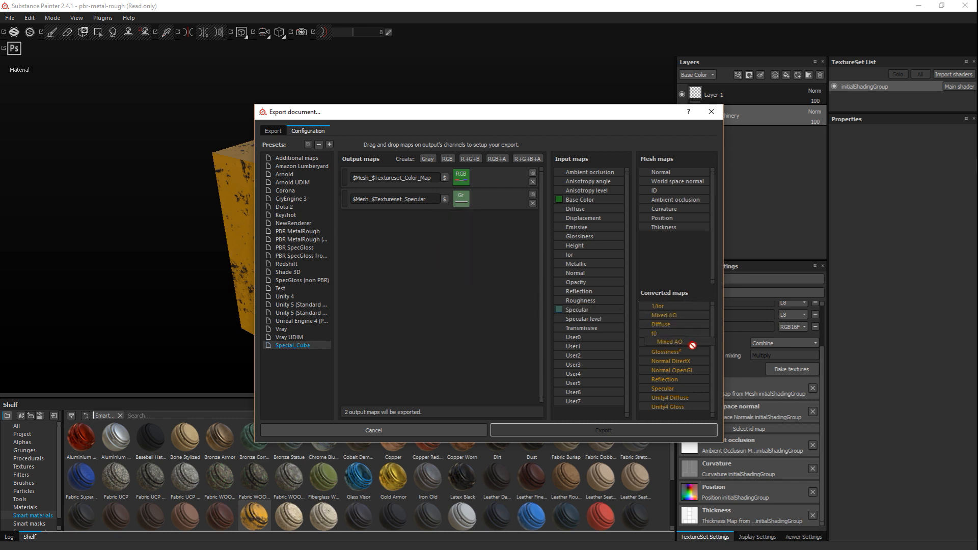
mouse_move(388, 335)
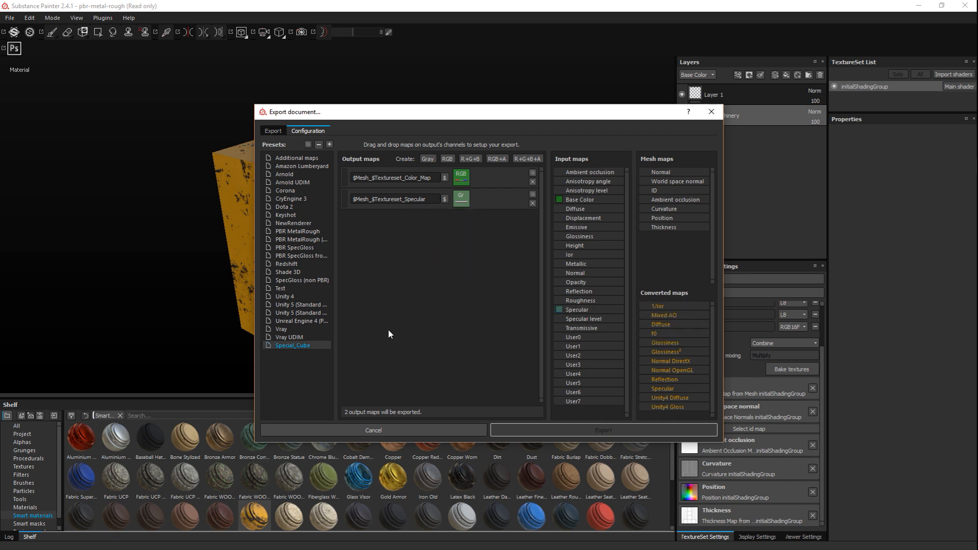
mouse_move(399, 388)
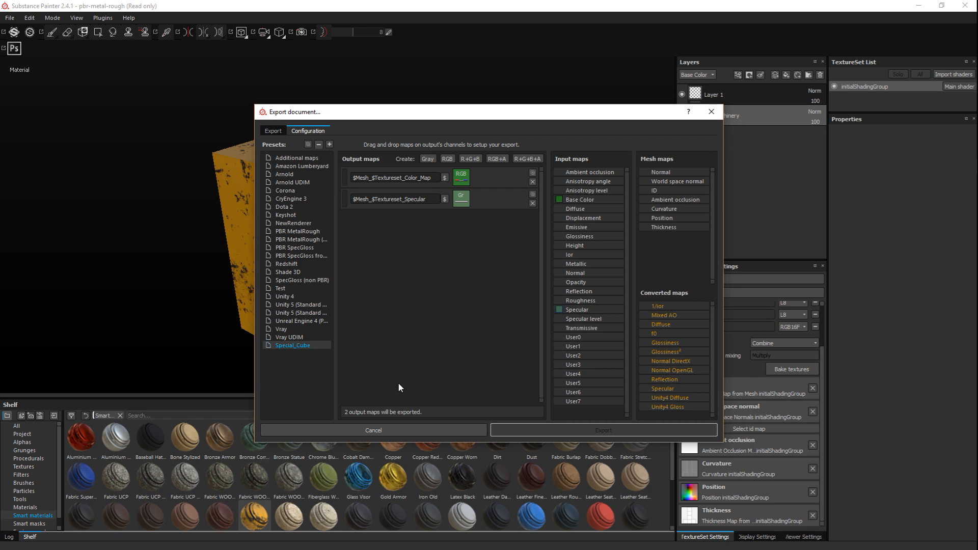
mouse_move(298, 361)
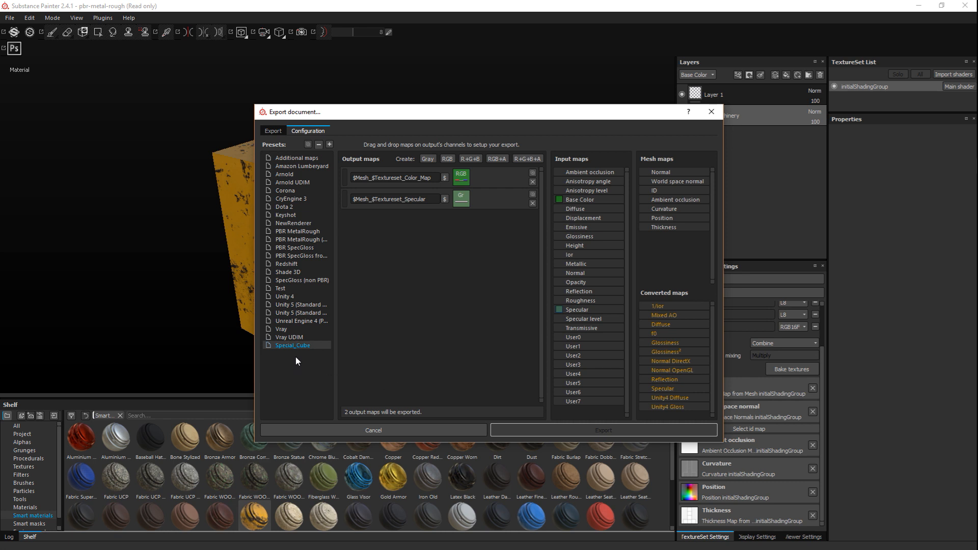
mouse_move(441, 247)
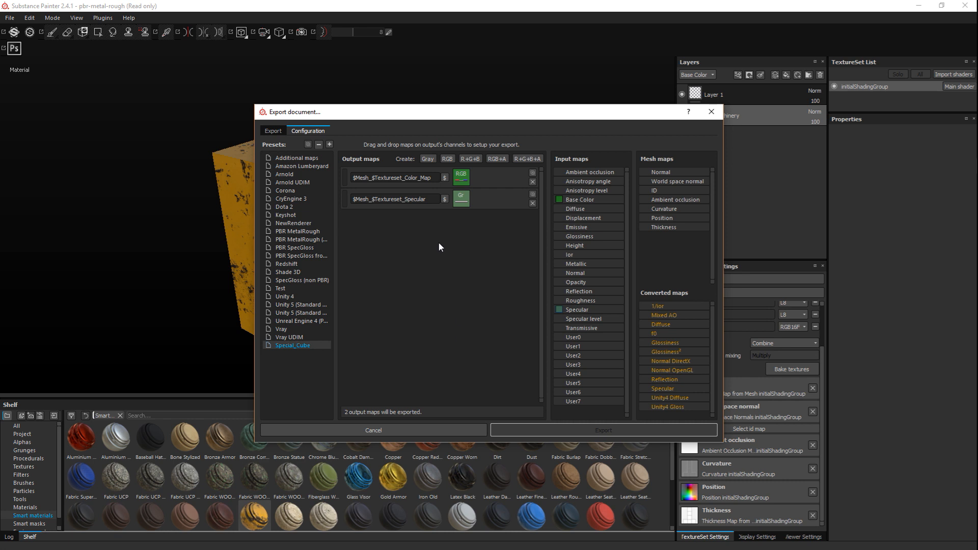
Export the cube textures with the Special_Cube config to Desktop/CubeTutorial.
click(273, 131)
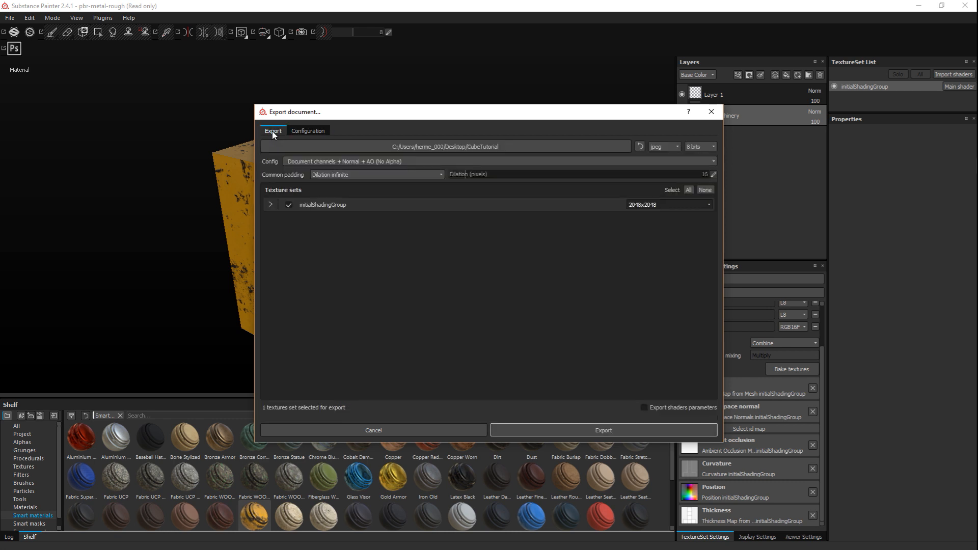
mouse_move(336, 184)
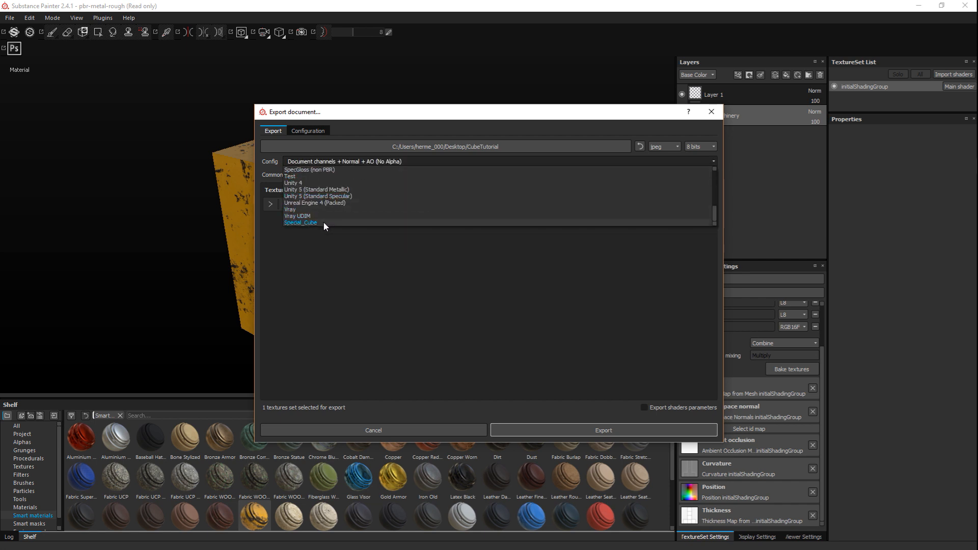
click(300, 222)
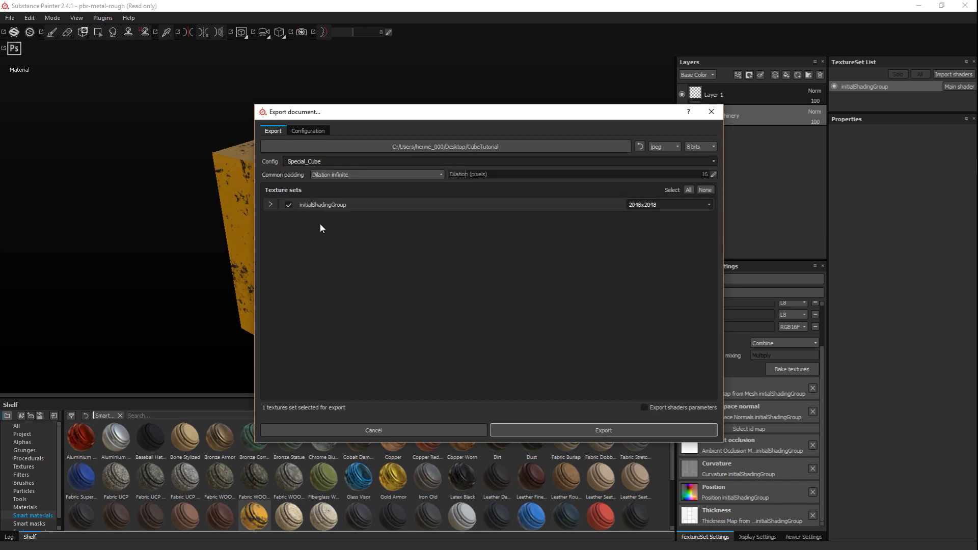
mouse_move(530, 383)
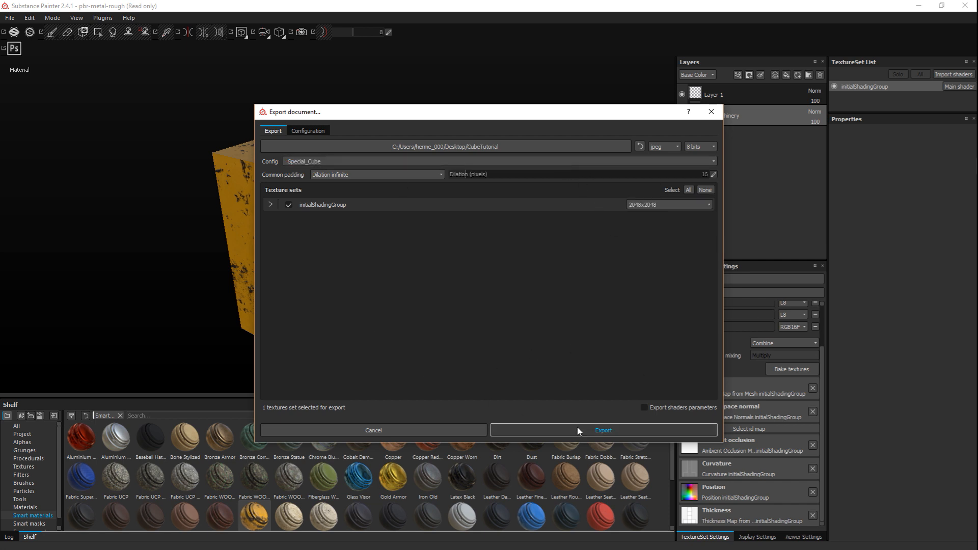
click(603, 430)
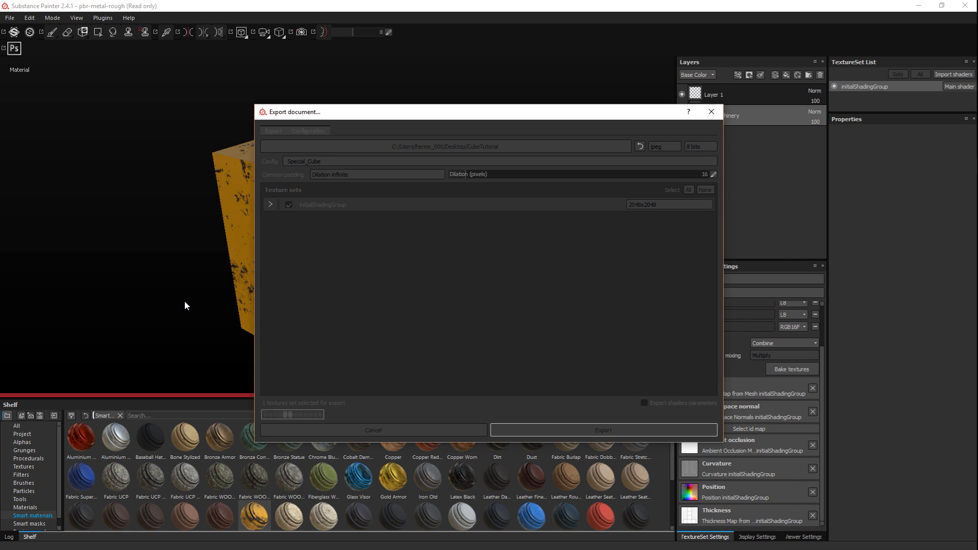
click(603, 430)
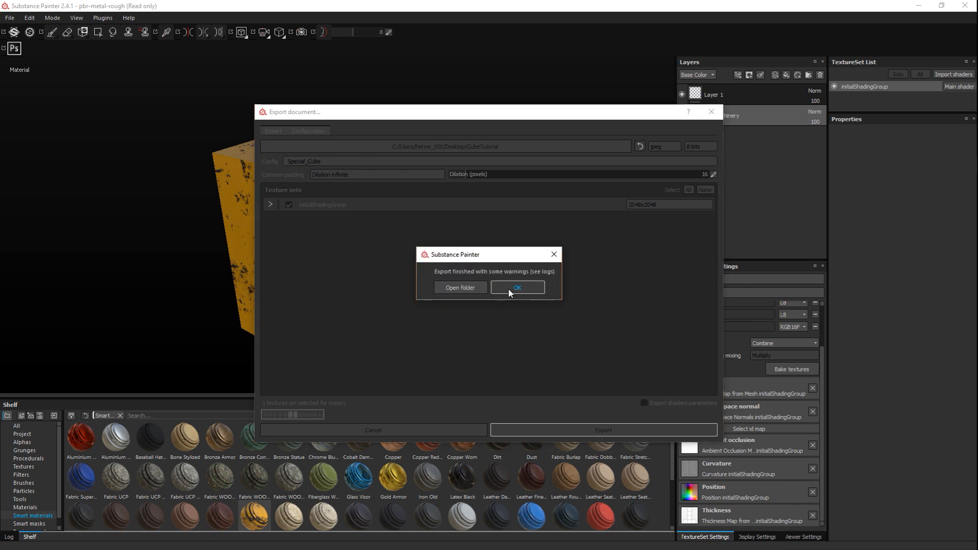
Check the CubeTutorial folder holds the Color_Map image, then minimize File Explorer.
click(459, 287)
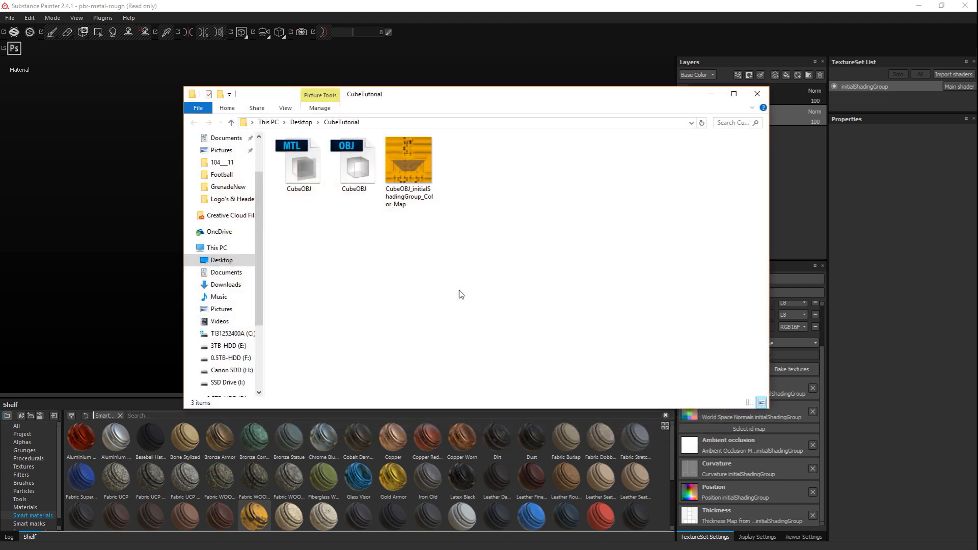
mouse_move(458, 204)
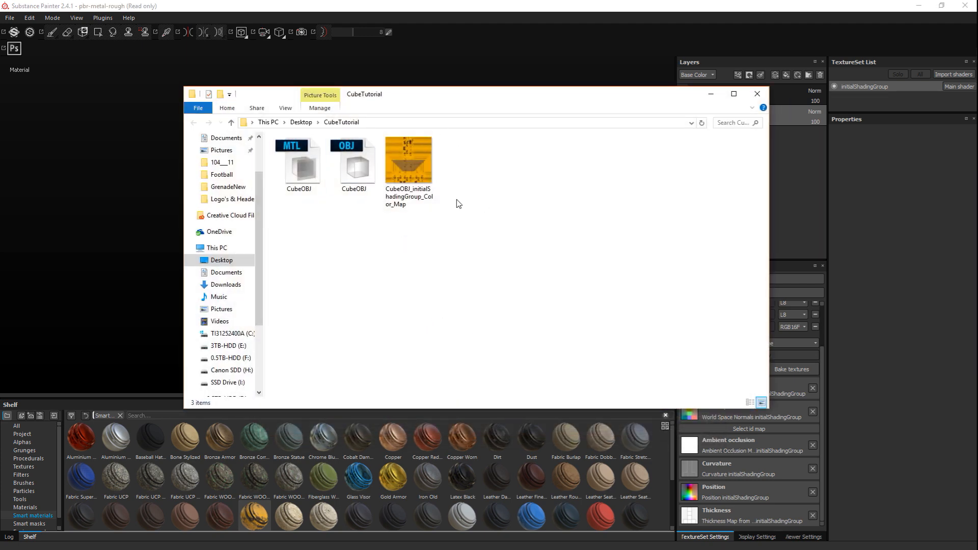
mouse_move(709, 108)
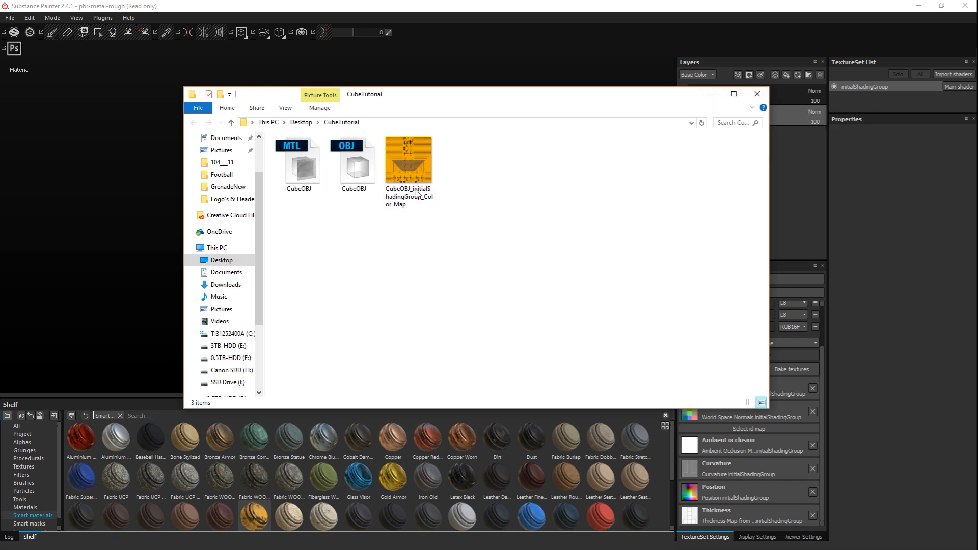
click(409, 160)
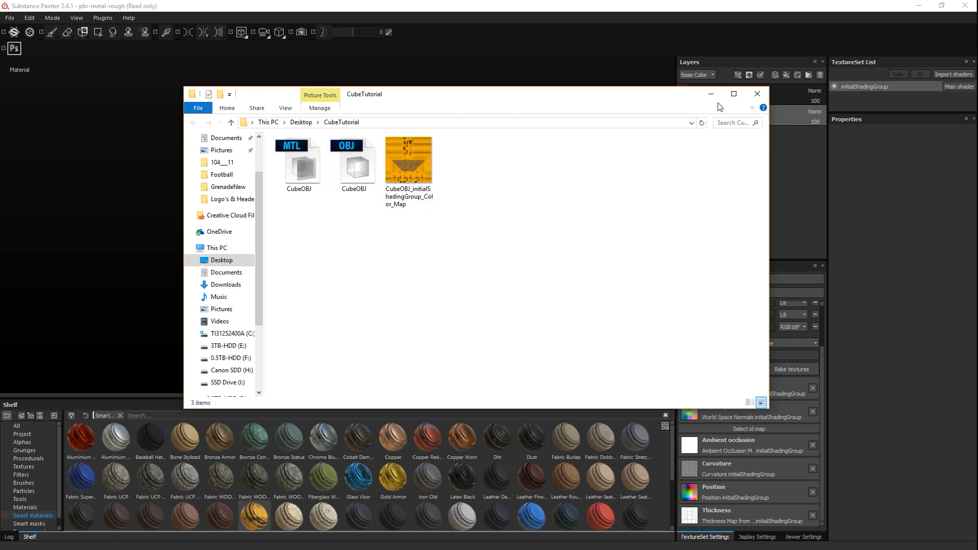
mouse_move(709, 94)
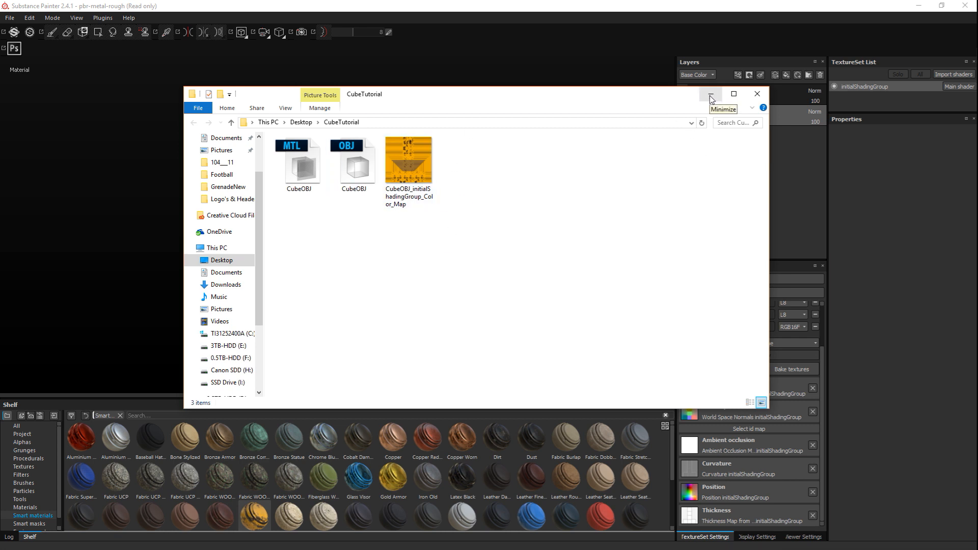
mouse_move(456, 173)
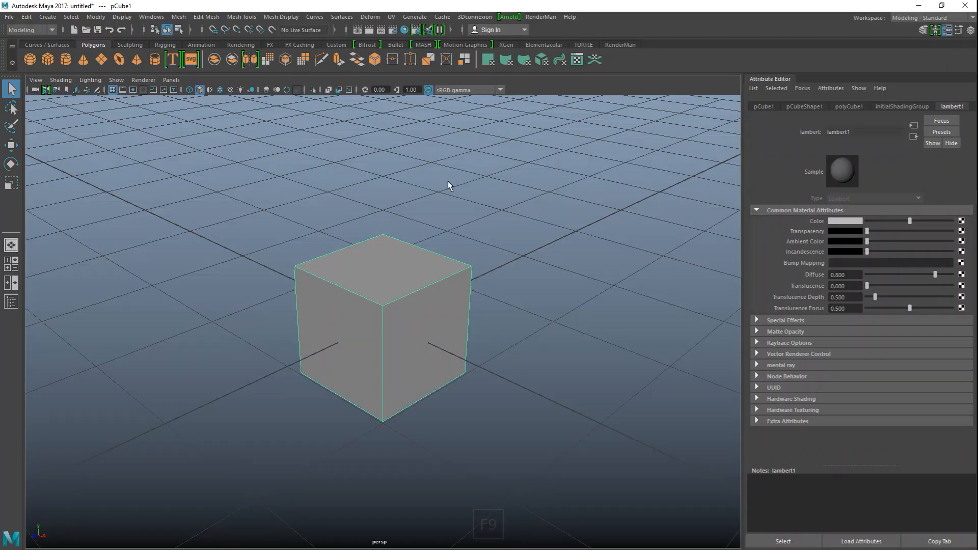
mouse_move(561, 231)
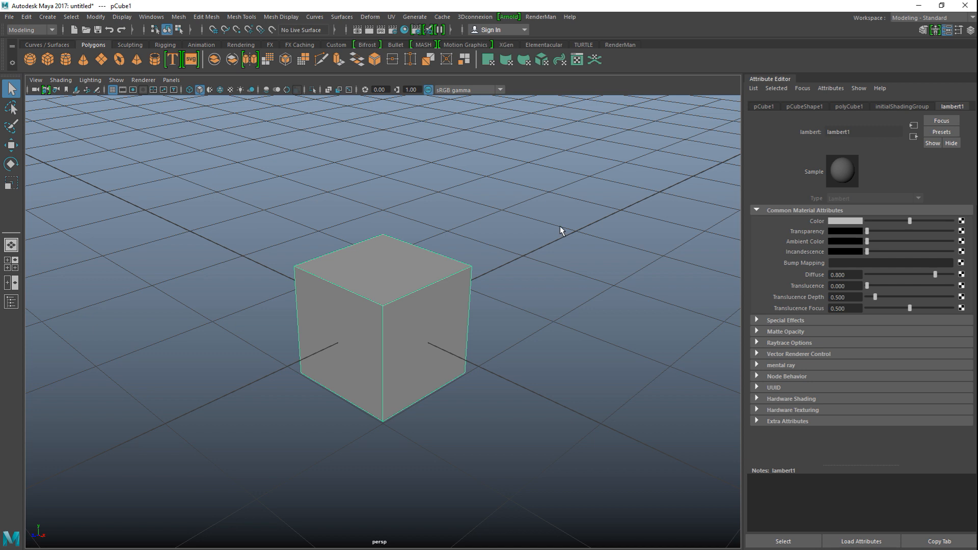
mouse_move(428, 292)
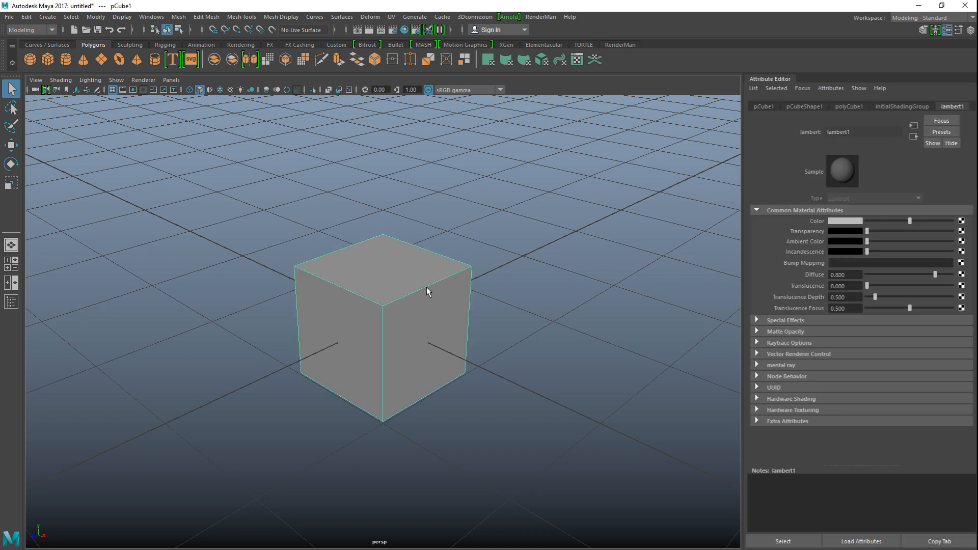
mouse_move(918, 202)
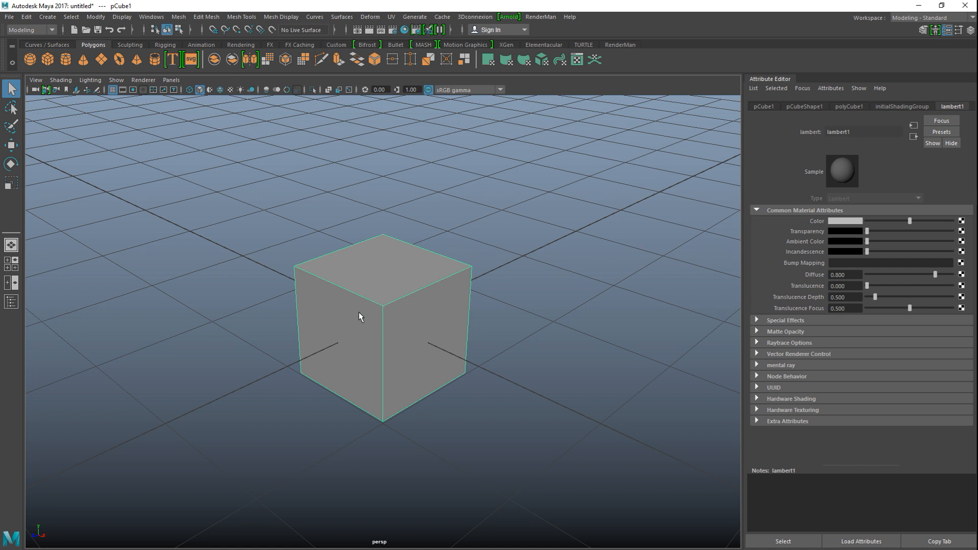
mouse_move(255, 295)
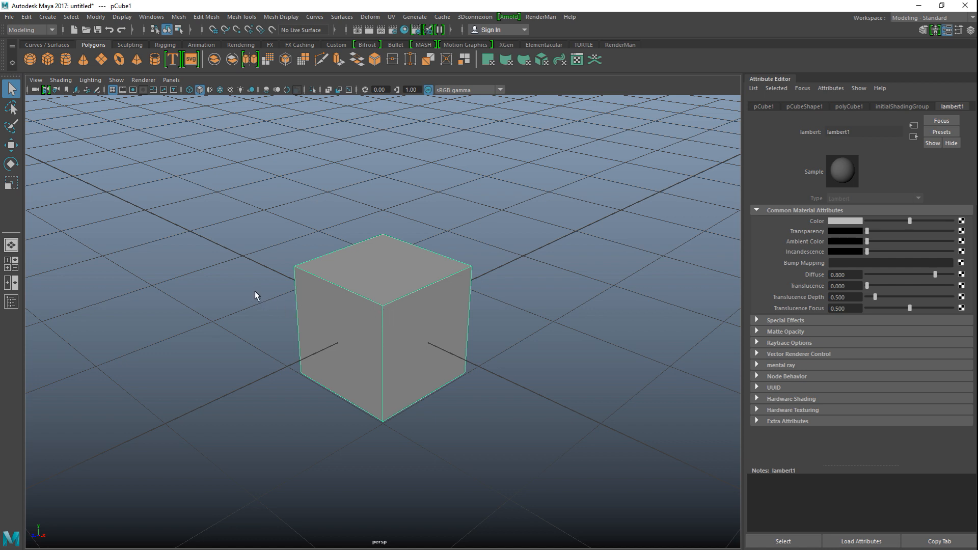
mouse_move(829, 236)
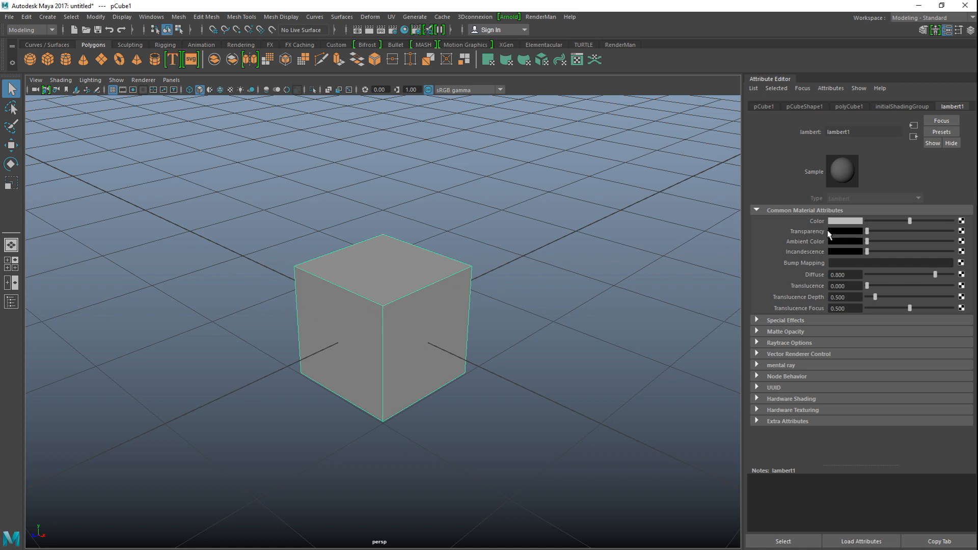
mouse_move(967, 223)
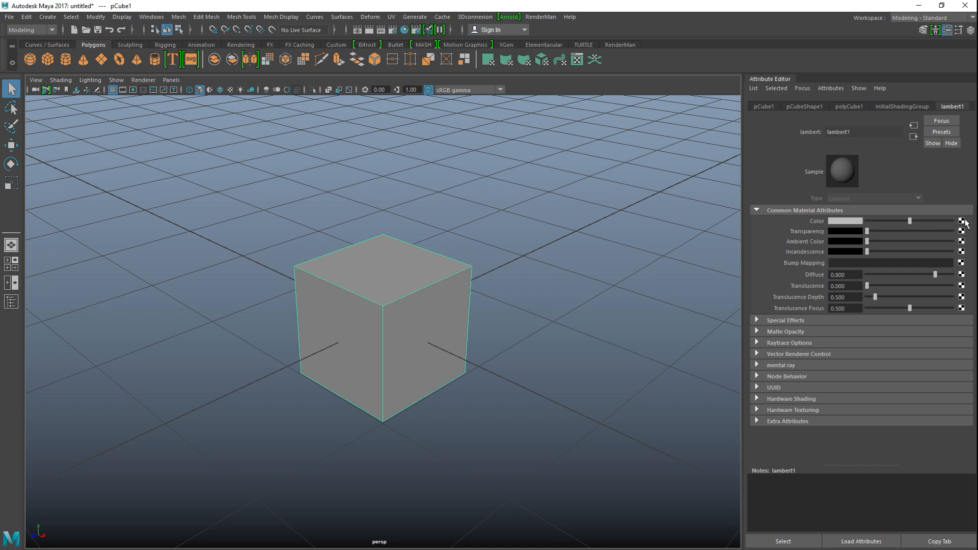
Open Create Render Node from the map button beside lambert1's Color.
click(964, 220)
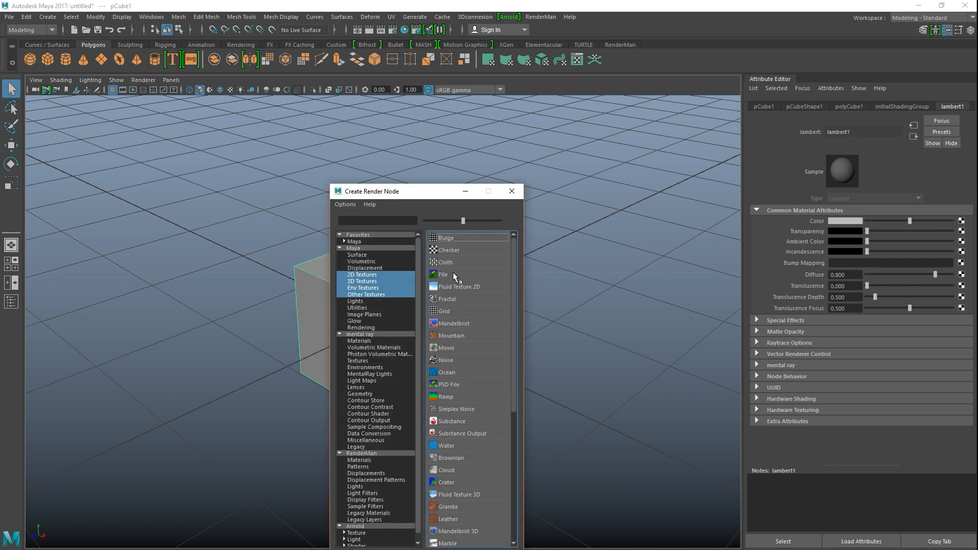
Load CubeOBJ_initialShadingGroup_Color_Map.jpg from Desktop/CubeTutorial as lambert1's color file texture.
double_click(445, 275)
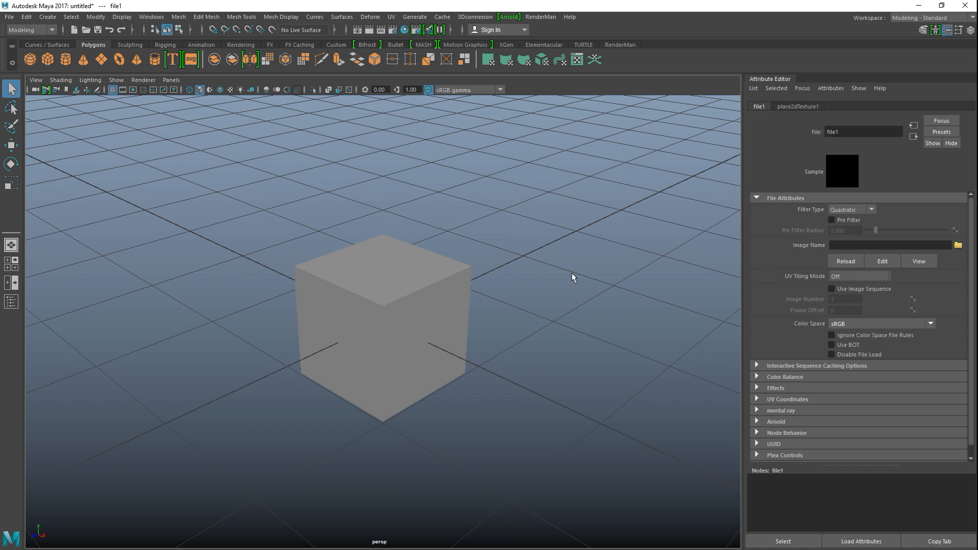
click(960, 245)
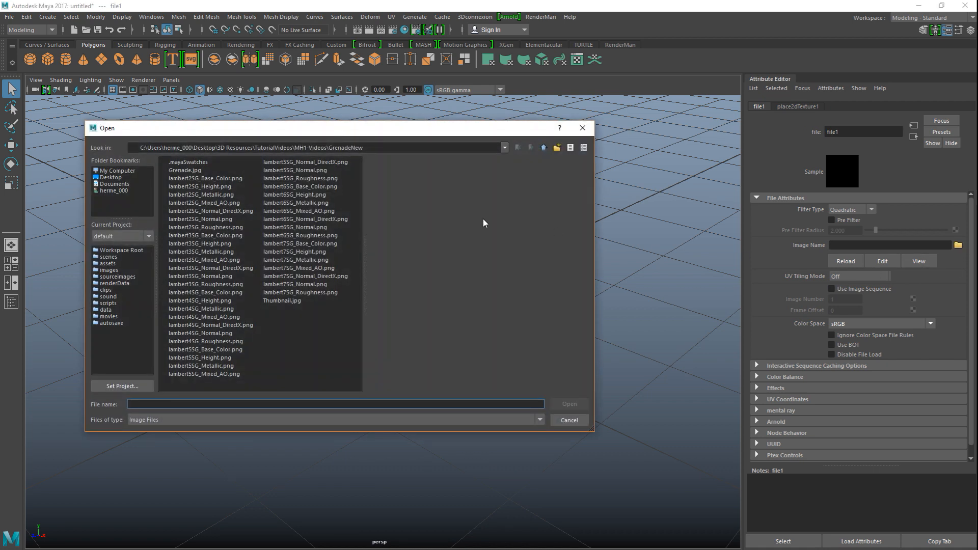
click(111, 177)
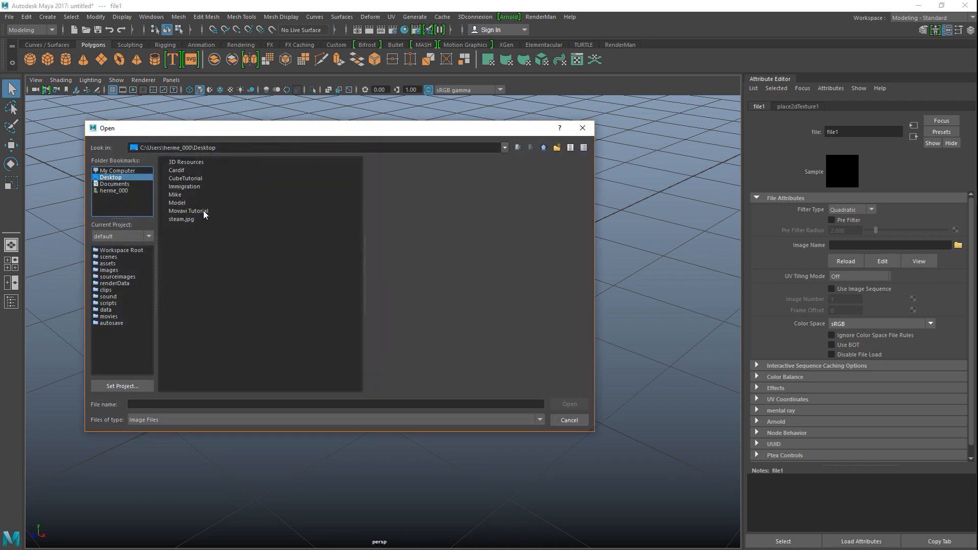
double_click(184, 178)
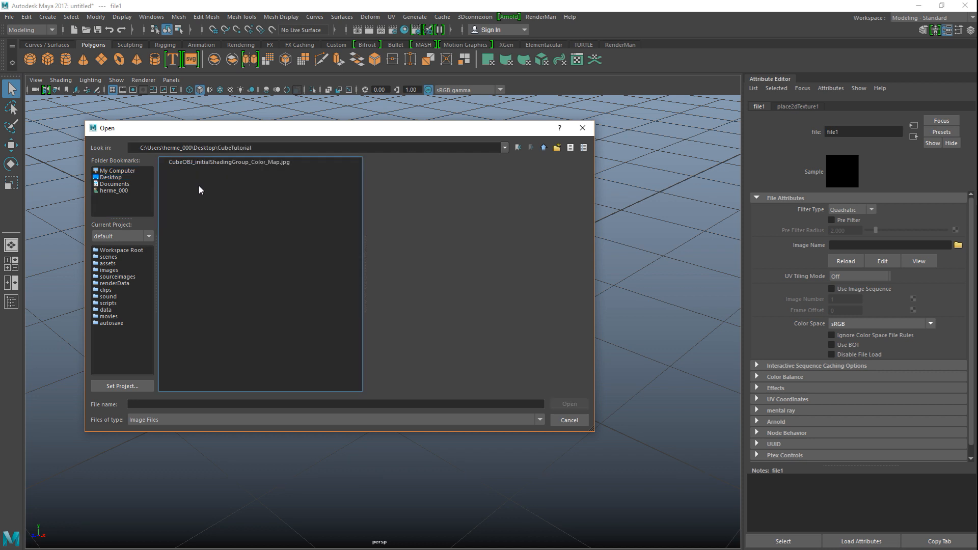
mouse_move(245, 169)
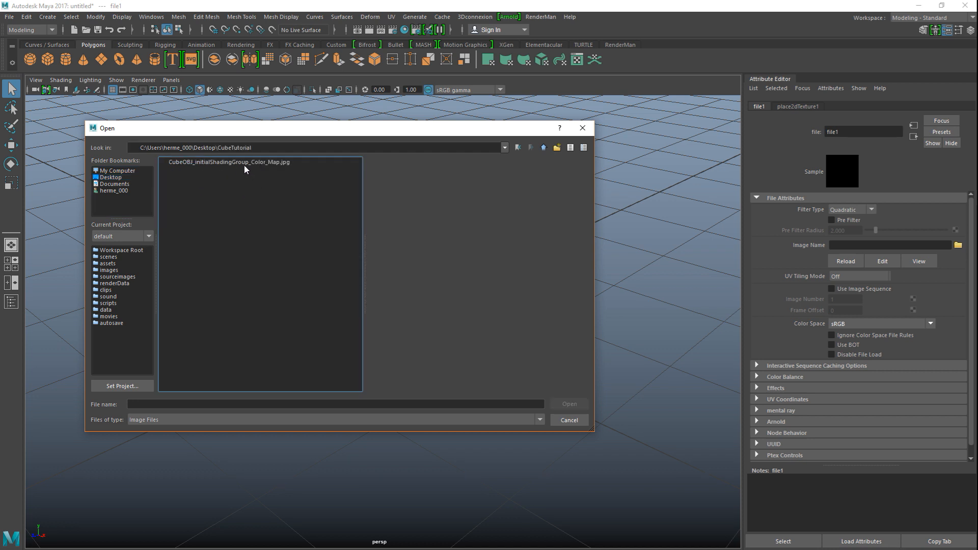
click(228, 161)
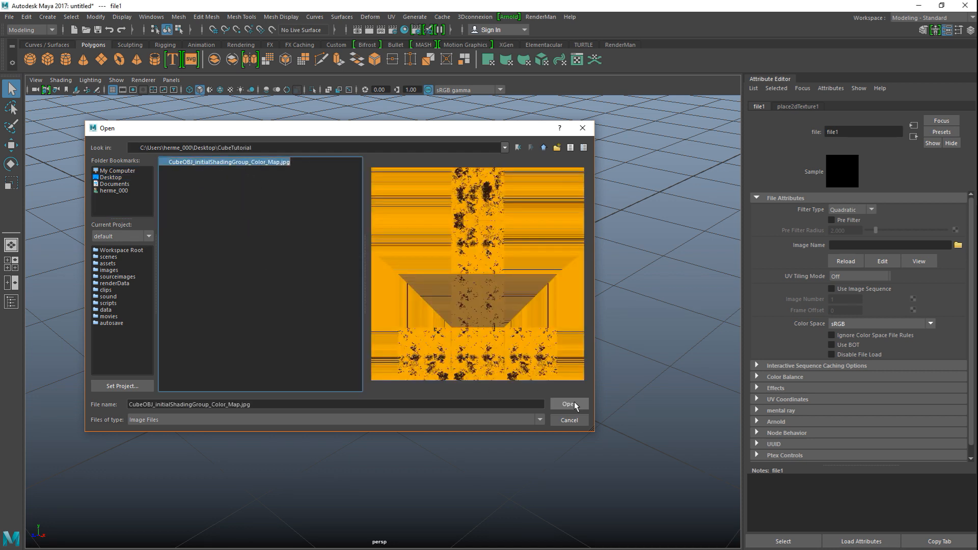
click(568, 404)
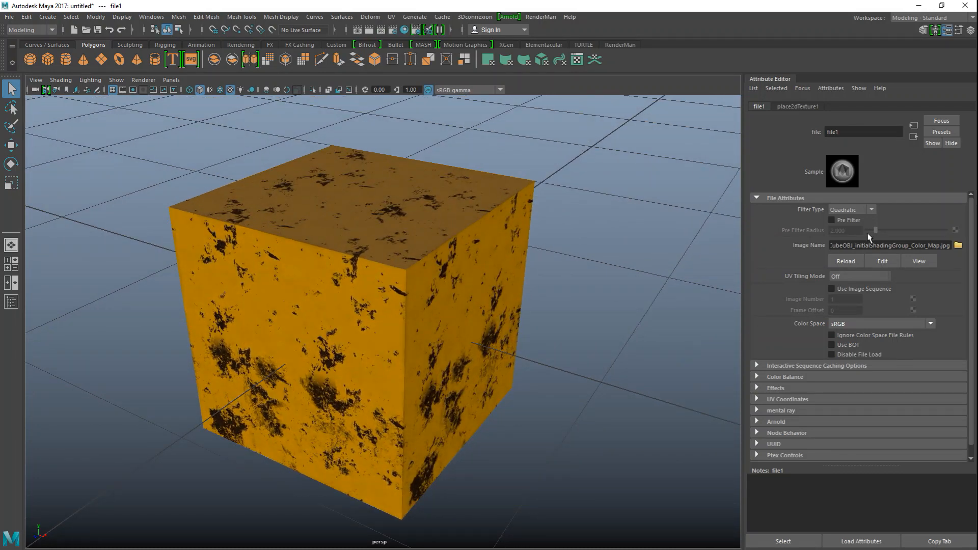
mouse_move(563, 405)
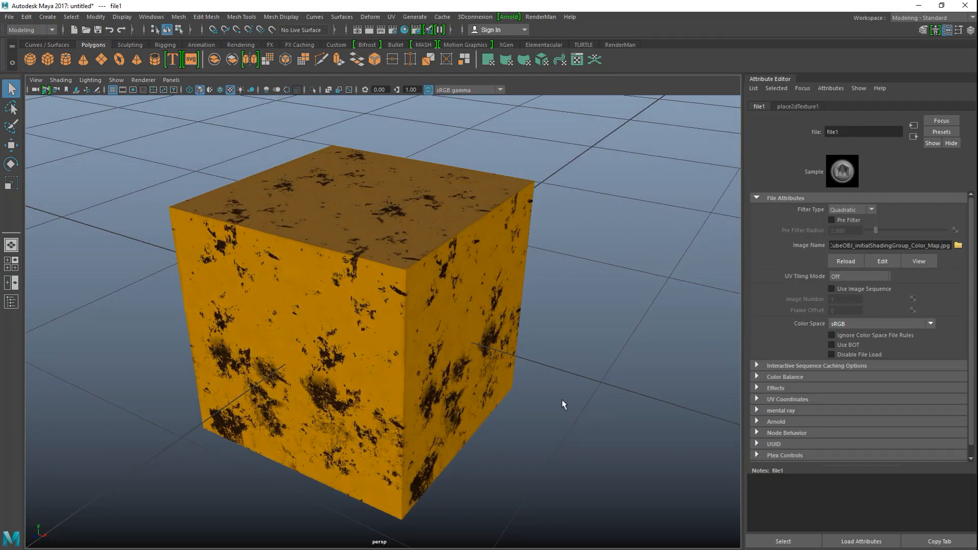